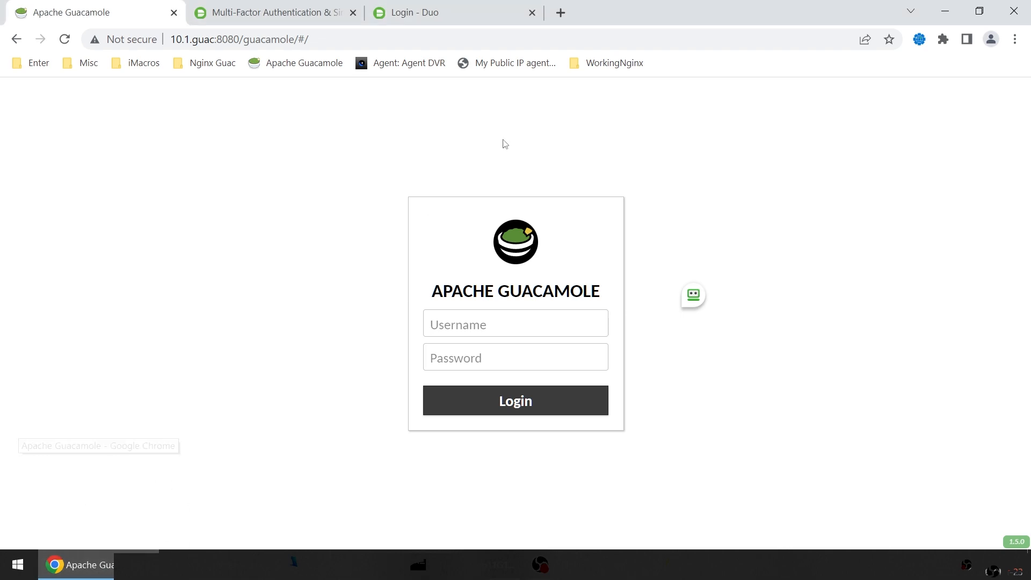
mouse_move(392, 183)
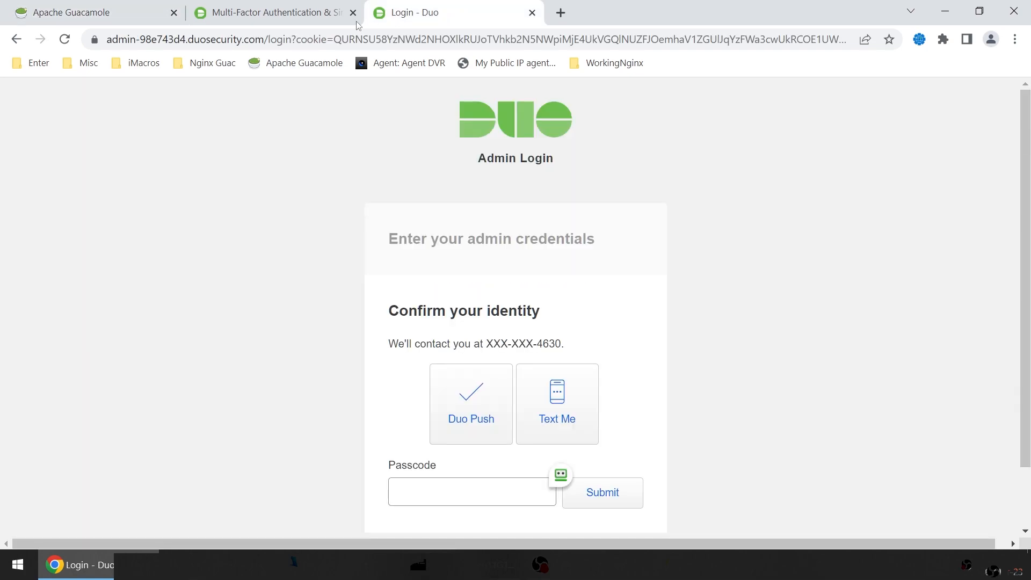
- Switch to the Duo admin login and send a Duo Push request to confirm identity
click(272, 12)
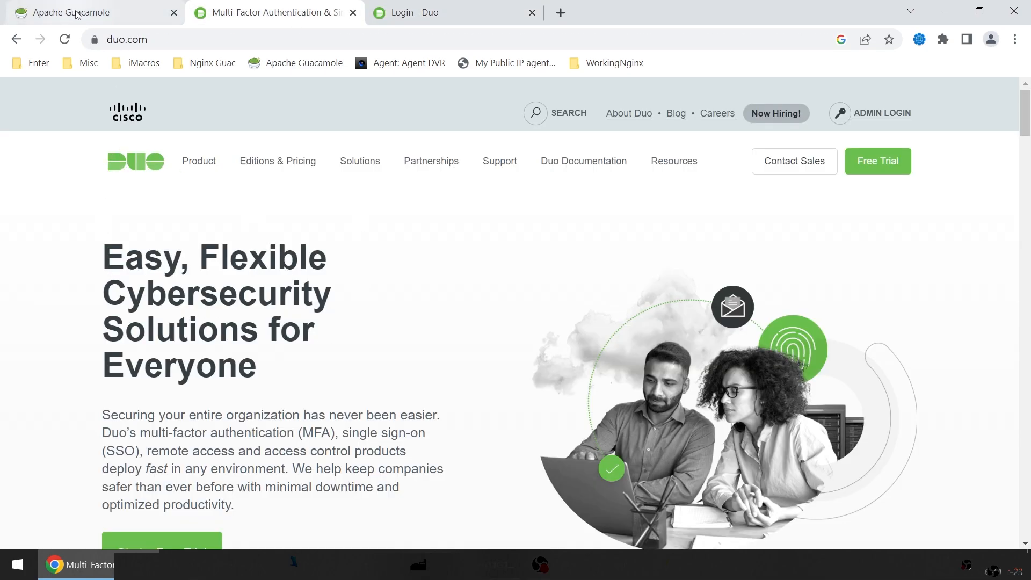
click(93, 12)
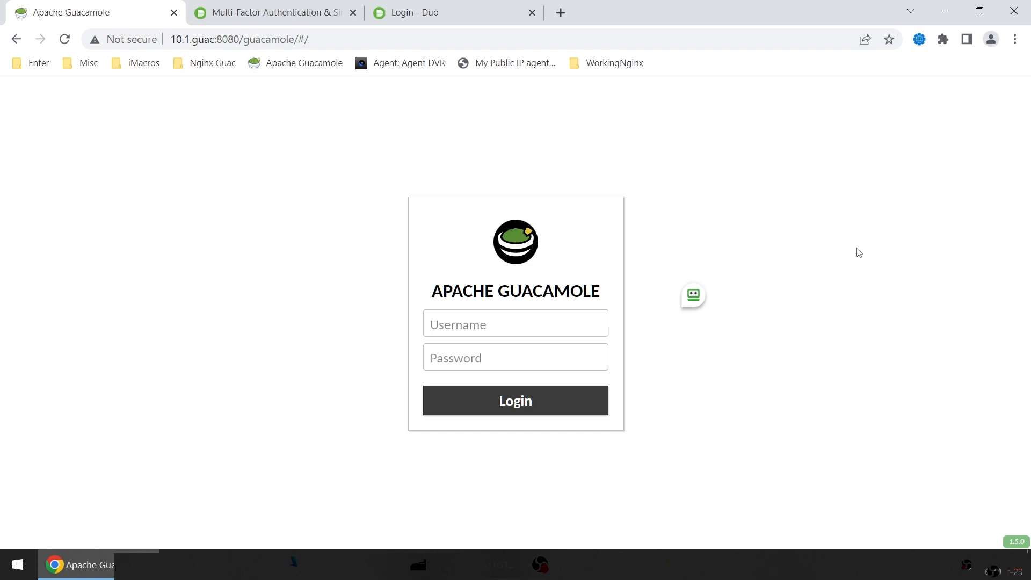
click(274, 12)
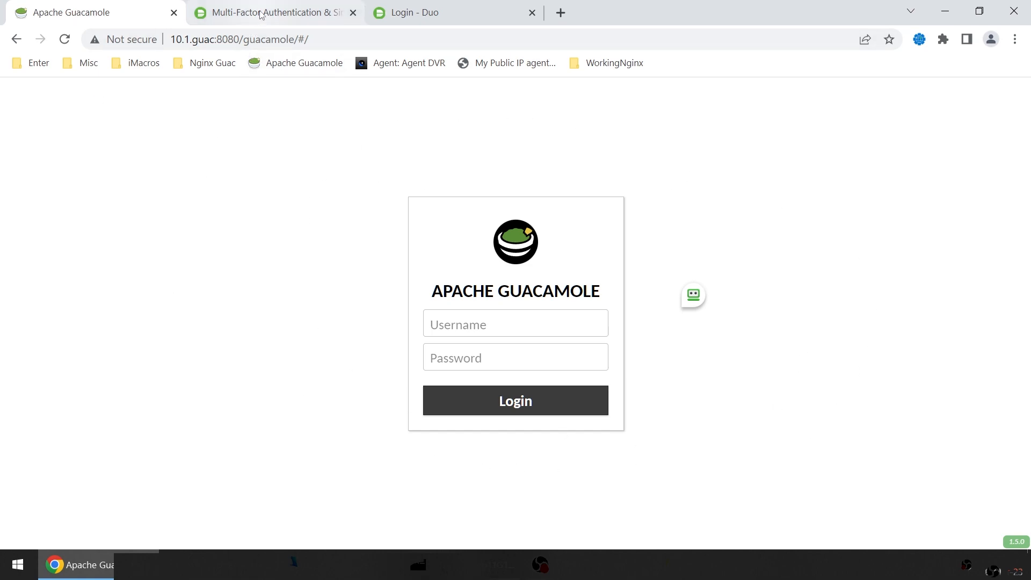
mouse_move(275, 12)
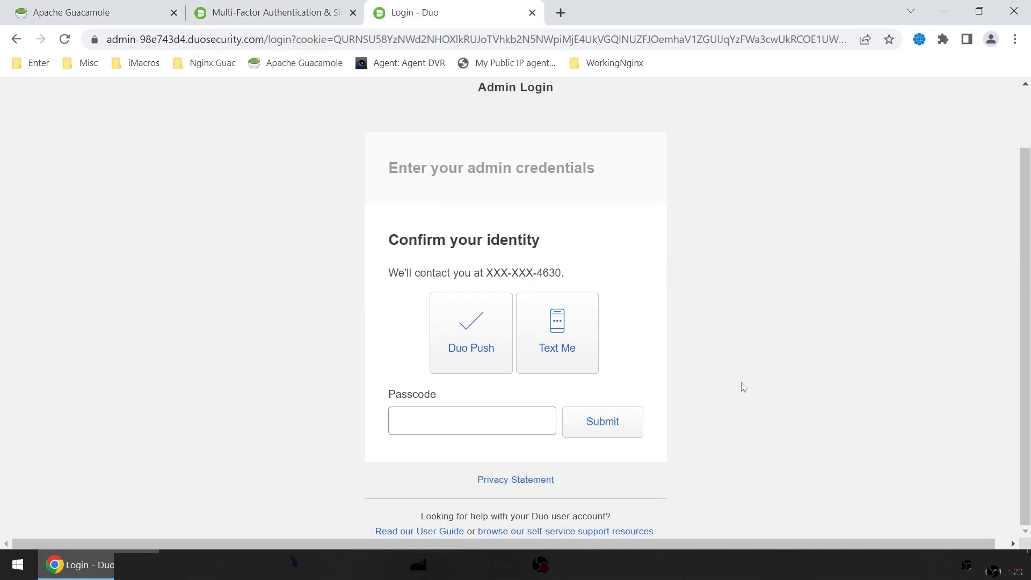
click(470, 333)
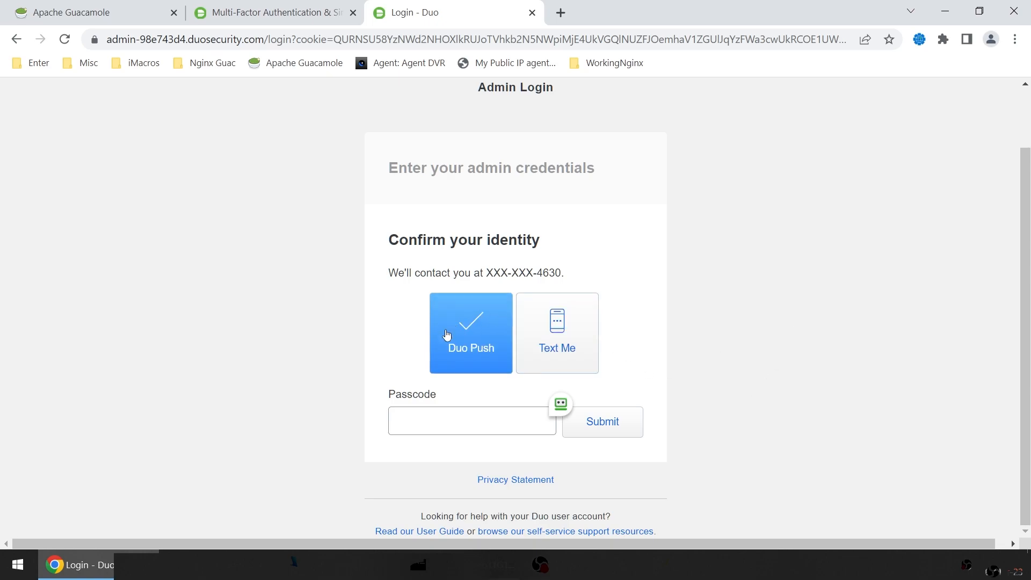
click(469, 333)
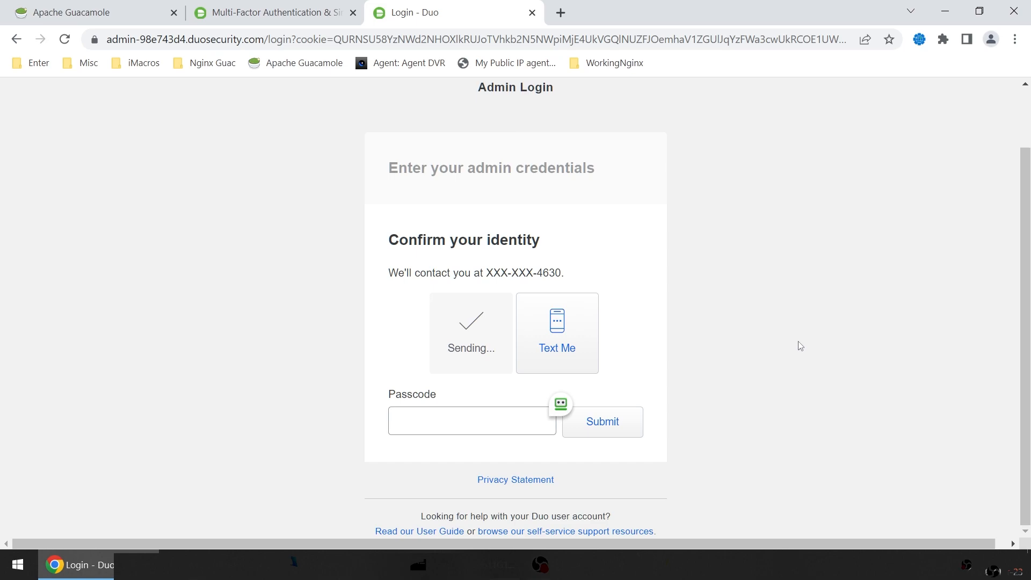
mouse_move(832, 385)
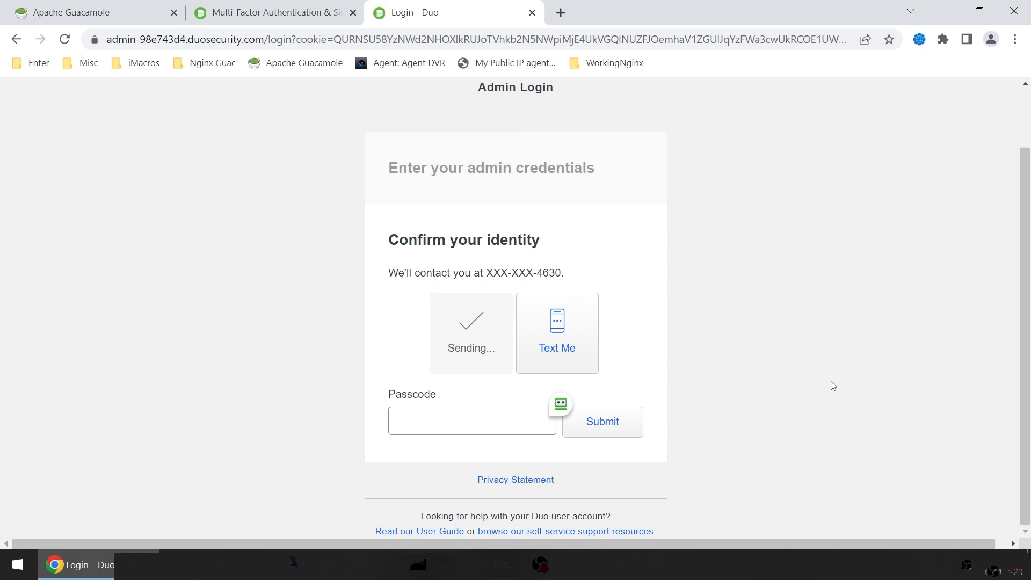
mouse_move(774, 378)
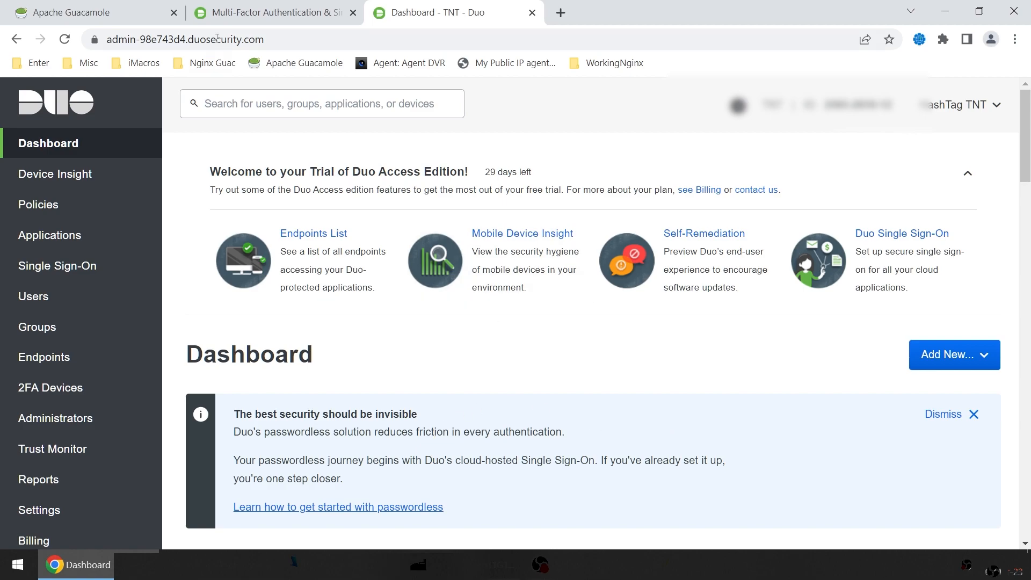
mouse_move(232, 462)
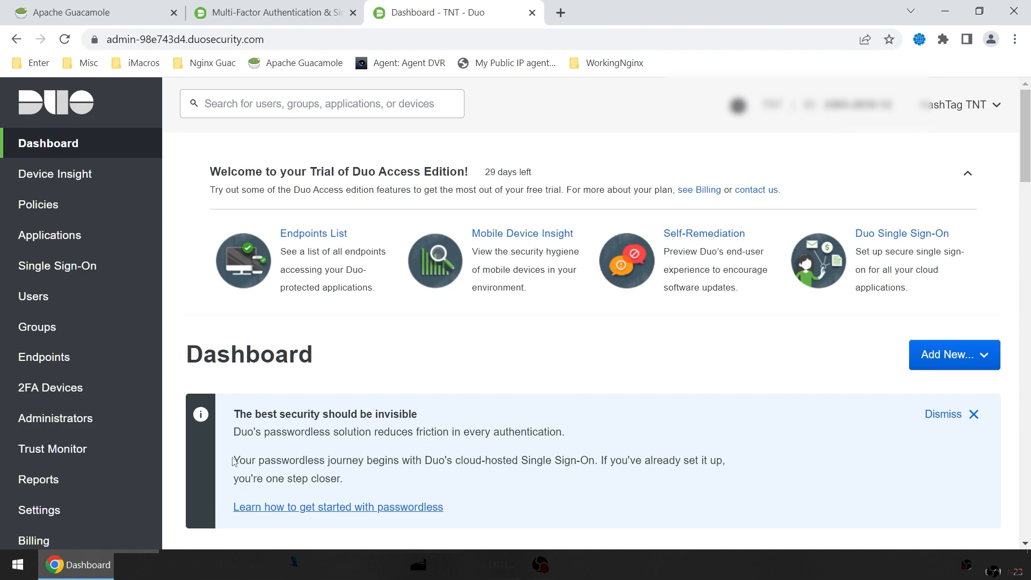
- Go to Applications from the sidebar and view the listed Web SDK application
scroll(down, 3)
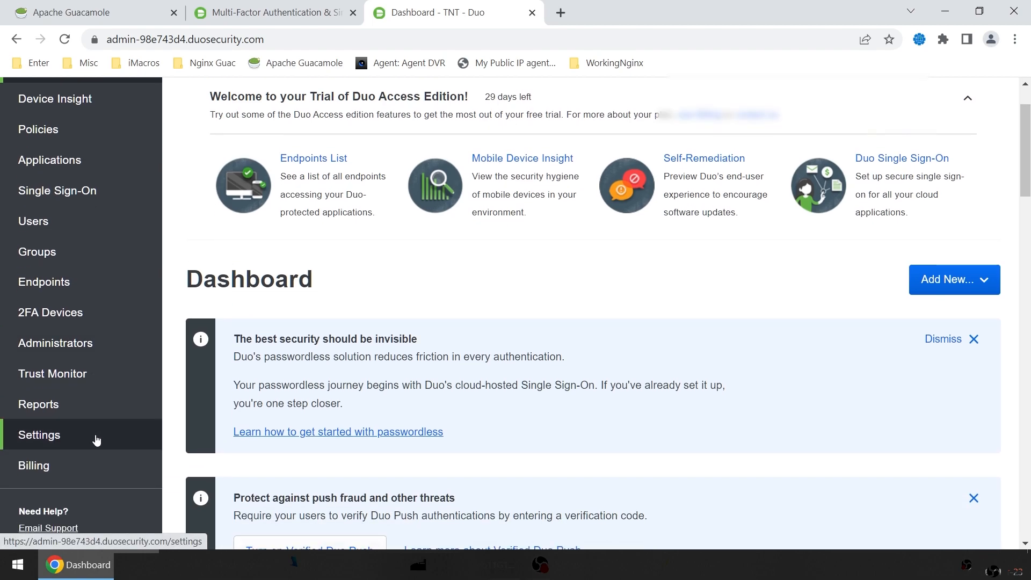
mouse_move(49, 160)
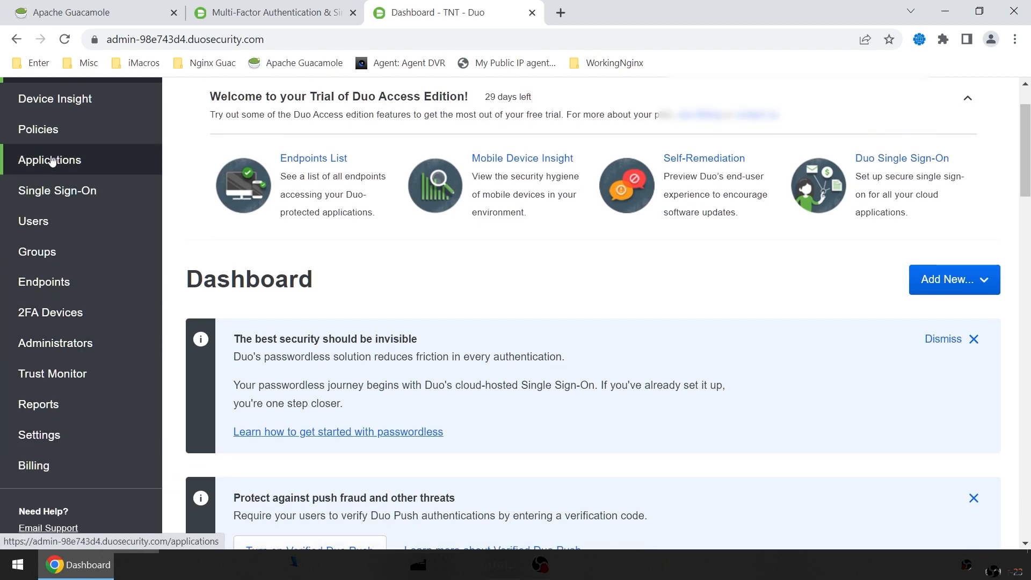
click(50, 160)
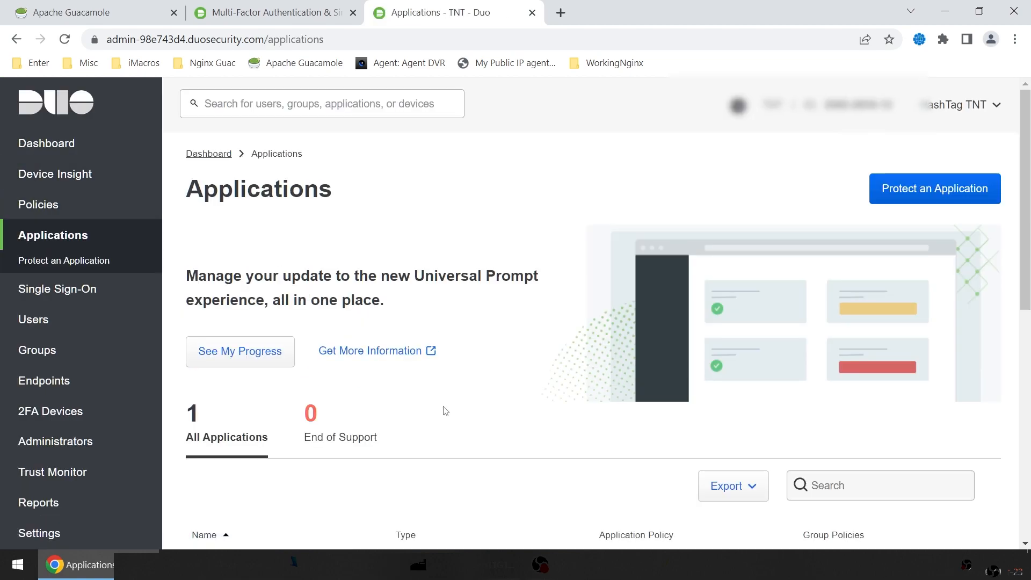
scroll(down, 3)
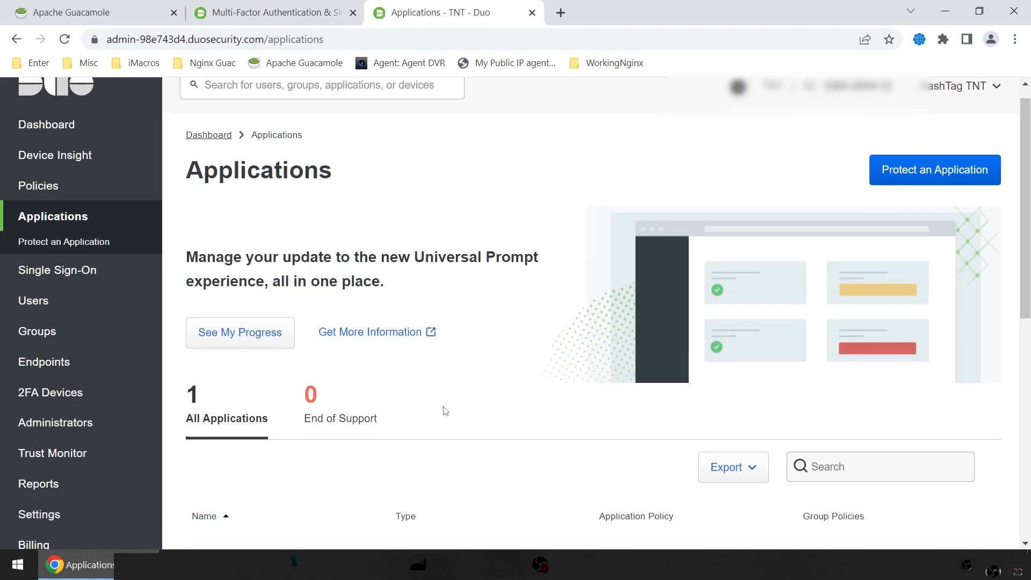
scroll(down, 3)
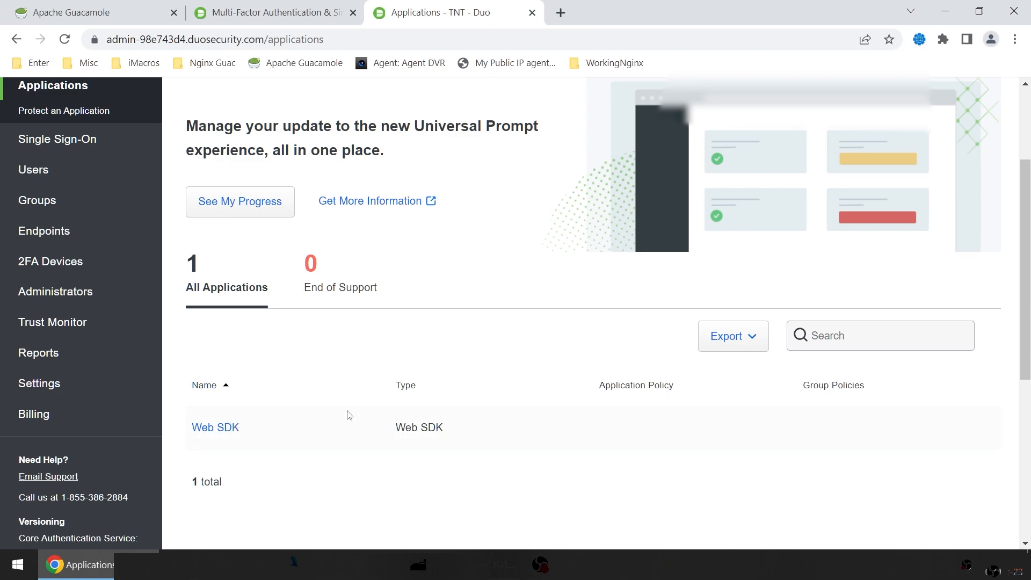
click(879, 335)
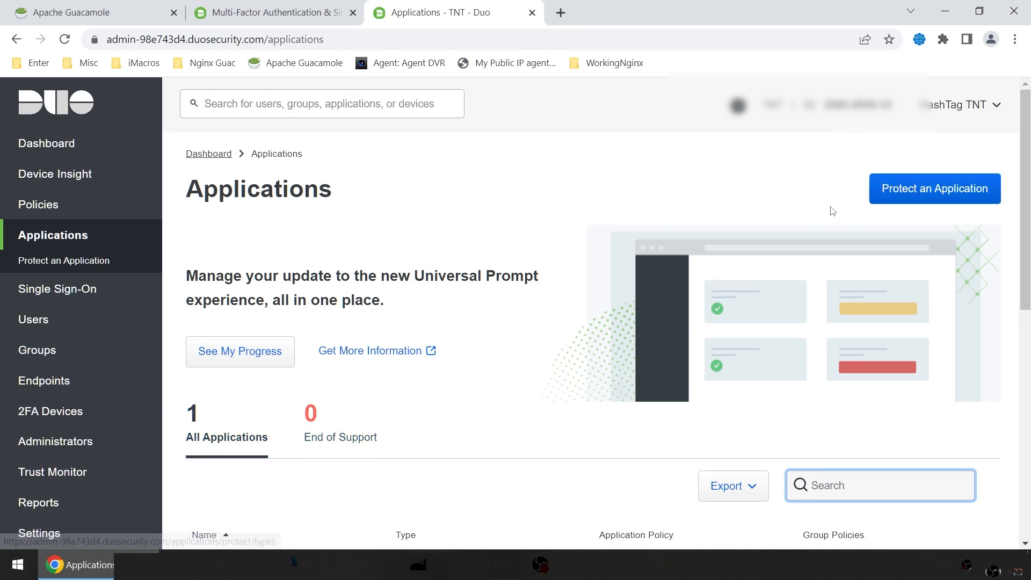
- Protect a new application, filter for Web SDK, and add it as Web SDK 1 with its client details
click(933, 189)
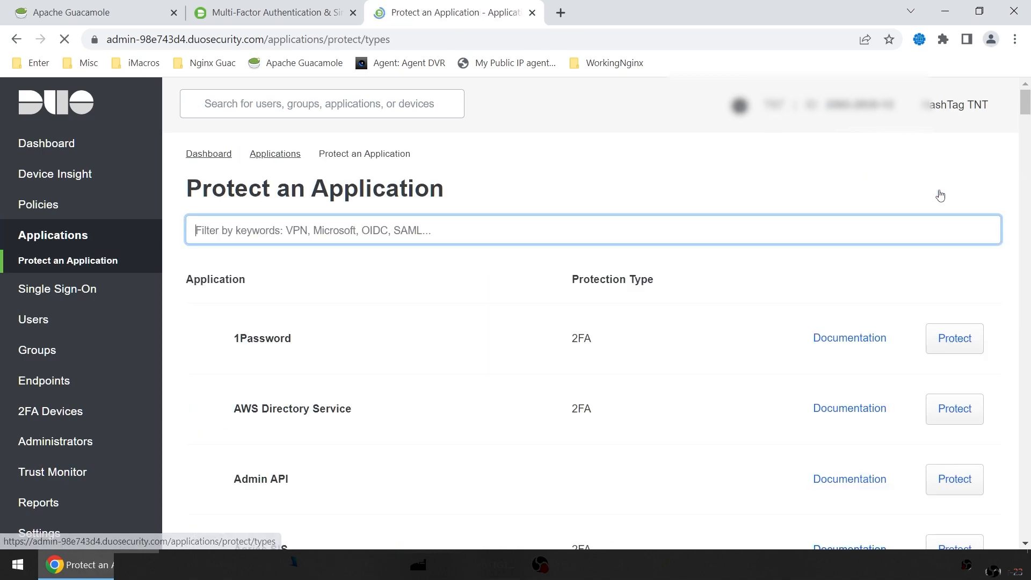
text(web sd)
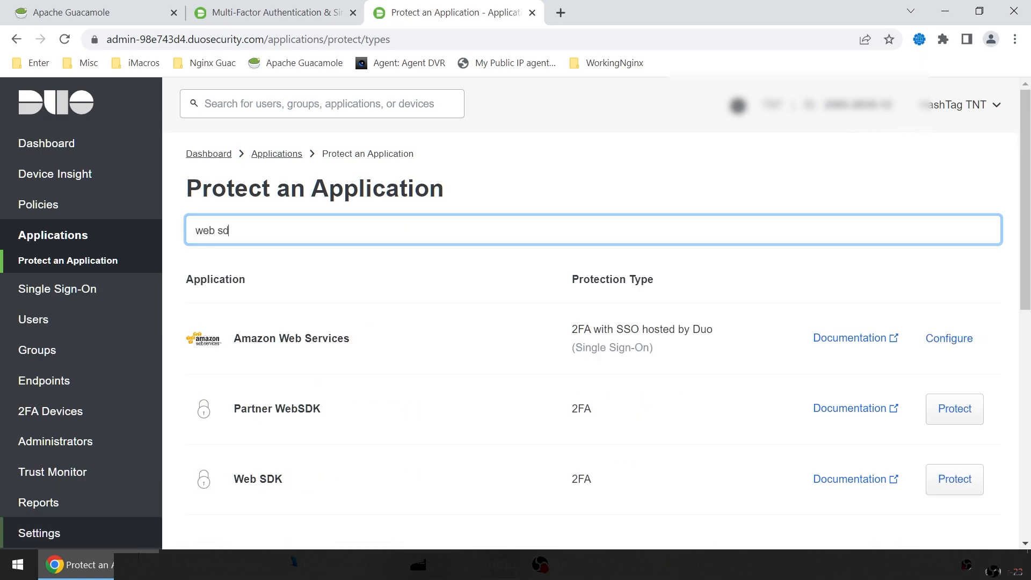
mouse_move(954, 479)
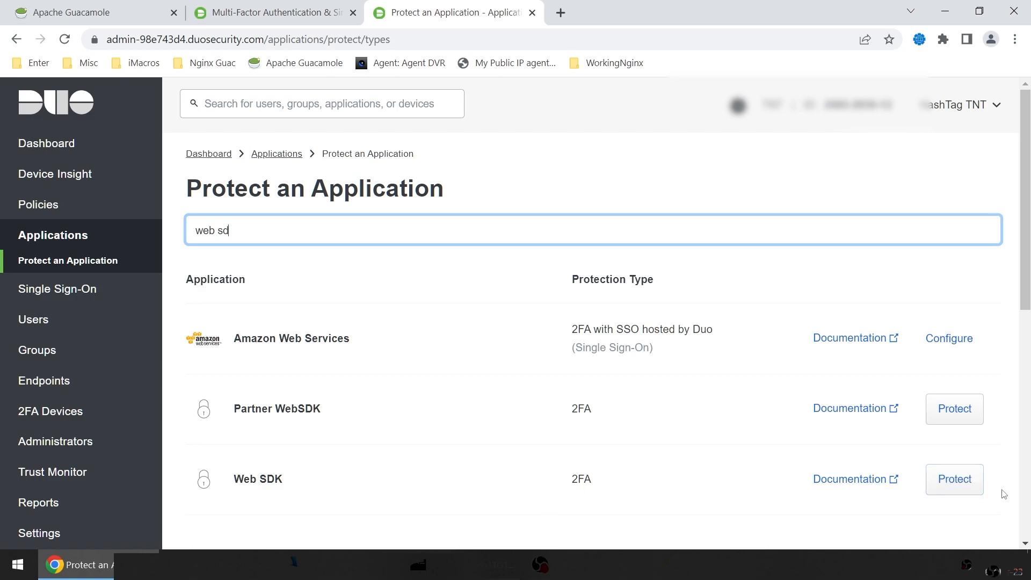
click(953, 479)
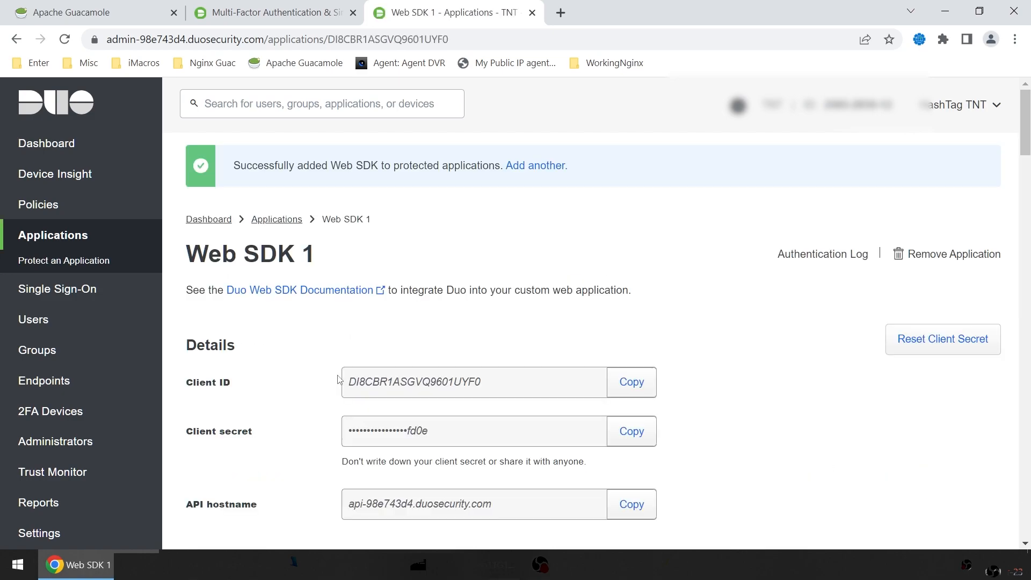
scroll(down, 3)
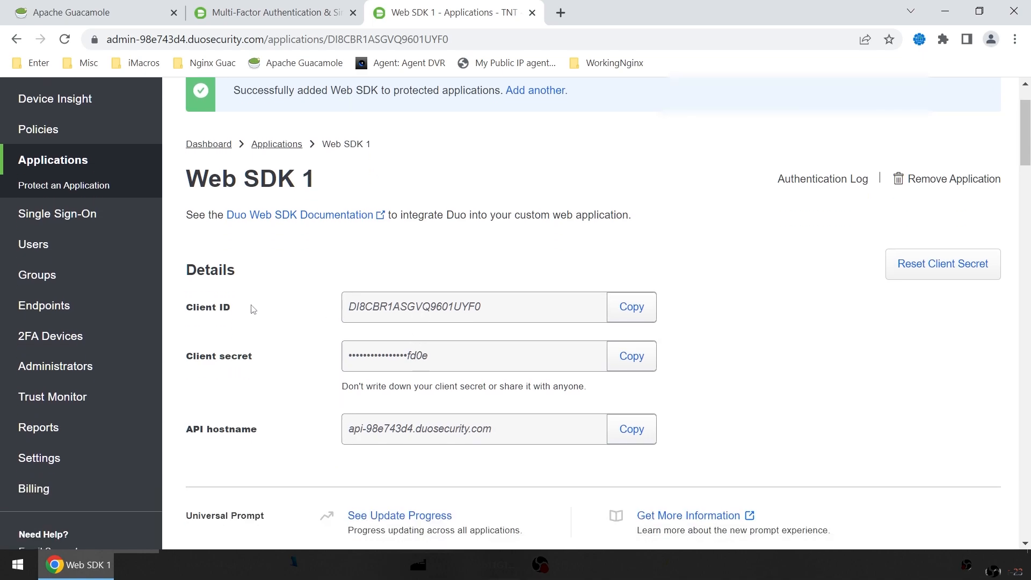
double_click(218, 355)
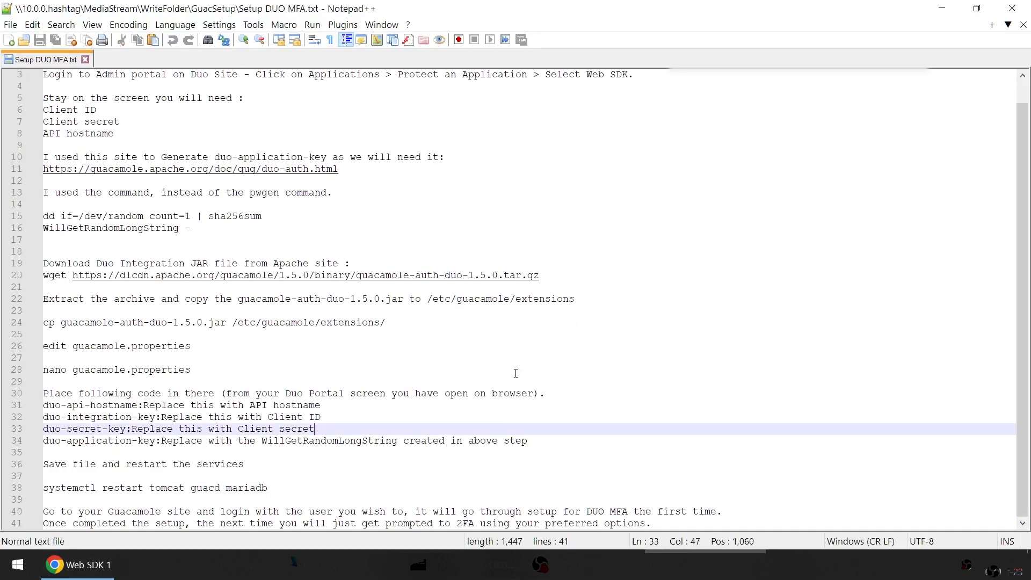
scroll(up, 3)
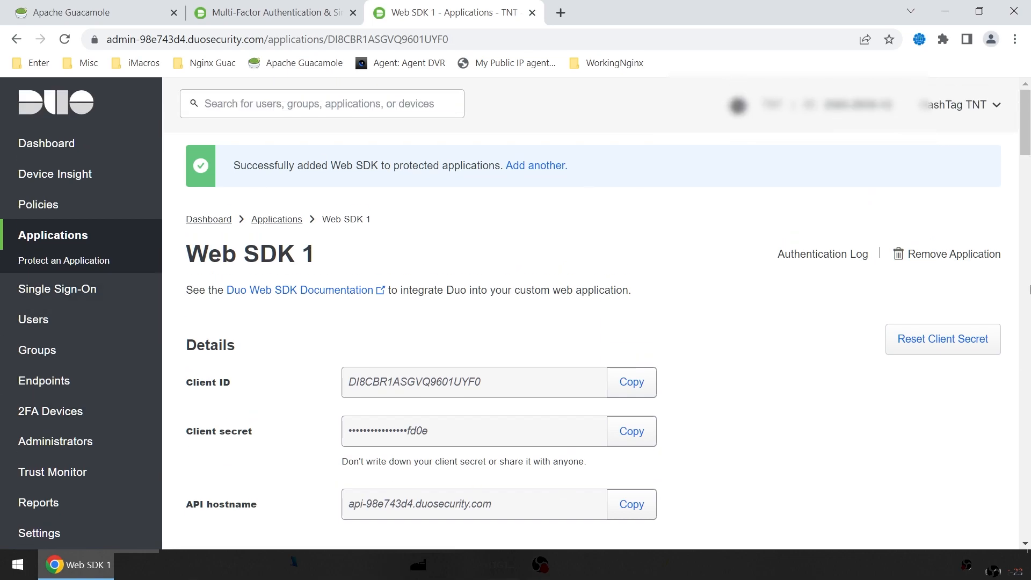
scroll(down, 3)
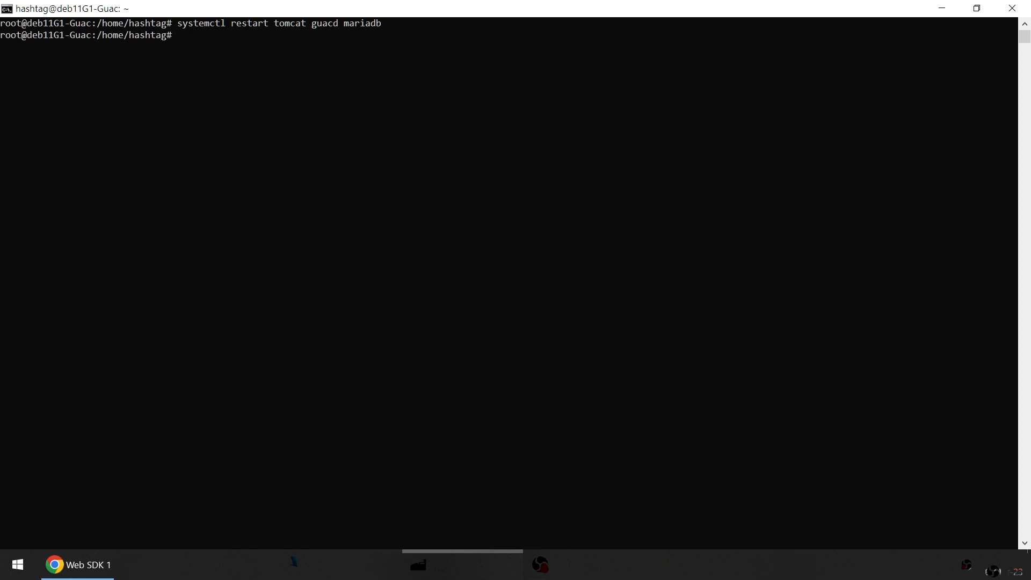
text(l)
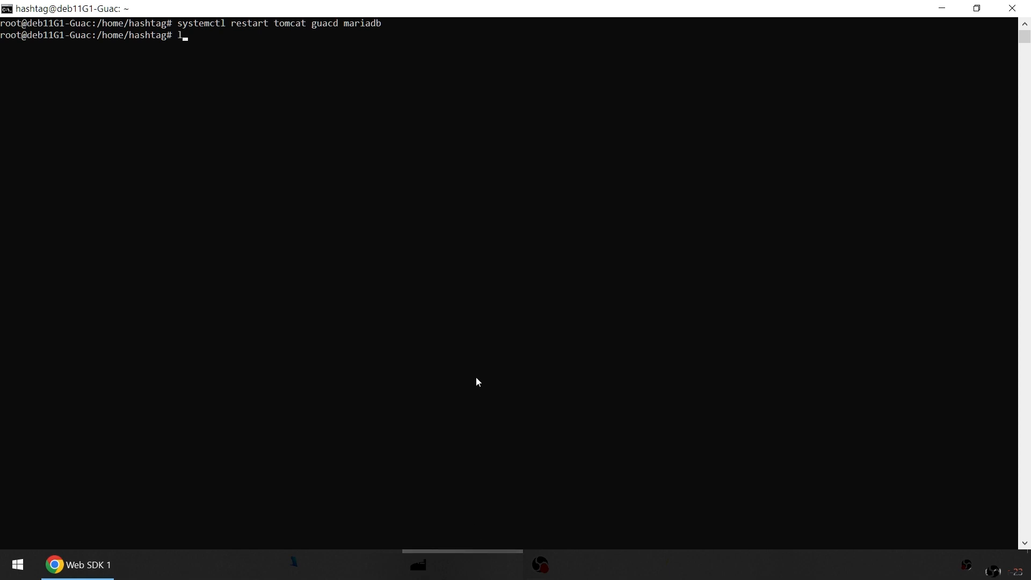
click(77, 563)
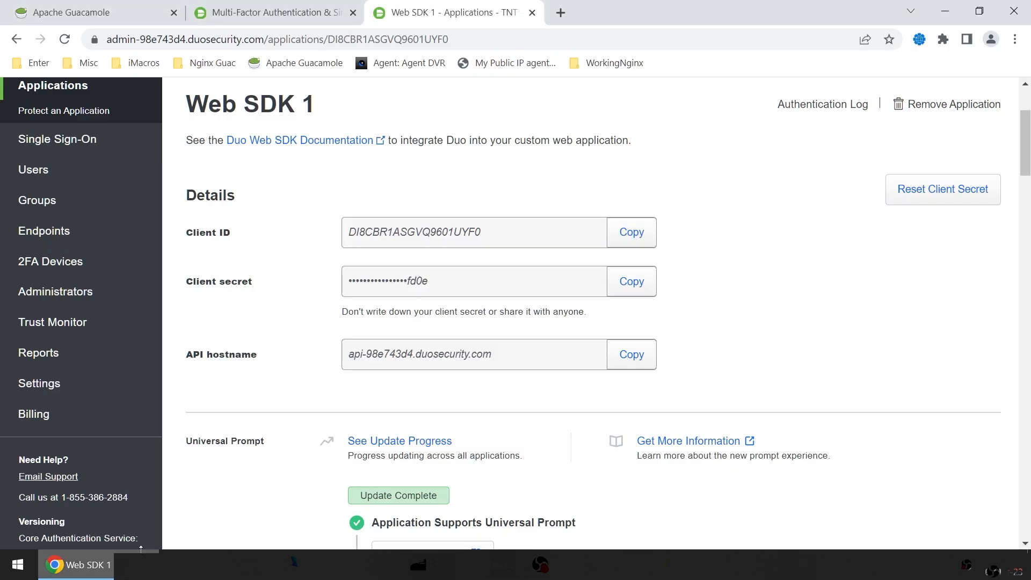
- Log into Guacamole as guacadmin with its password to reach the connections home page
click(96, 13)
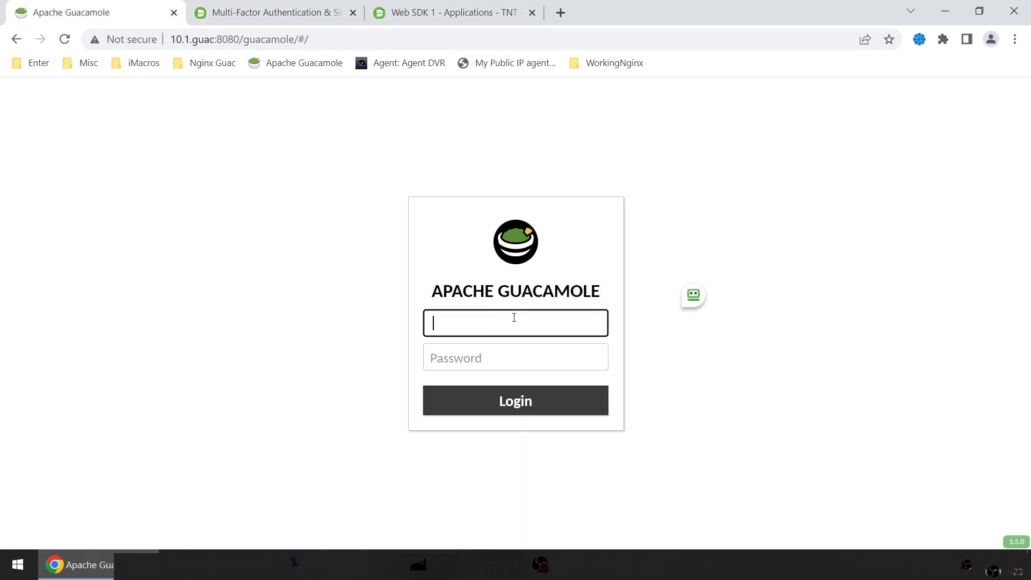
text(guacadmin)
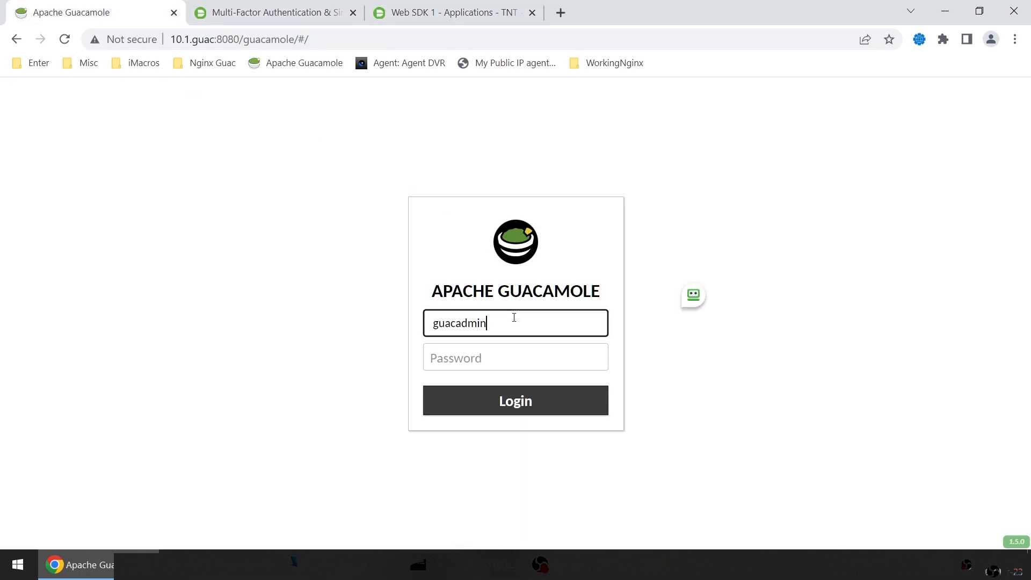
click(514, 356)
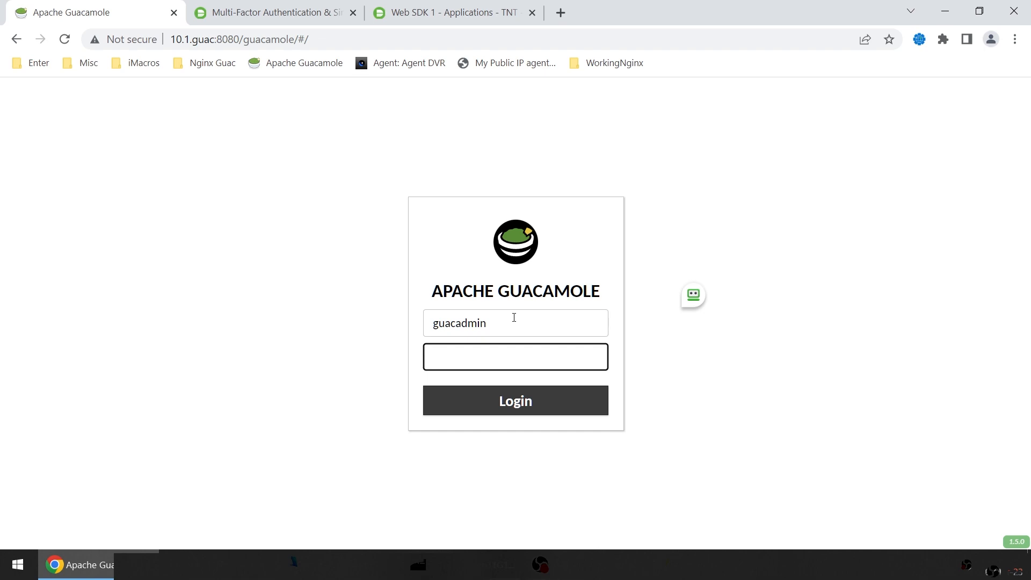
click(514, 356)
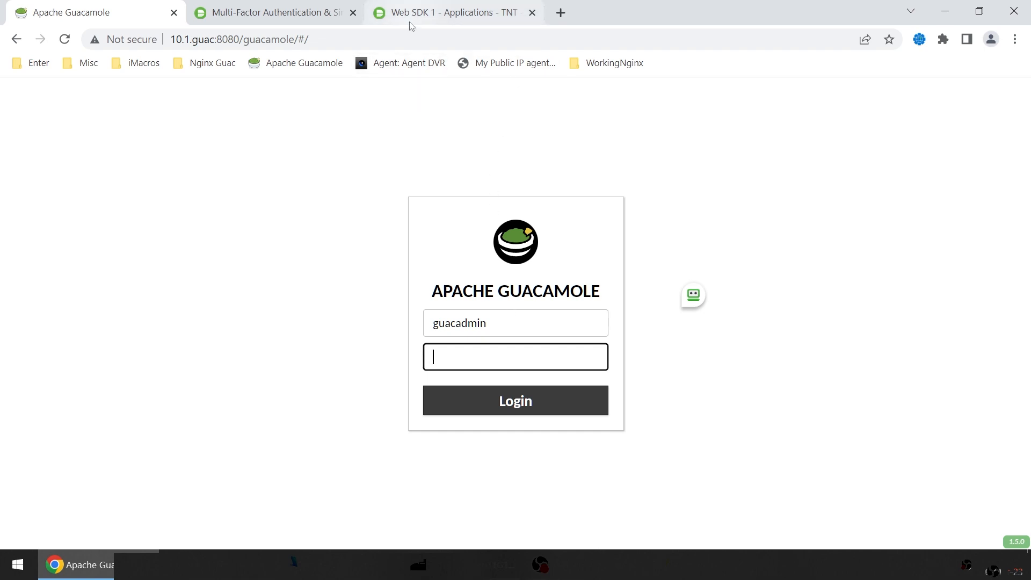
mouse_move(334, 267)
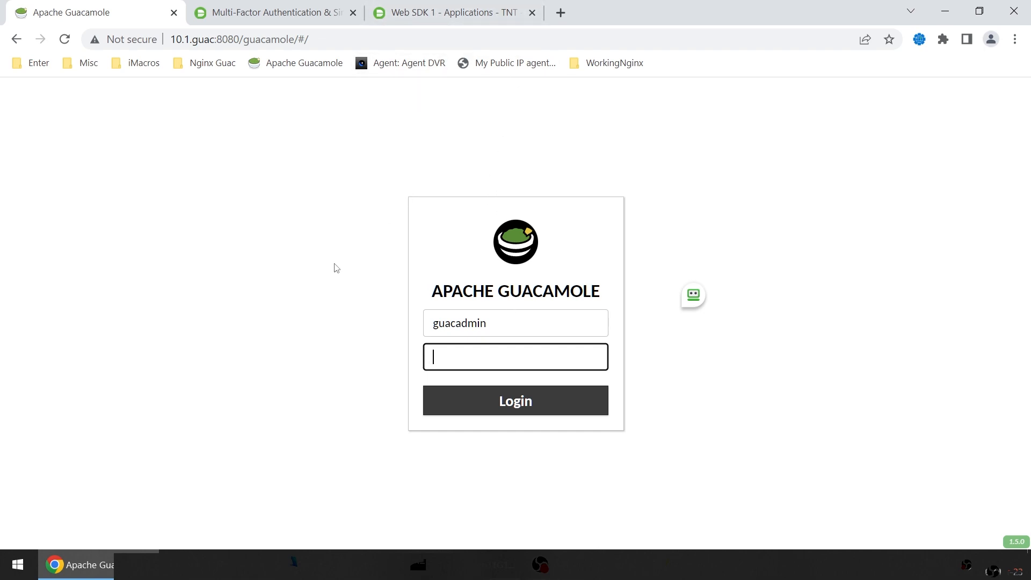
text(••)
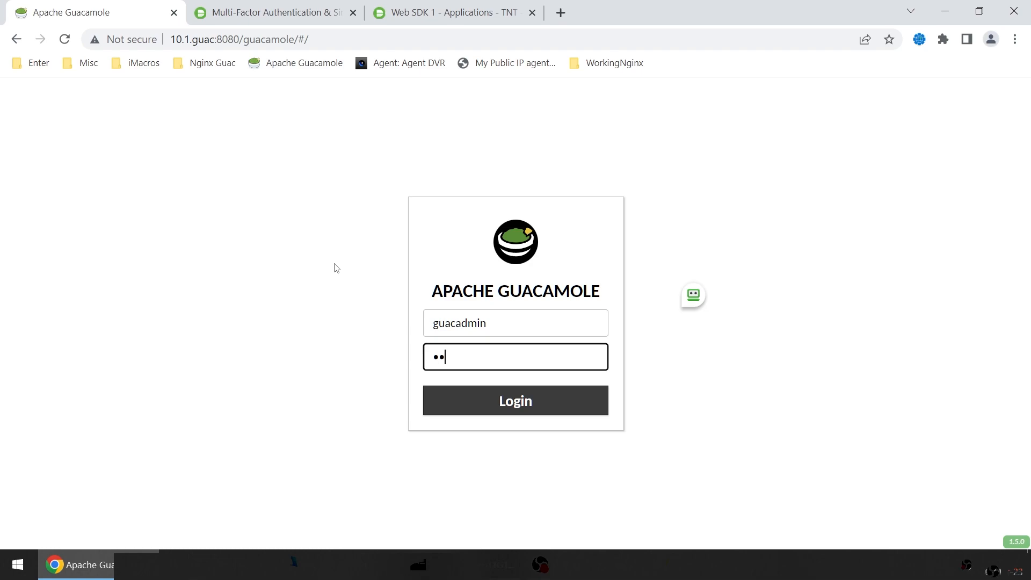
click(514, 399)
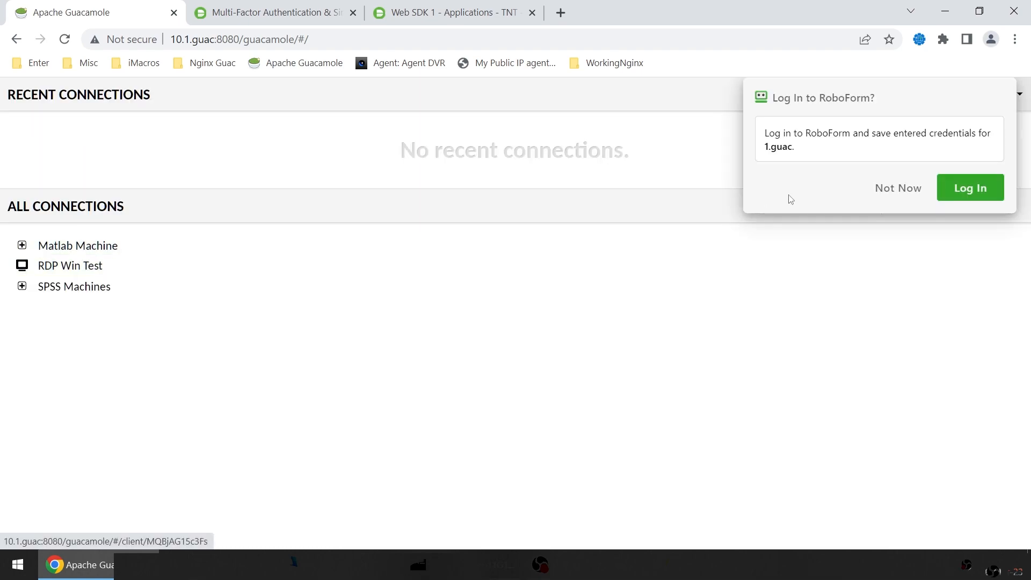
- Go to Settings > Users and start a new user account
click(977, 93)
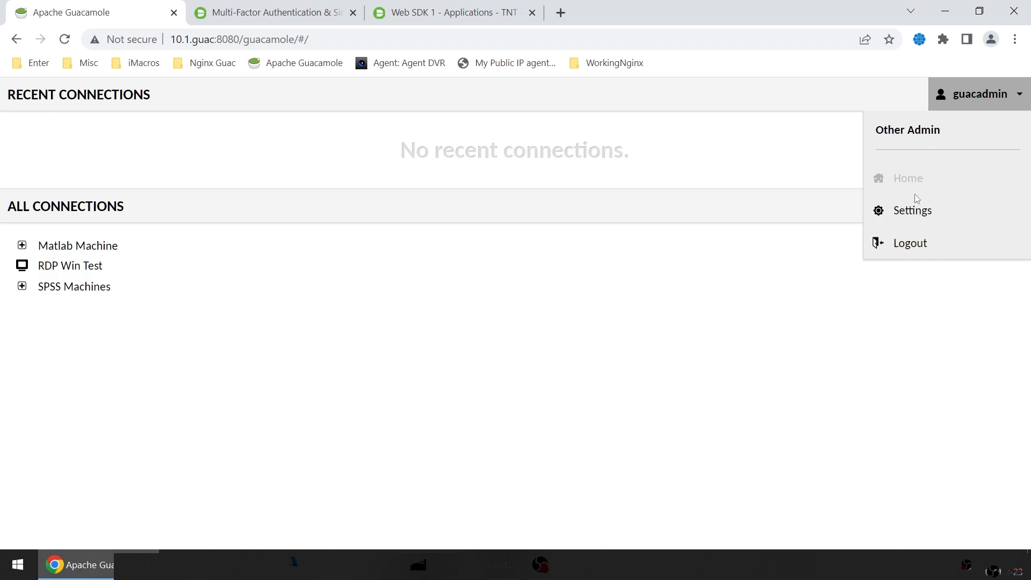
click(912, 210)
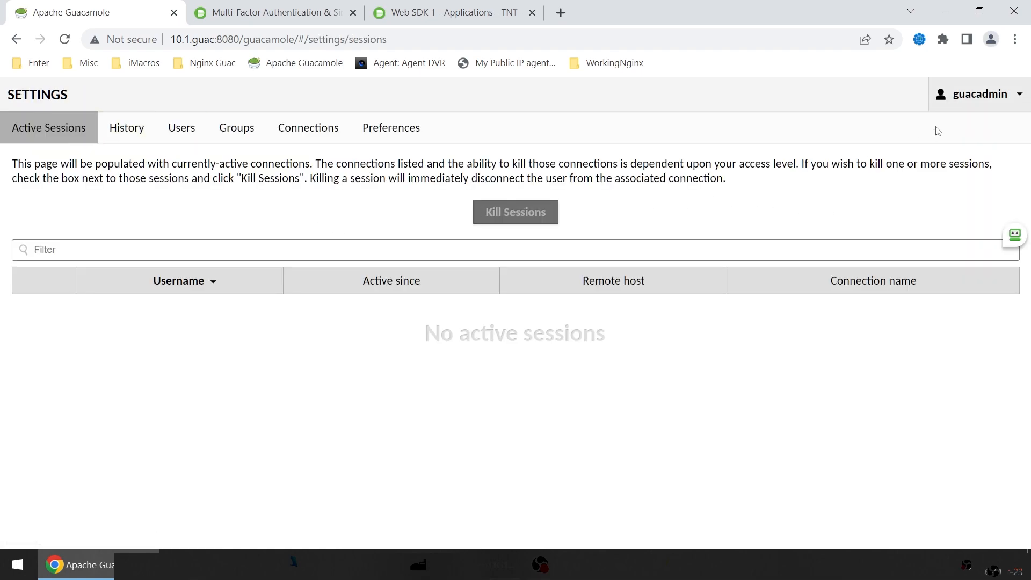
click(181, 127)
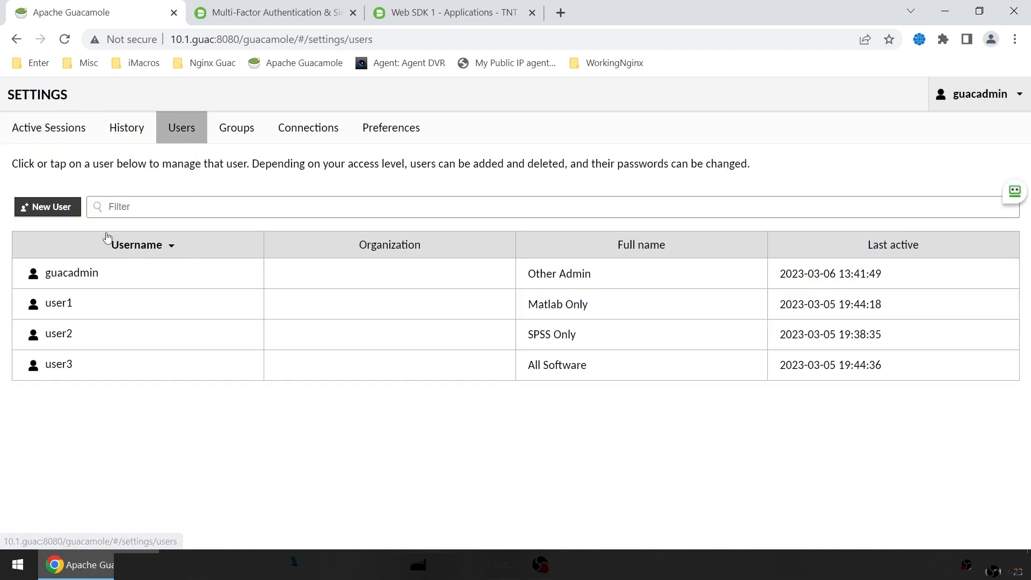
click(46, 207)
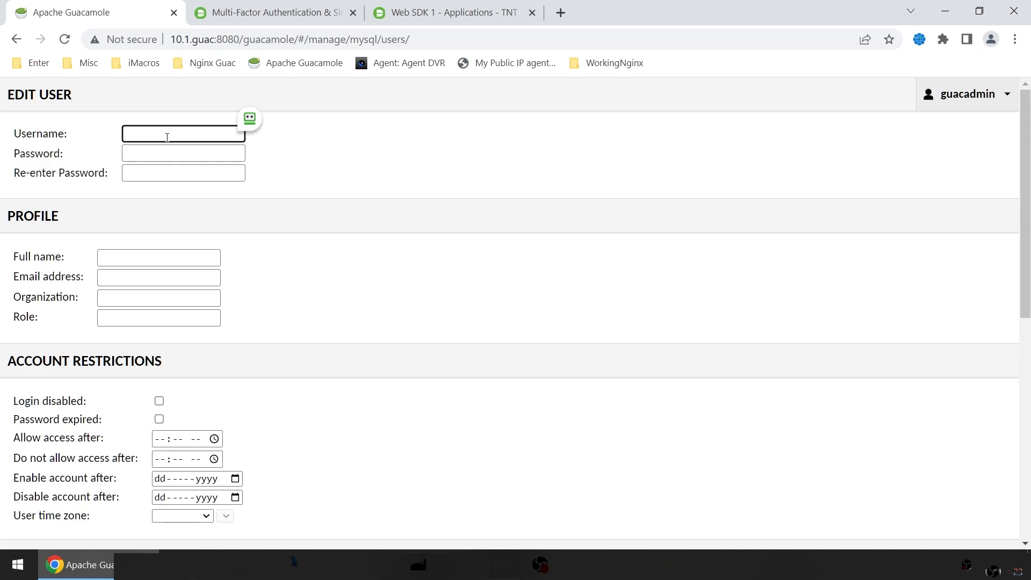
- Enter the username HashTag, retyping it after a mistype
text(Has)
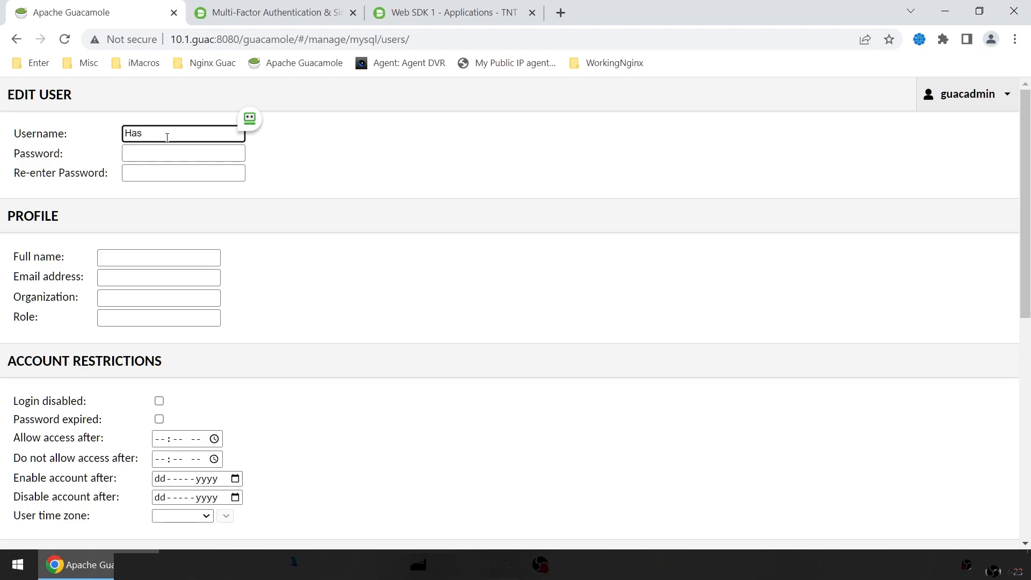
text(HT)
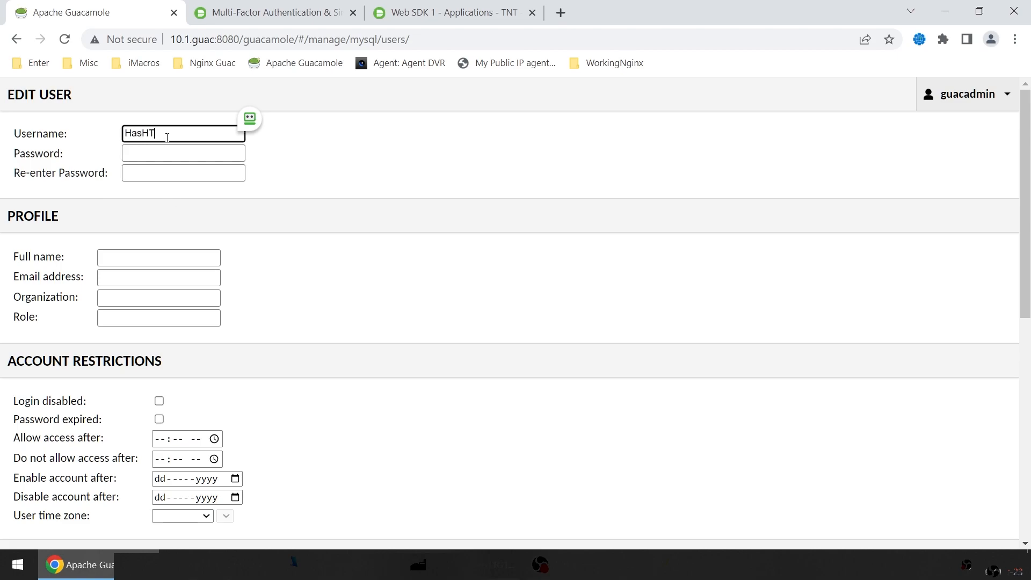
key(ctrl+a)
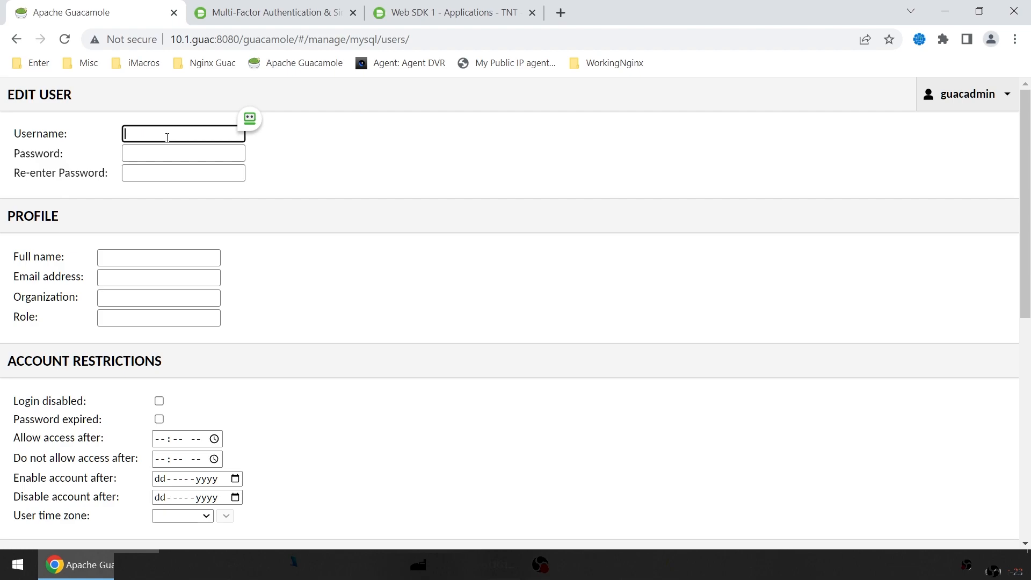
text(H)
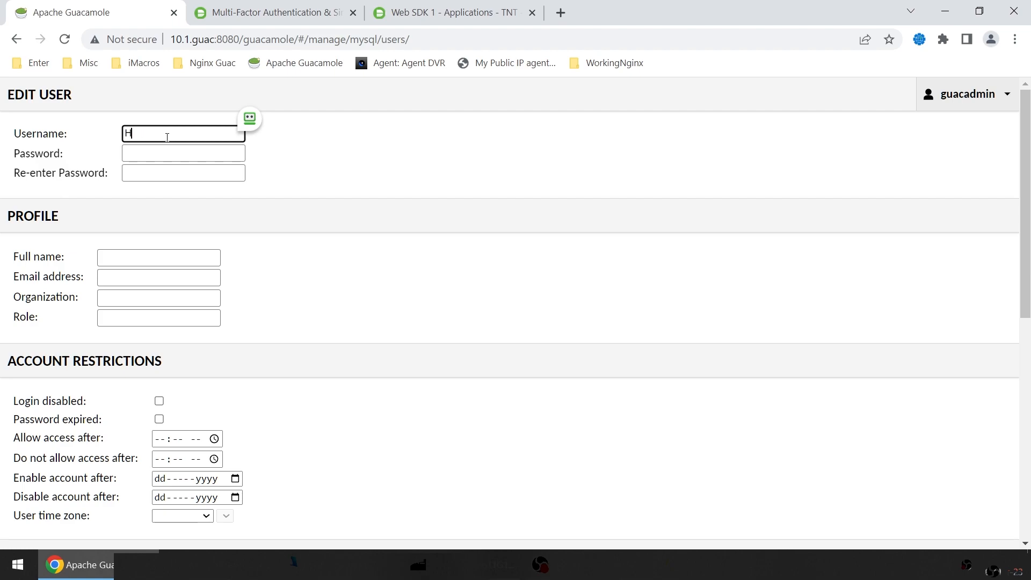
text(a)
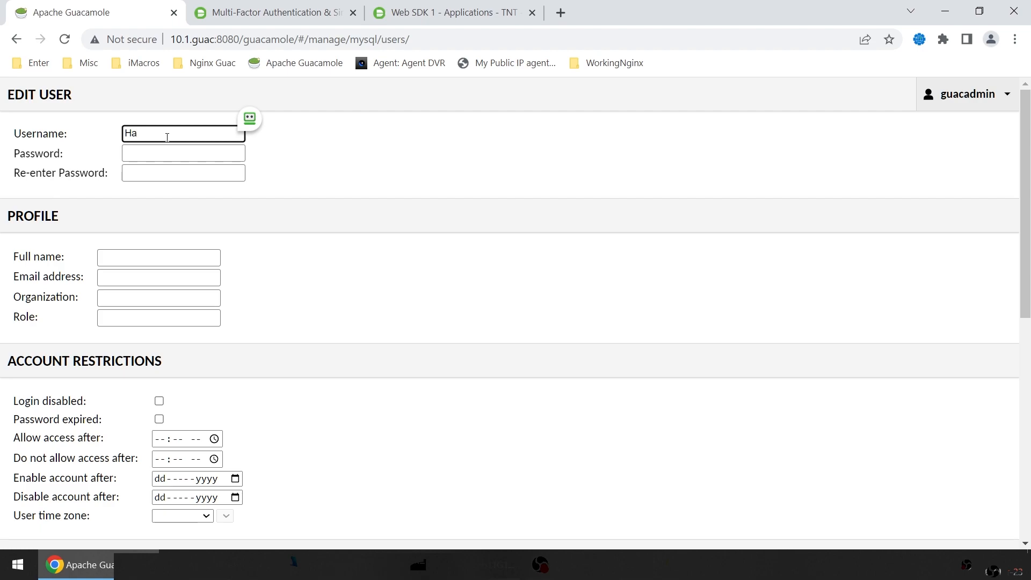
text(sh)
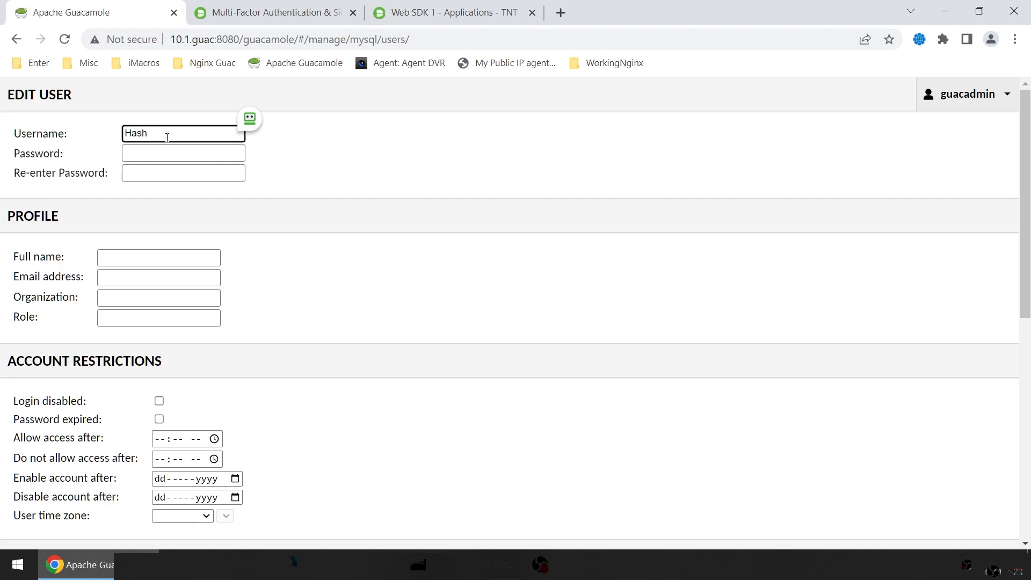
text(T)
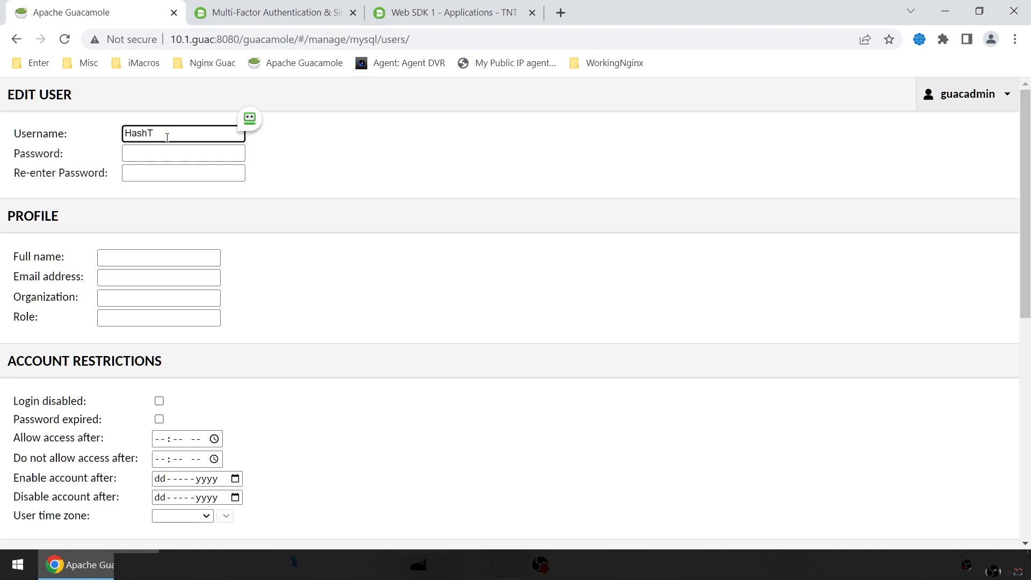
text(ag)
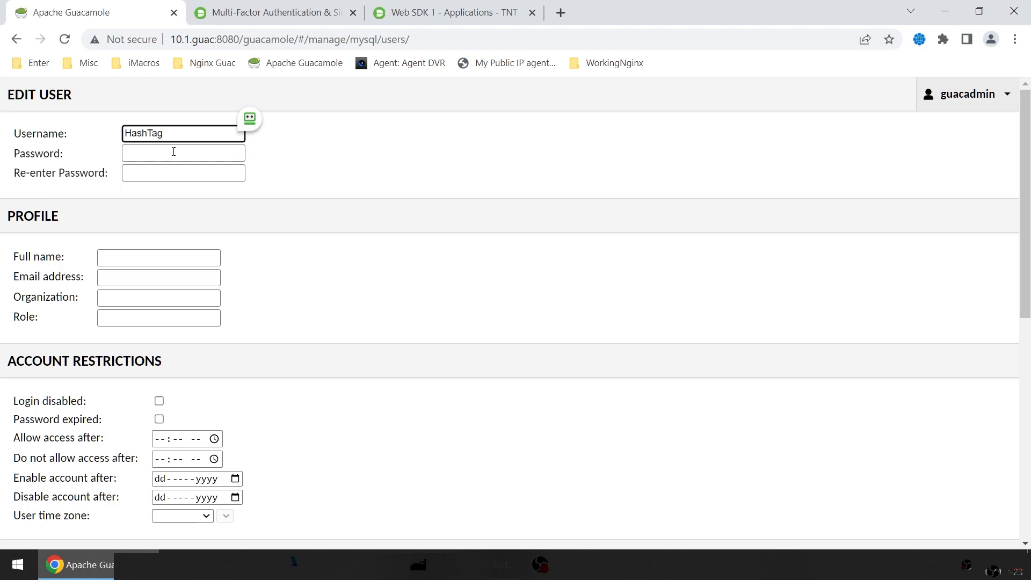
- Enter and confirm the new user's password
click(183, 154)
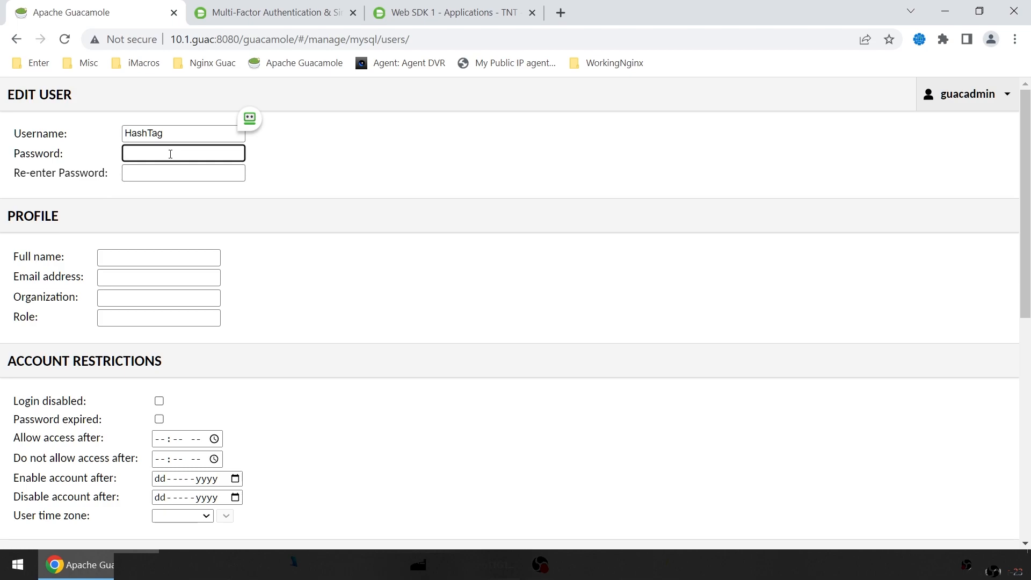
text(•••)
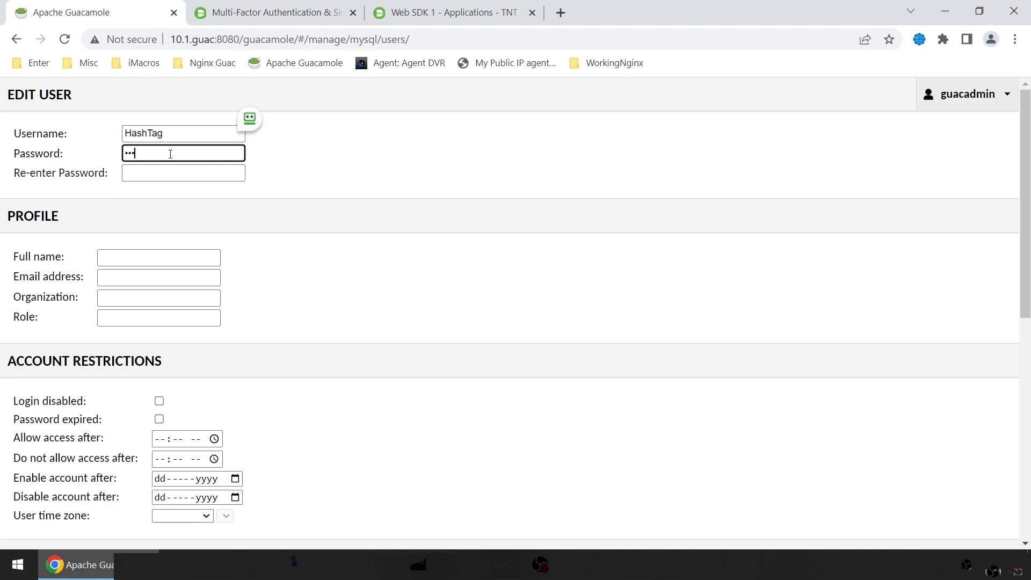
key(Backspace)
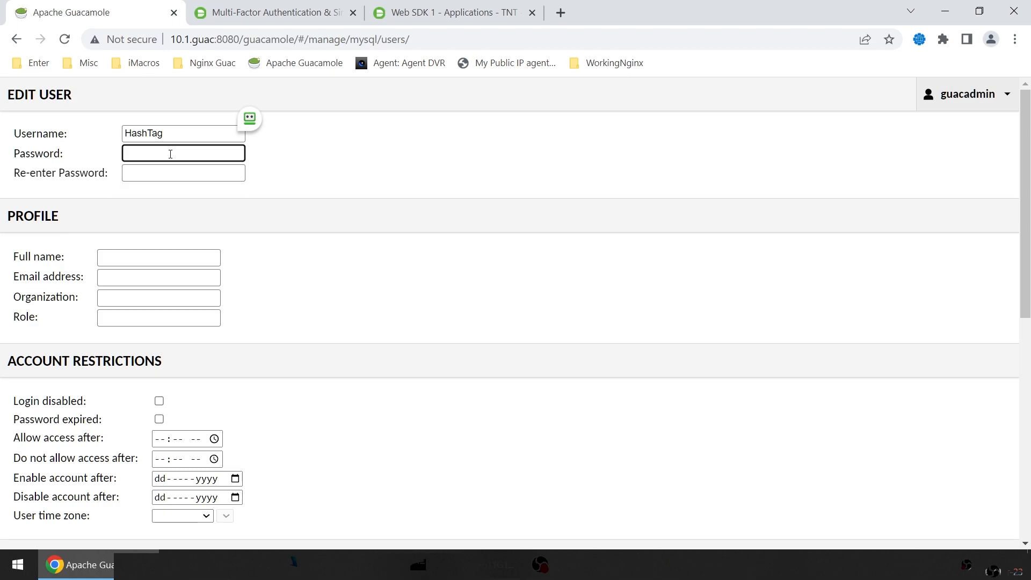
text(••)
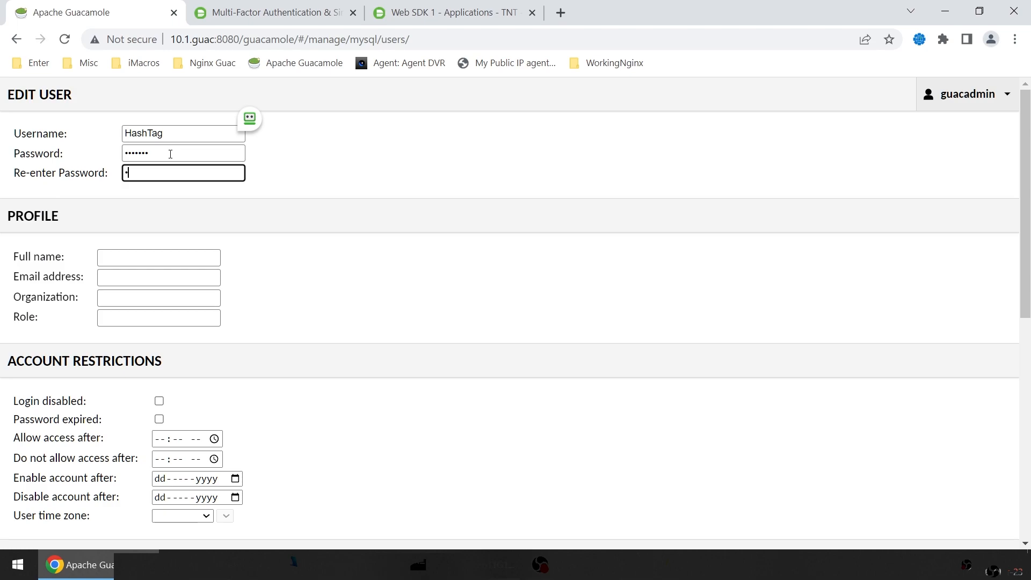
scroll(down, 3)
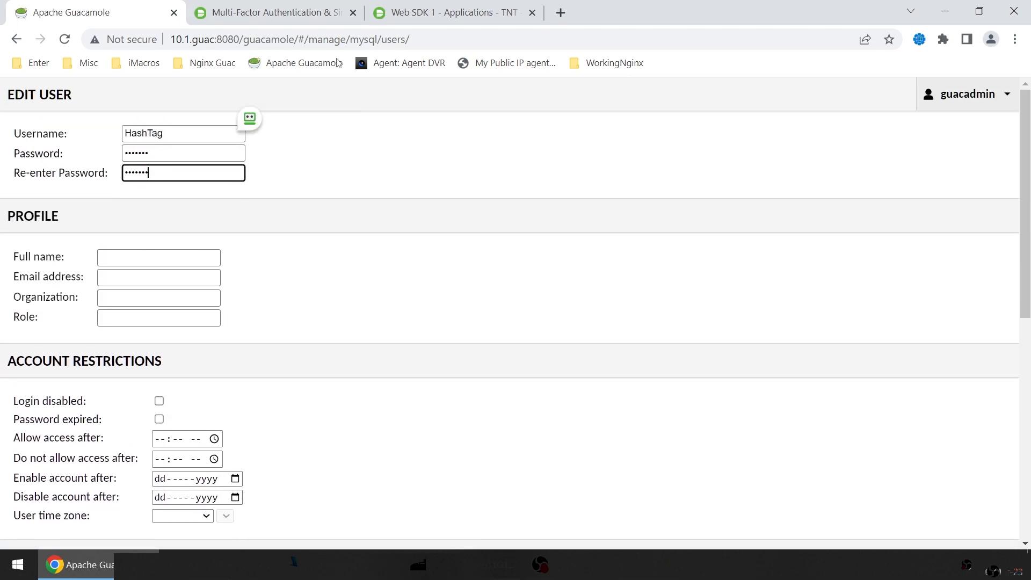
- After glancing at the Duo tabs, fill in the full name Main Admin on the user form
click(452, 12)
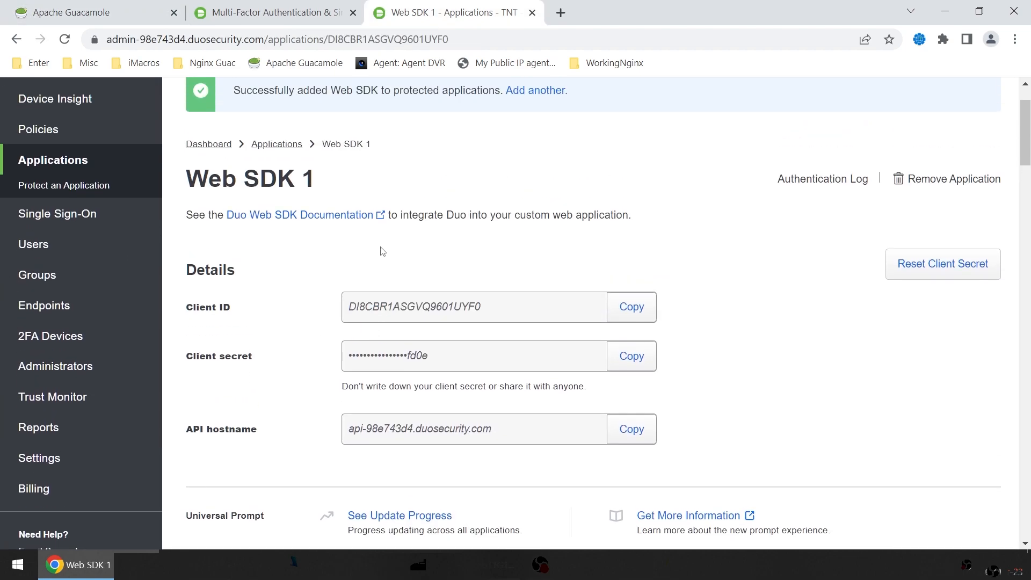
click(272, 11)
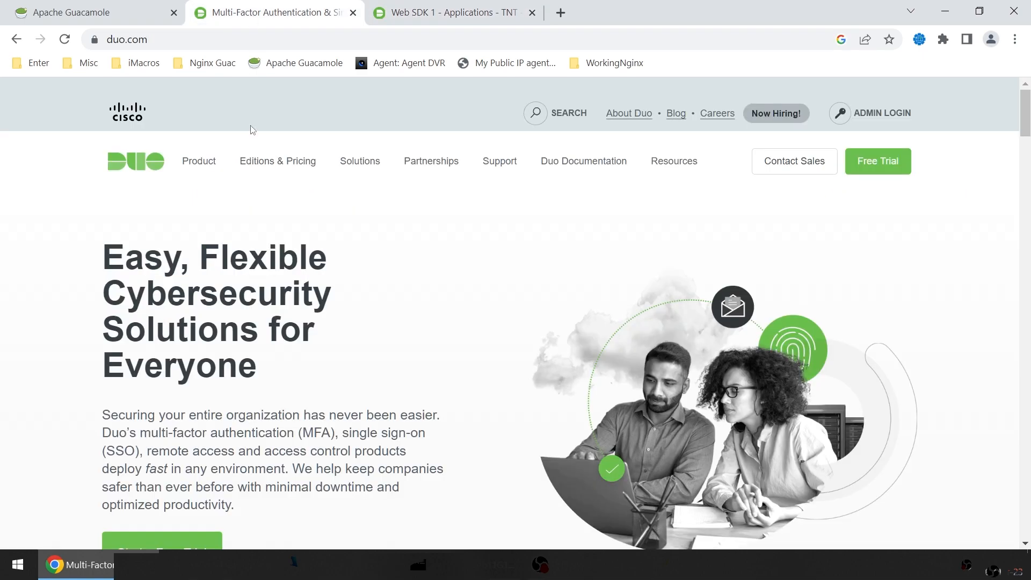
click(93, 12)
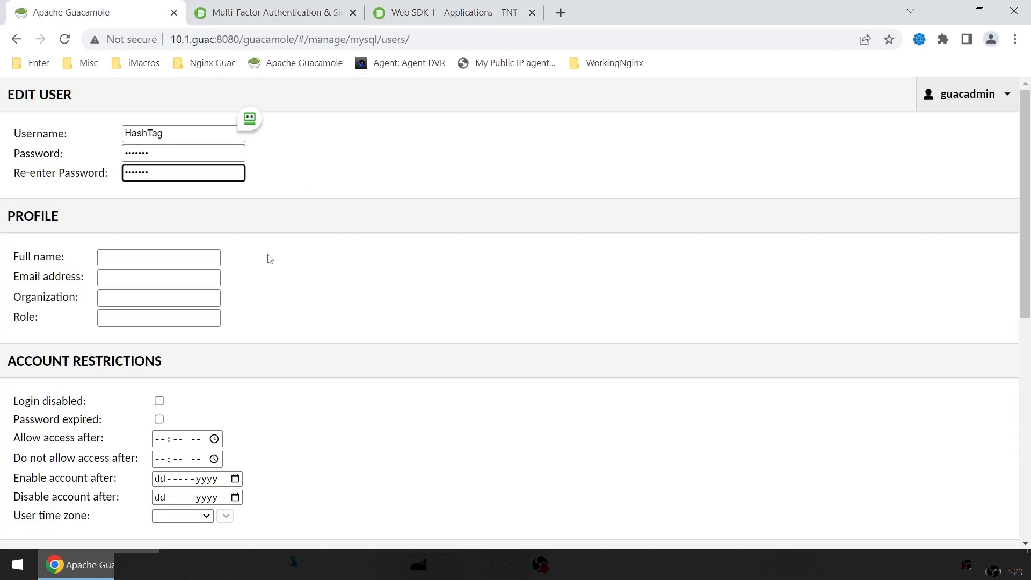
scroll(down, 3)
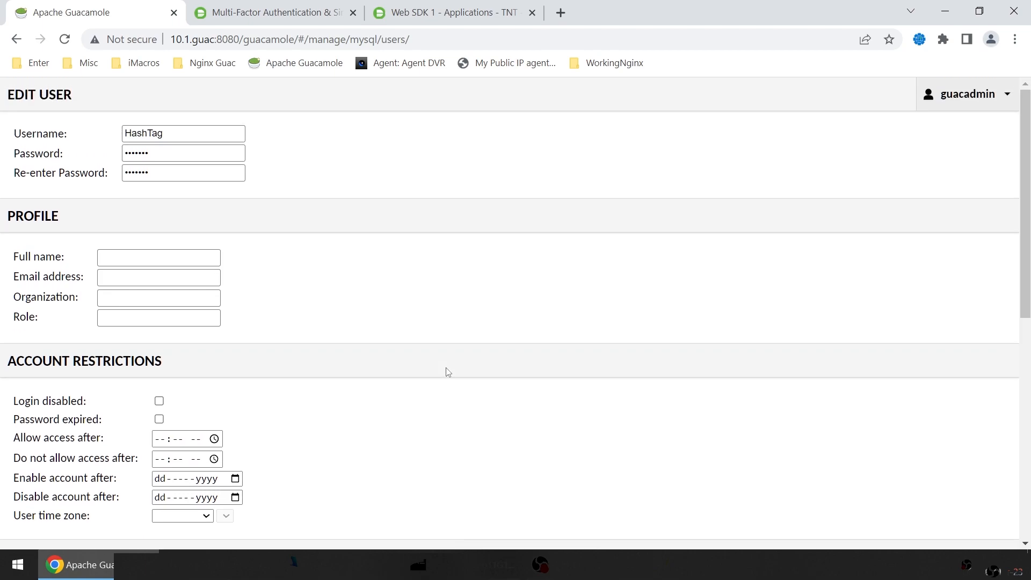
click(158, 257)
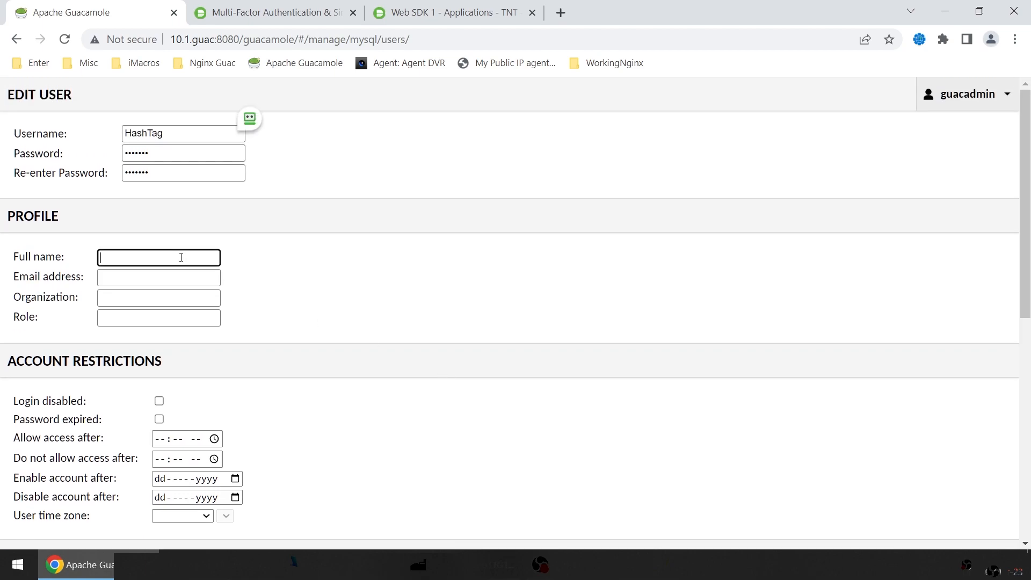
text(Main Admin)
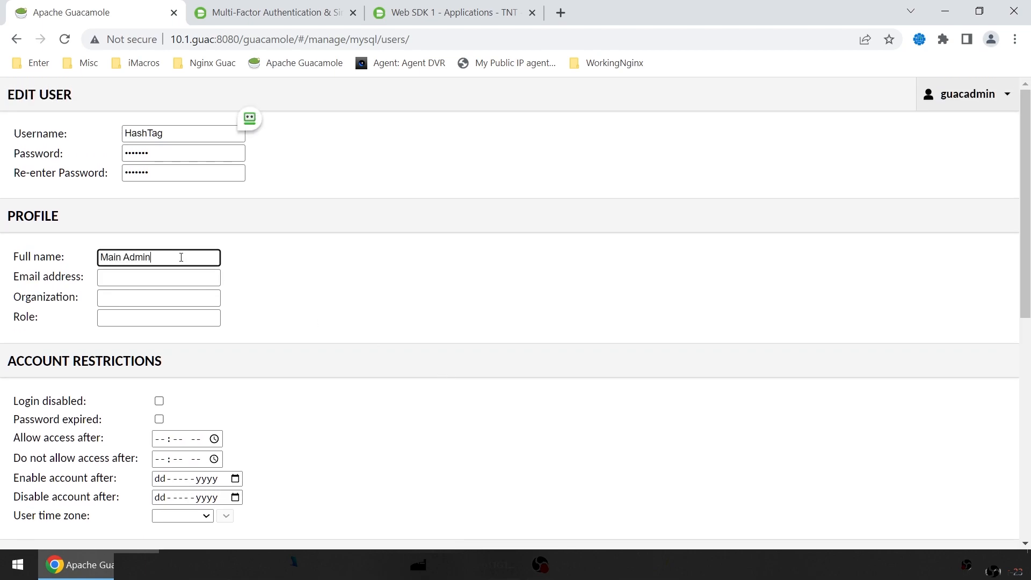
mouse_move(450, 371)
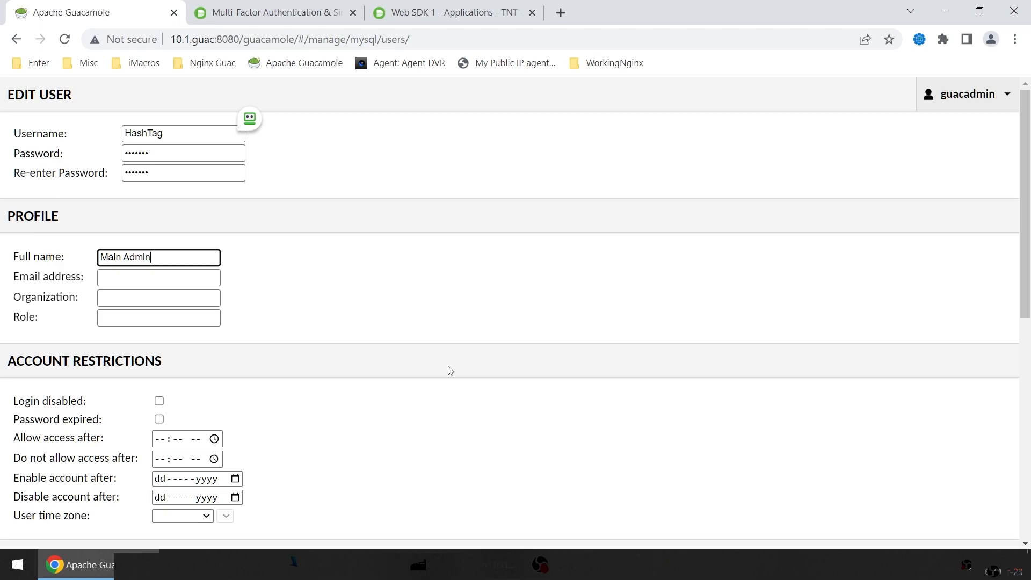
scroll(down, 3)
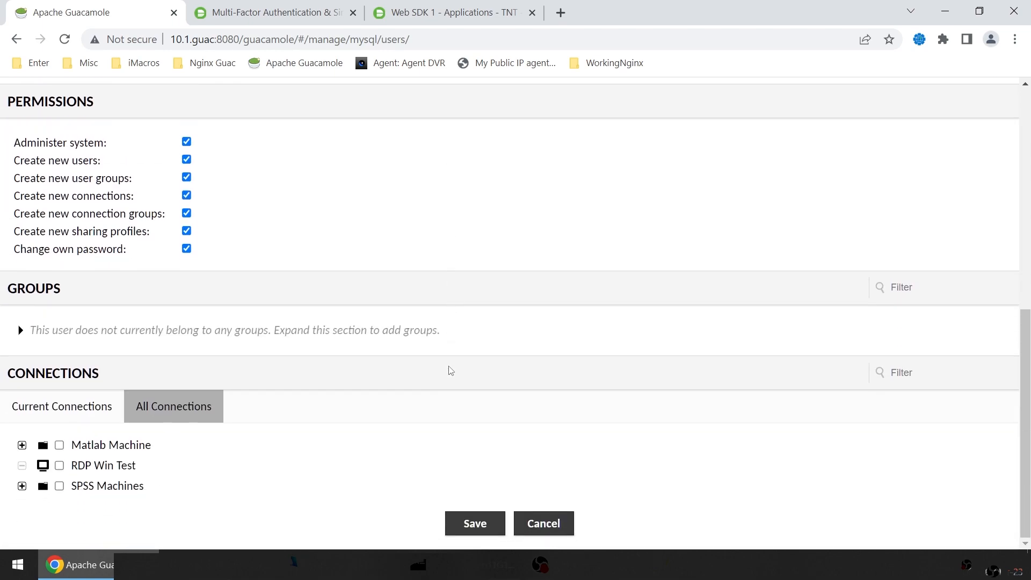
- Save the HashTag user and log out of the guacadmin account
click(543, 523)
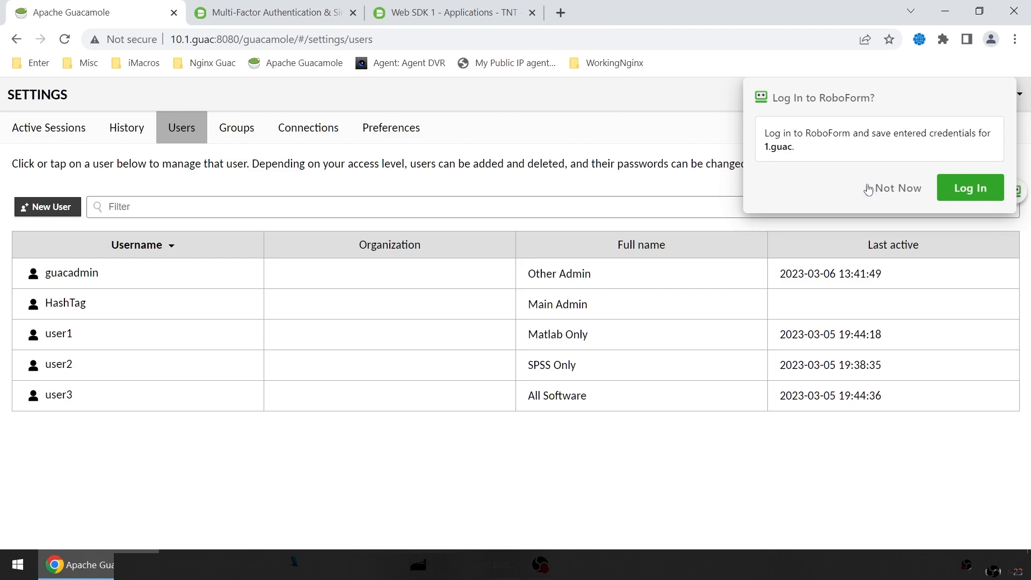
click(980, 94)
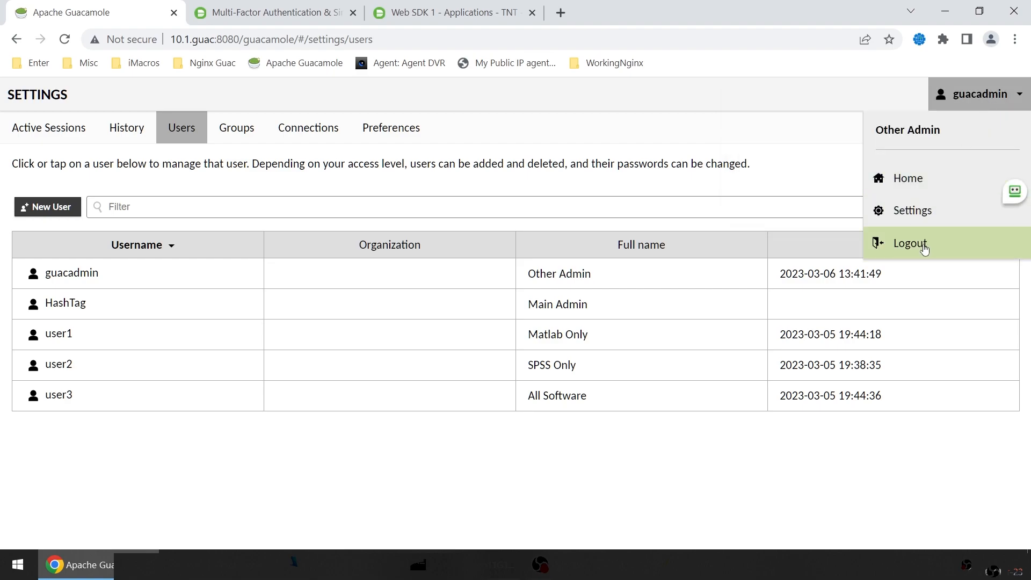
click(910, 243)
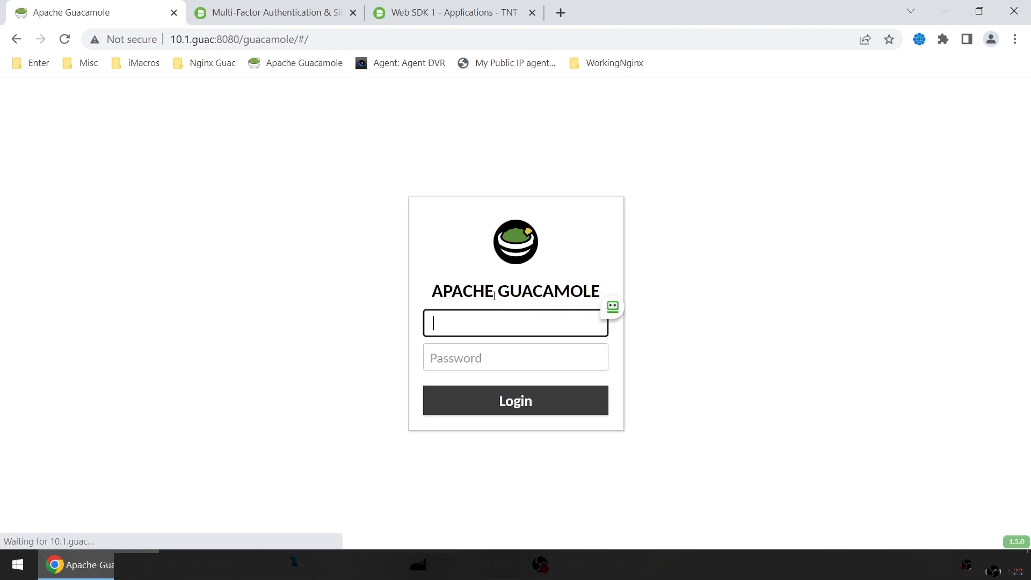
- Sign in as HashTag without a second factor, dismiss the save-credentials prompt, and log out
text(hashtag)
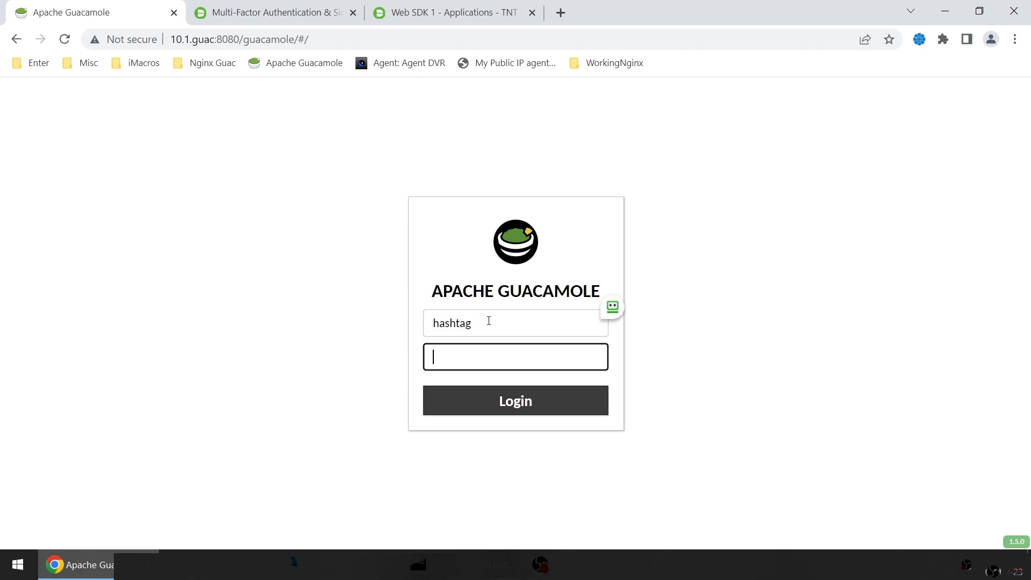
click(515, 400)
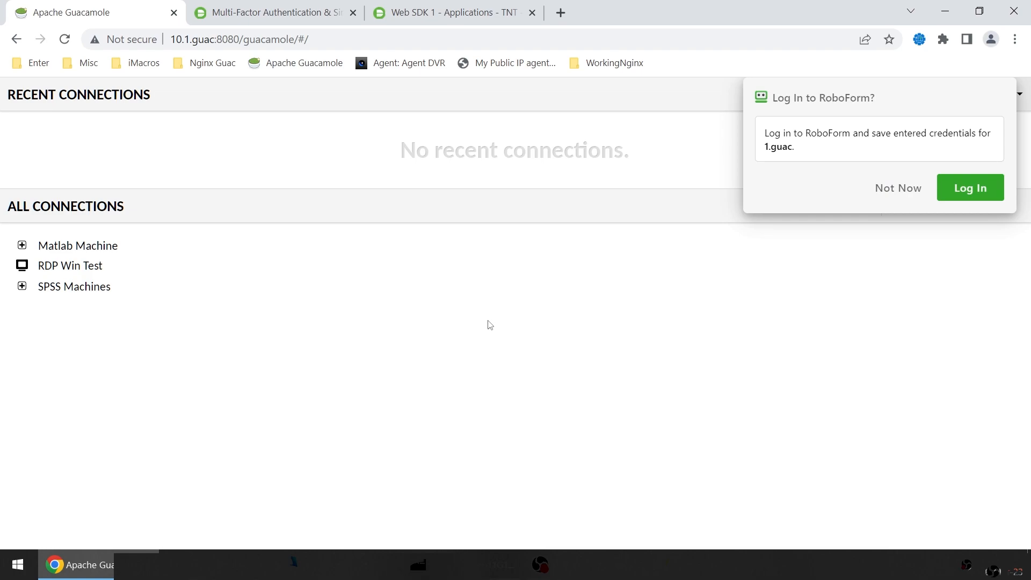
click(896, 186)
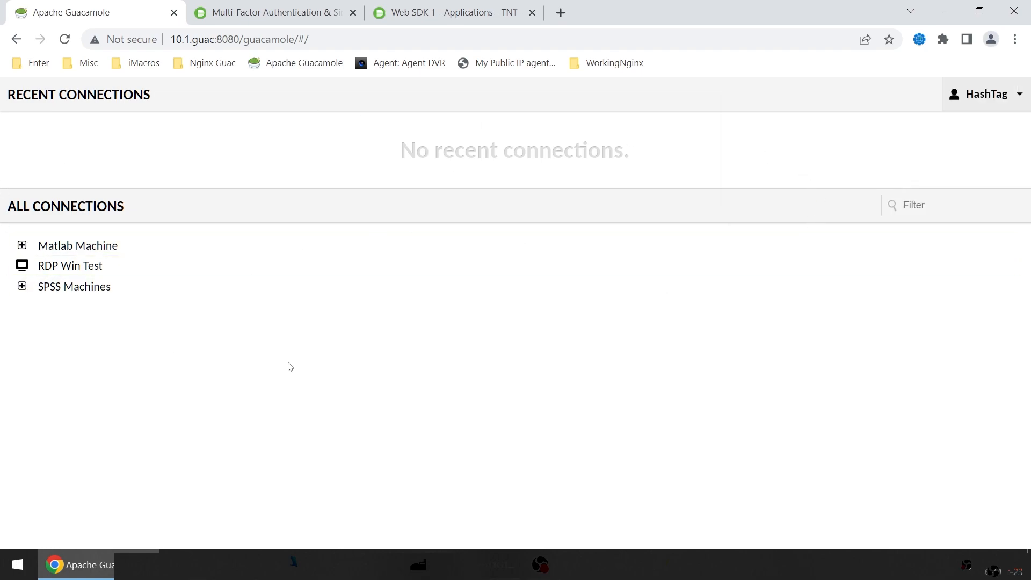
click(985, 94)
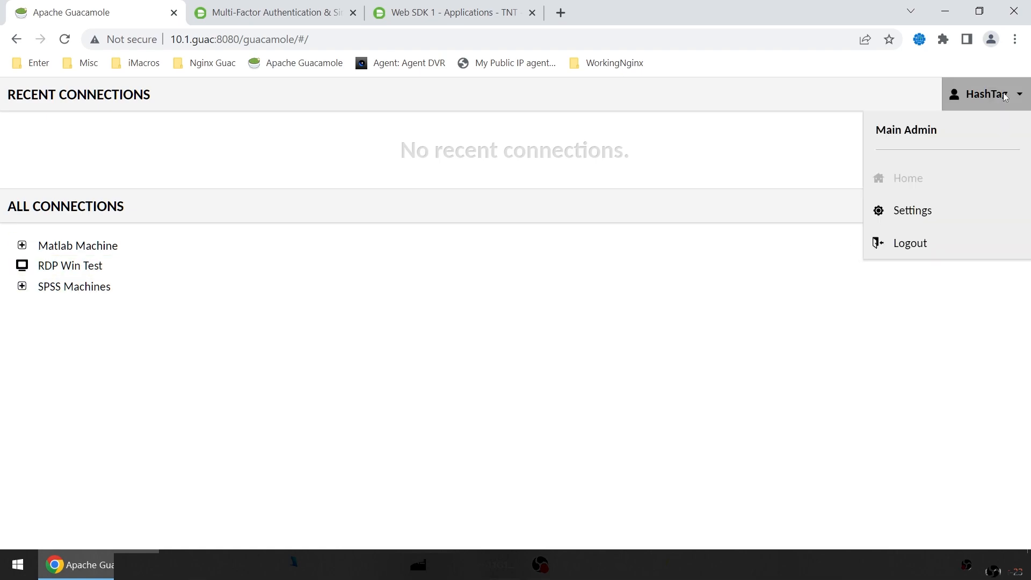
mouse_move(674, 357)
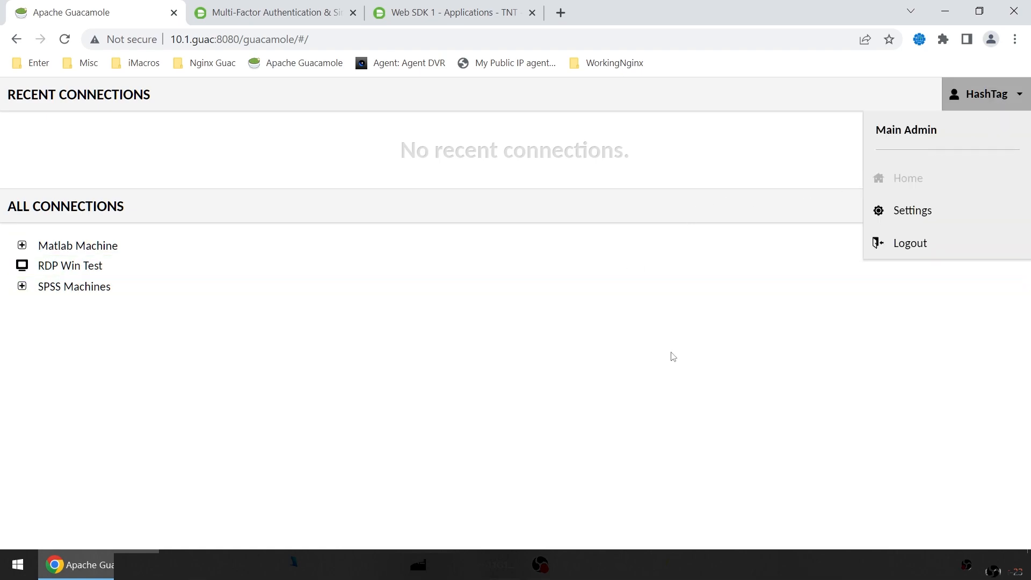
click(910, 243)
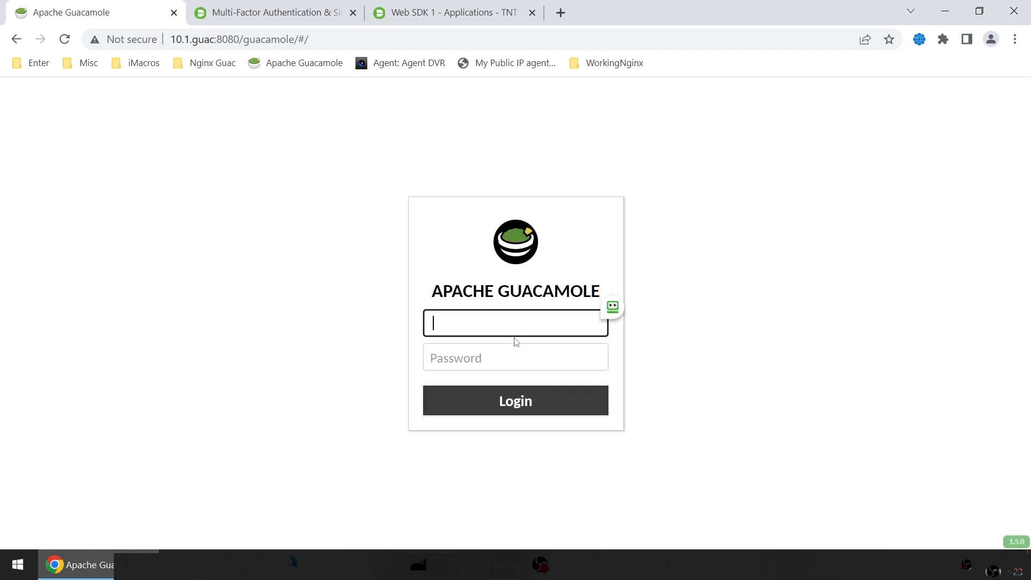
- Review the Web SDK 1 details and the Guacamole Duo docs' duo properties section
click(452, 13)
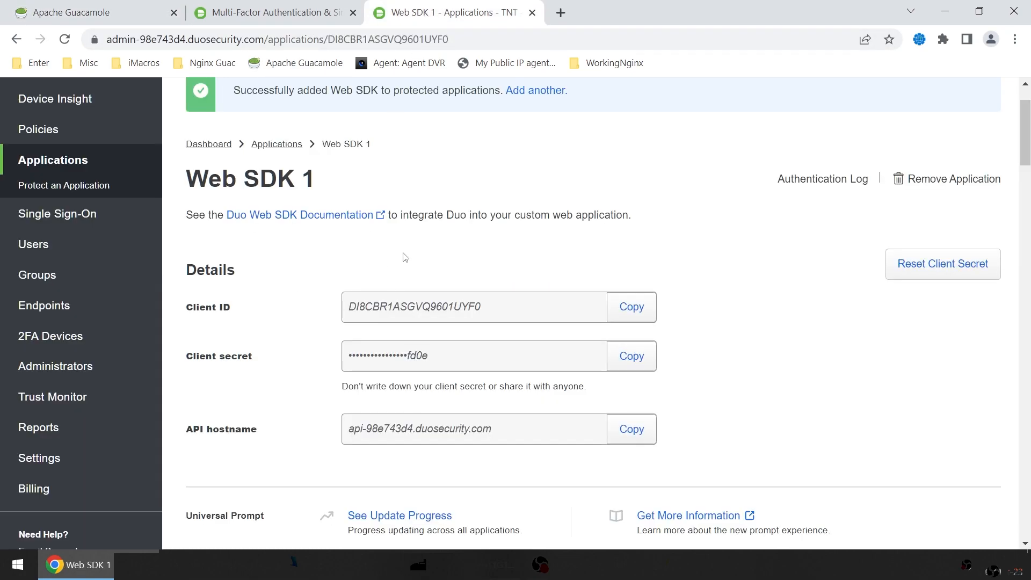
mouse_move(405, 530)
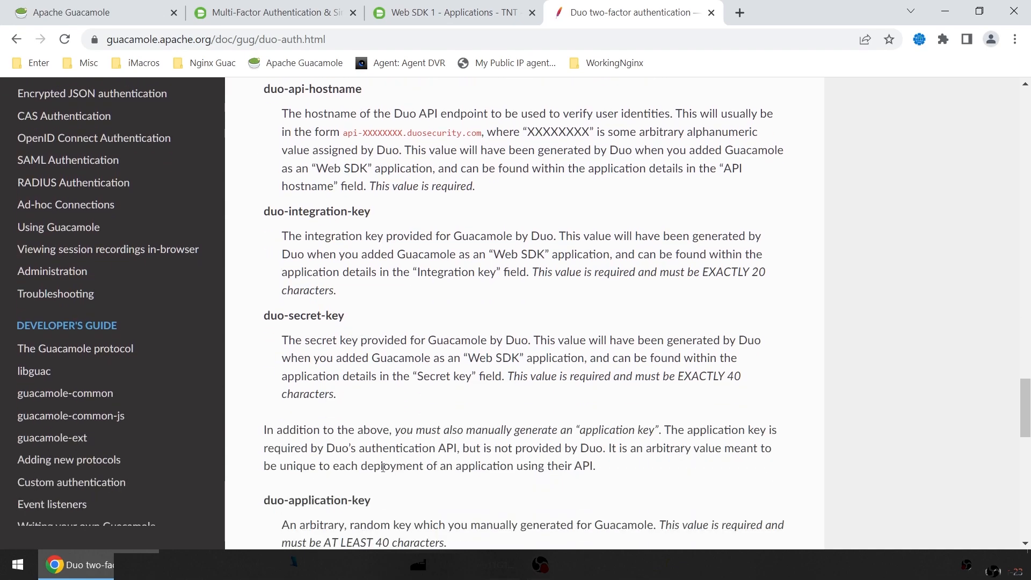
scroll(down, 3)
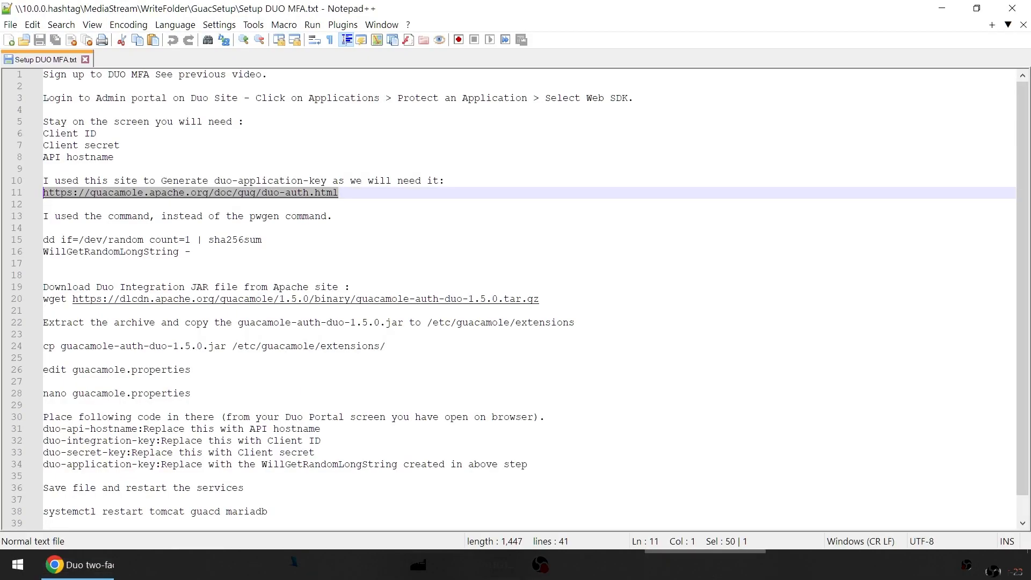
- In the SSH terminal, try pwgen, then generate a SHA-256 hash with dd and select it
key(Enter)
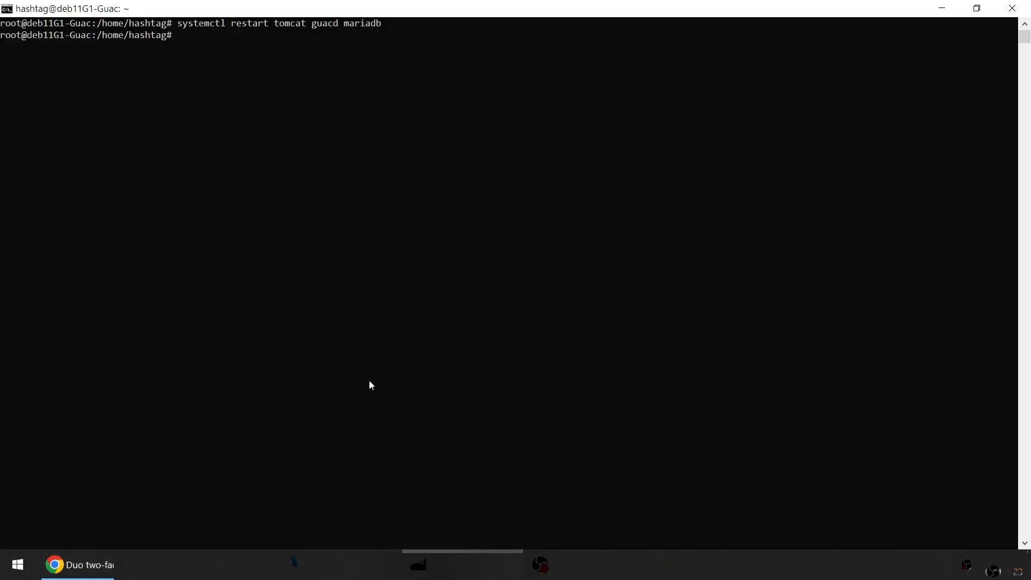
text(pwgen)
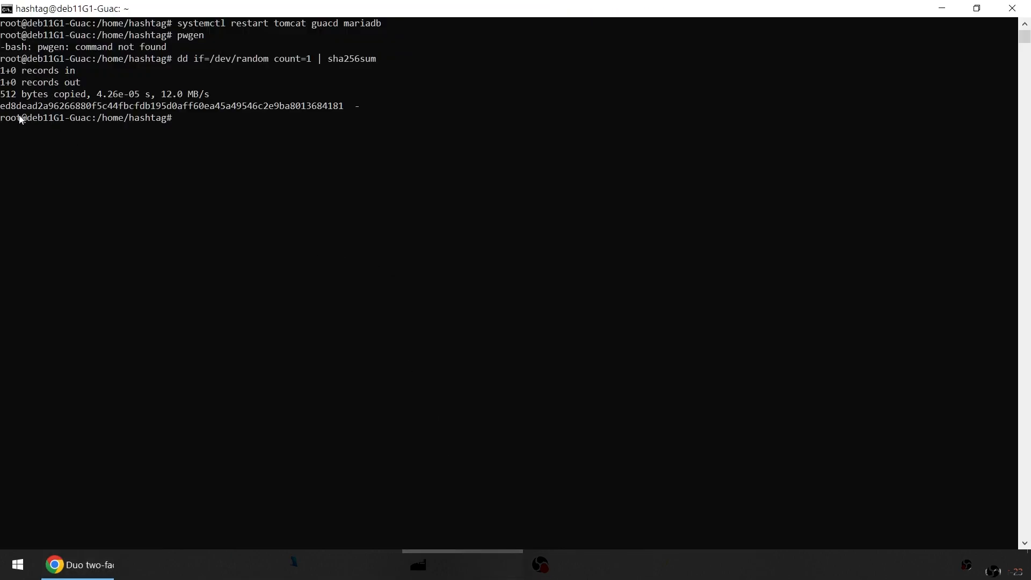
drag(0, 106, 315, 106)
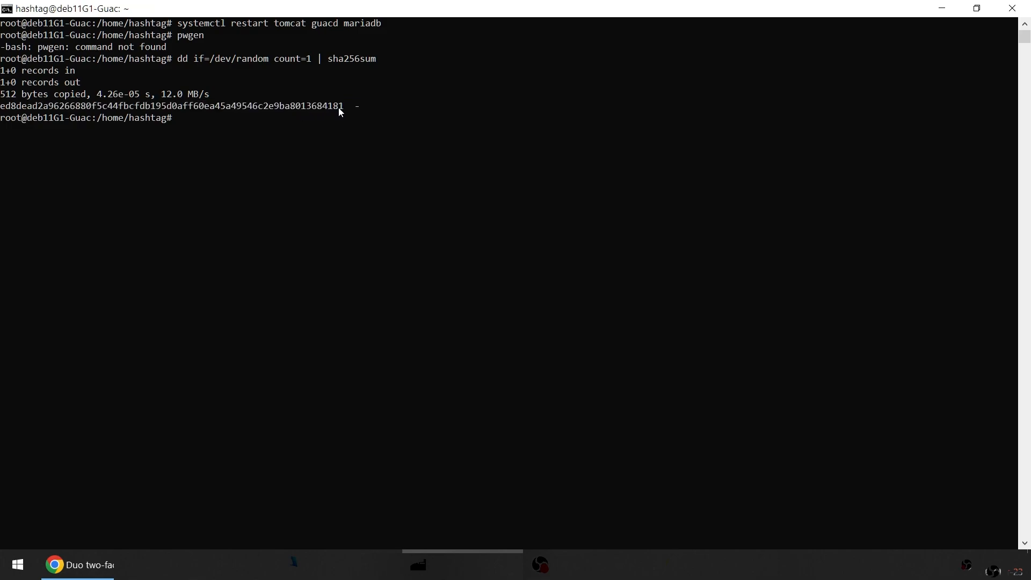
mouse_move(452, 489)
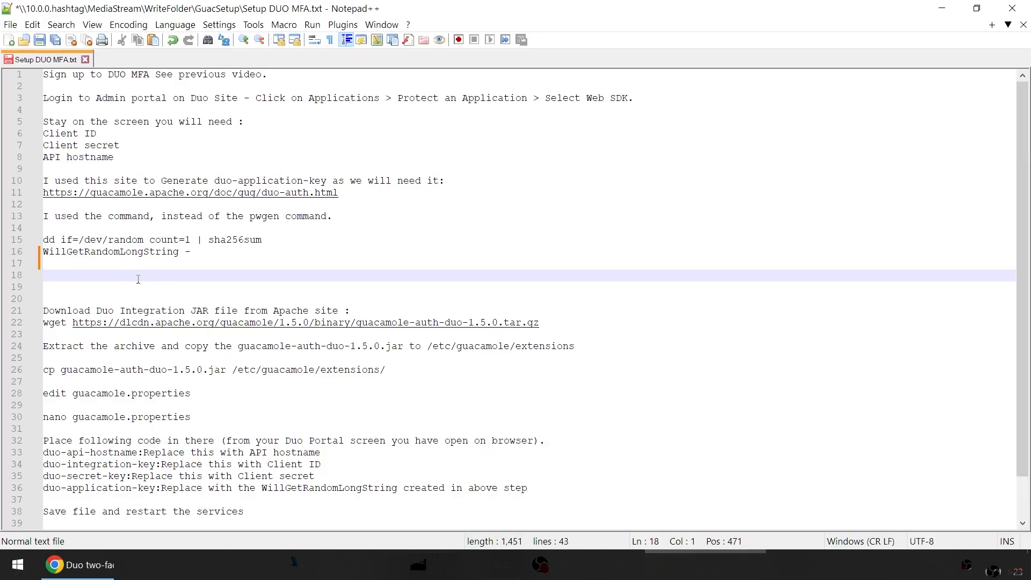
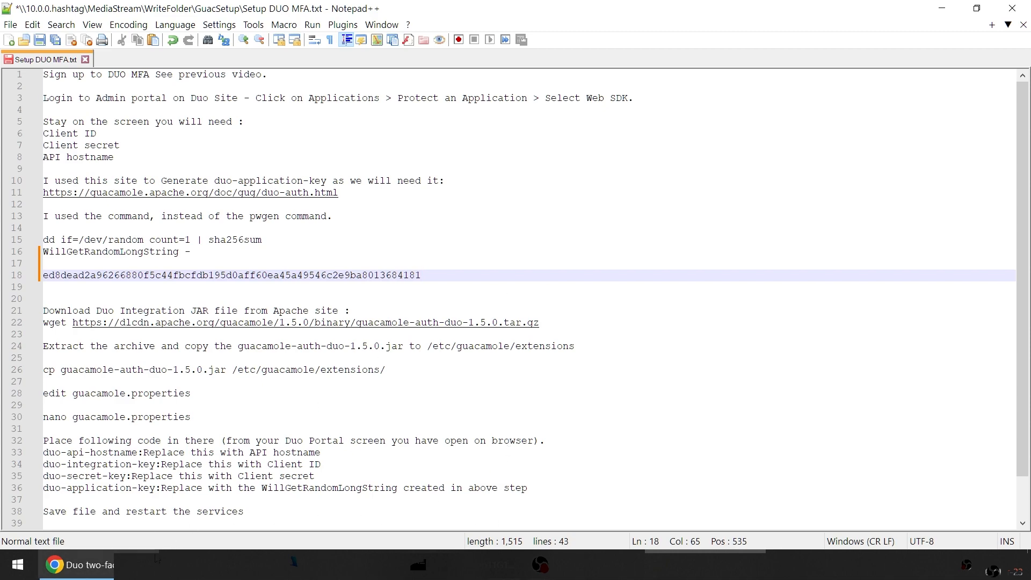
click(77, 565)
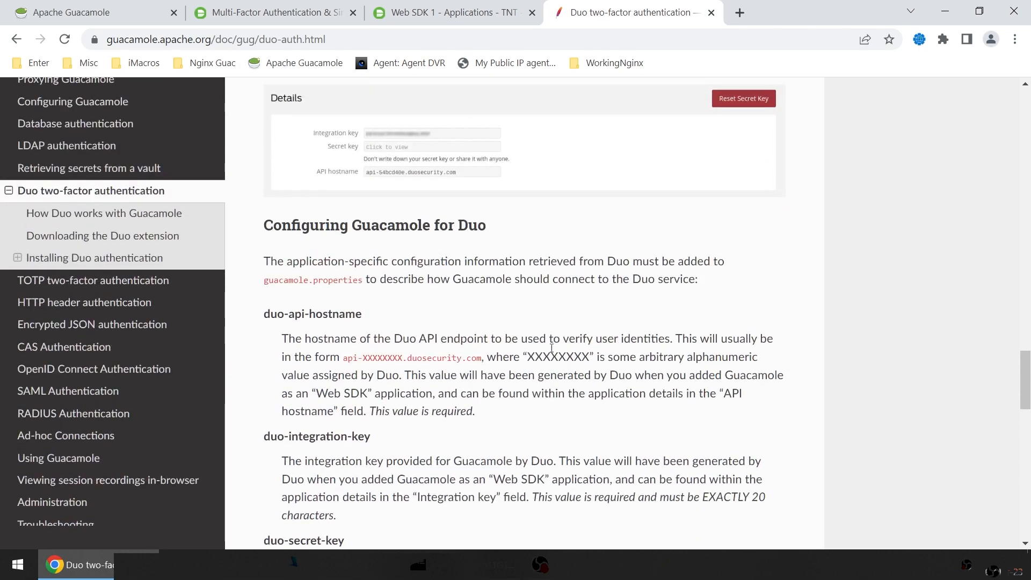
scroll(down, 3)
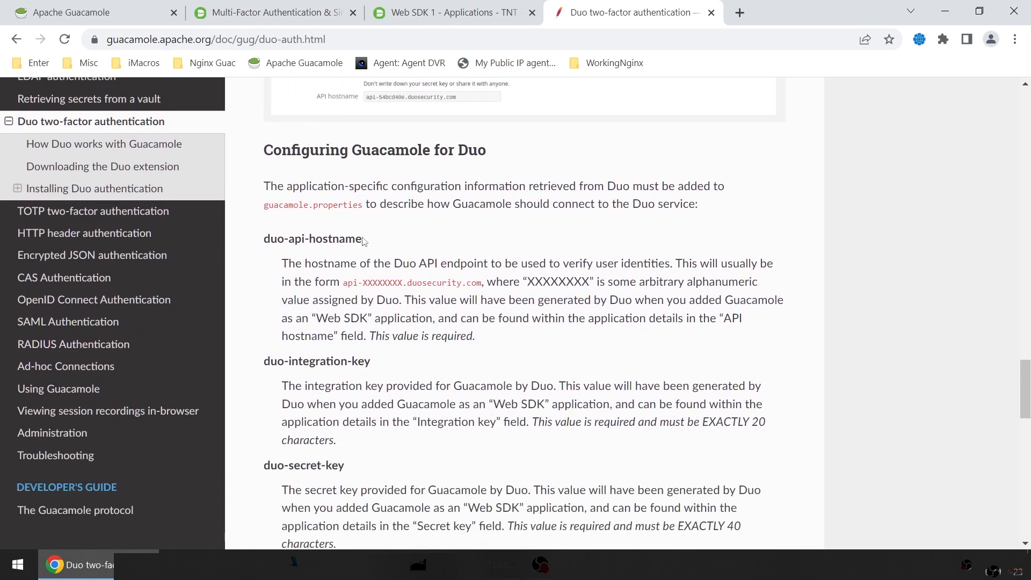
double_click(313, 239)
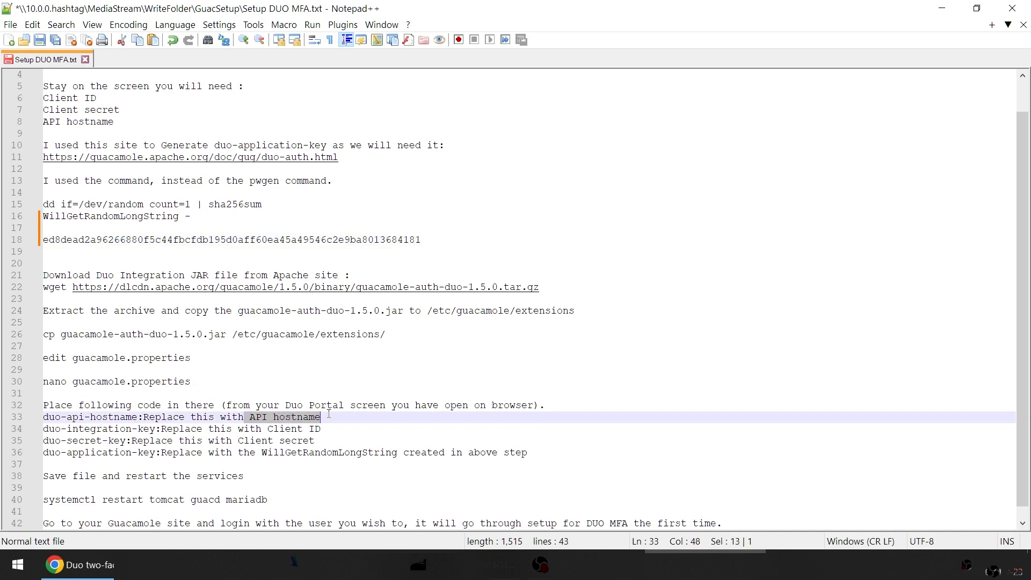
mouse_move(92, 430)
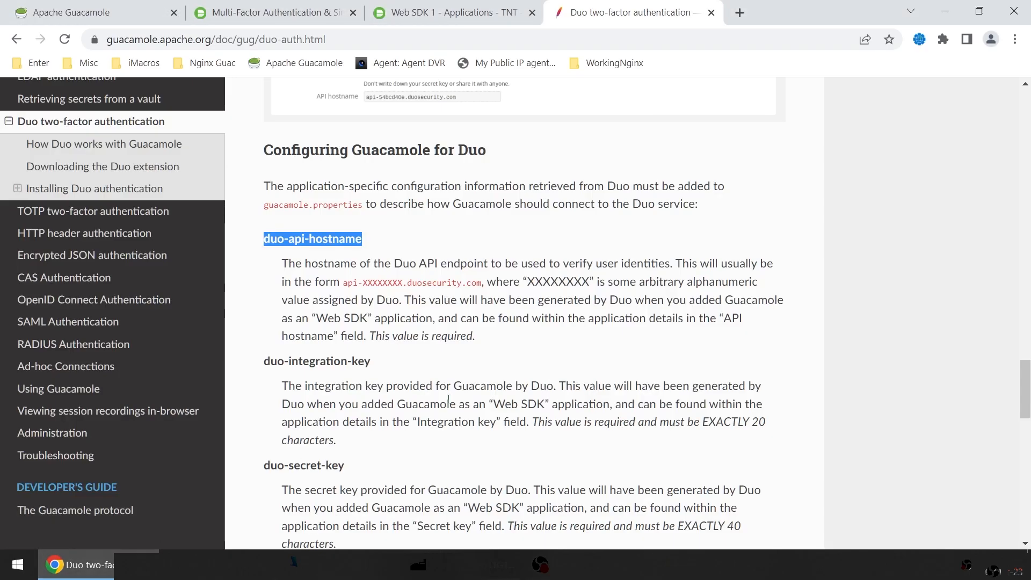
- Compare the Web SDK 1 details, then return to the Guacamole login tab
click(447, 13)
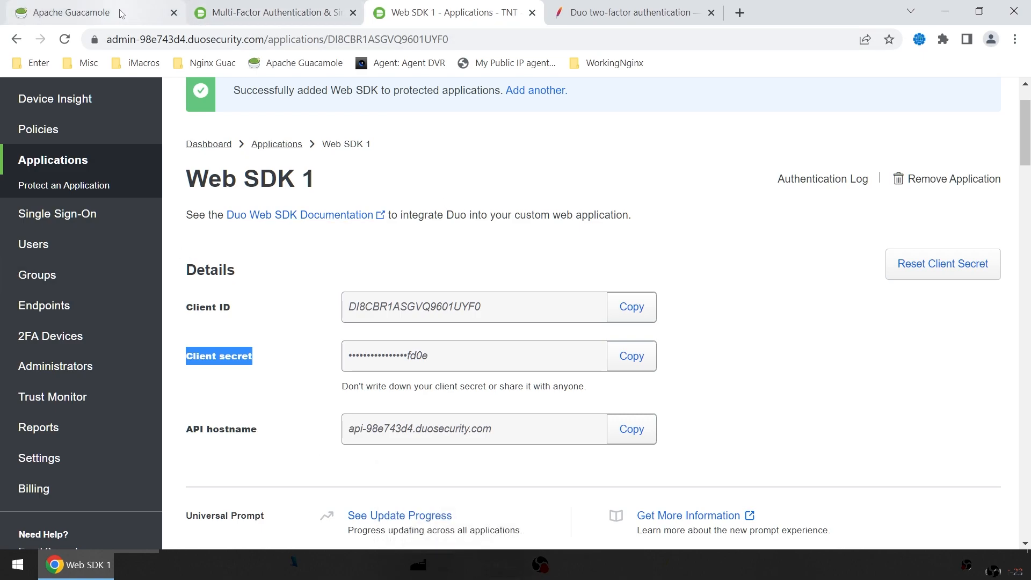
click(71, 13)
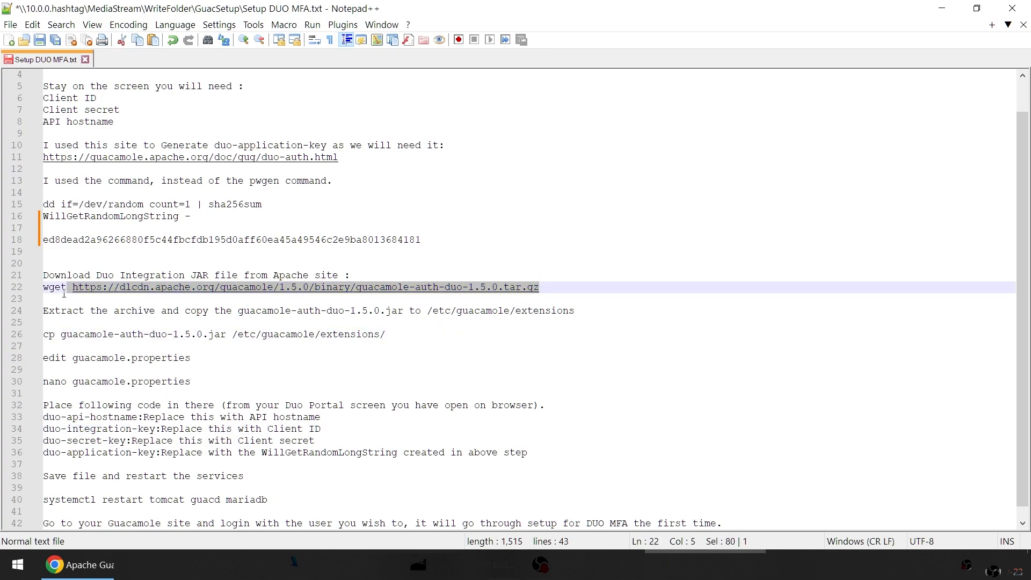
- Run the pasted wget command, then cd into Downloads to download the archive there
right_click(59, 288)
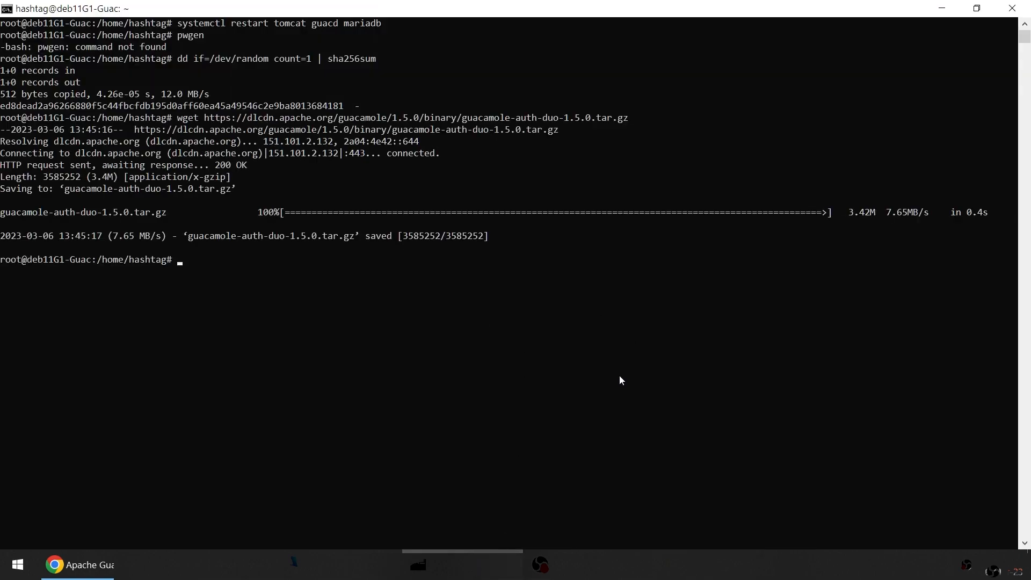
text(tax)
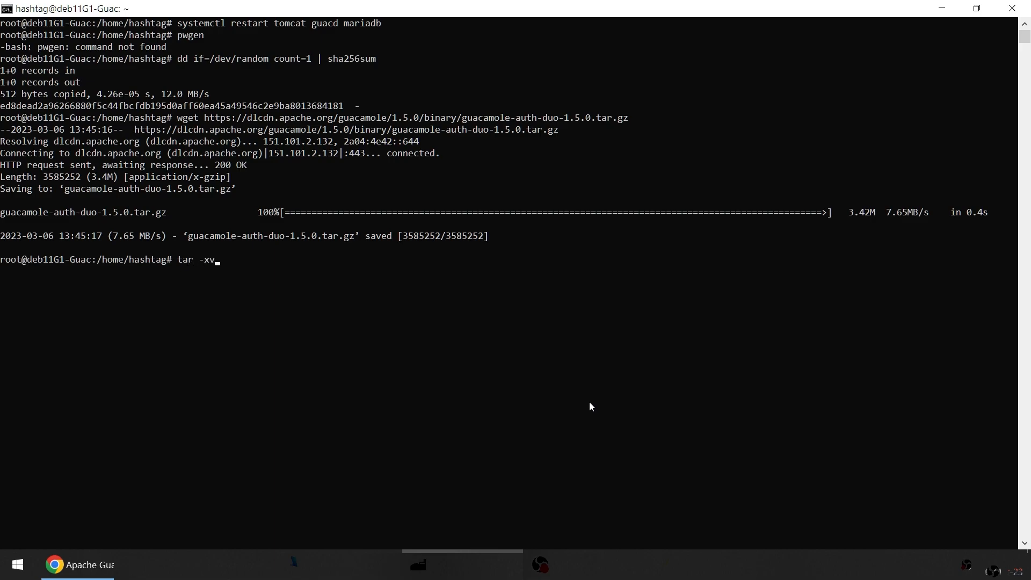
text(zf guac)
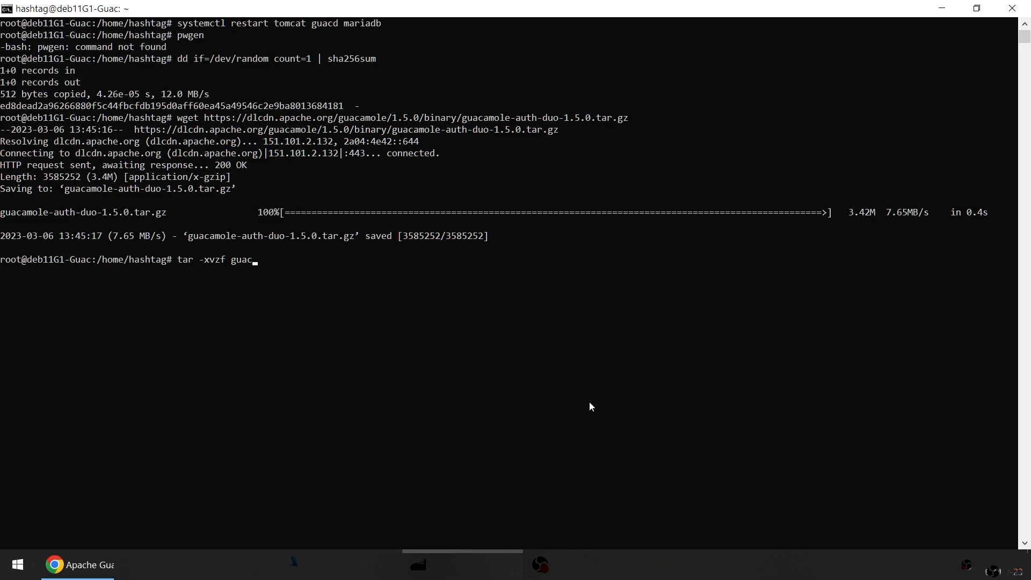
text(cd)
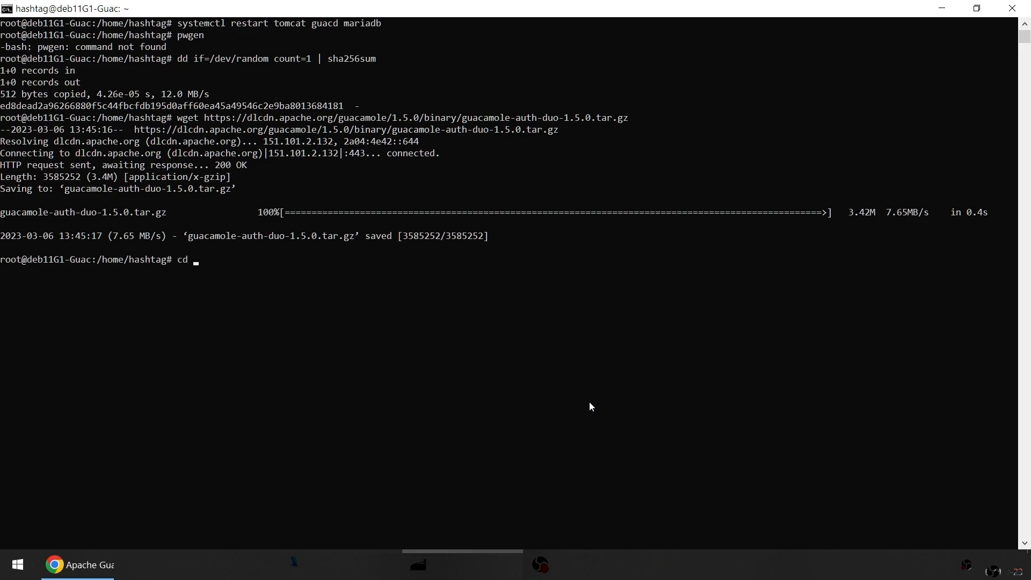
text(Downloads/)
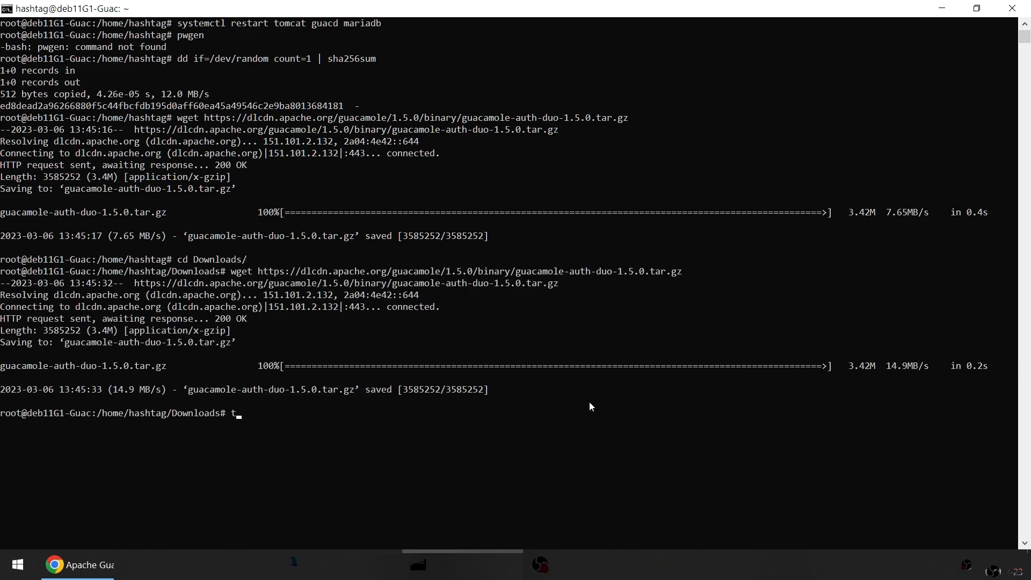
- Extract guacamole-auth-duo-1.5.0.tar.gz with tar -xvzf and cd into its folder
text(ar -xv)
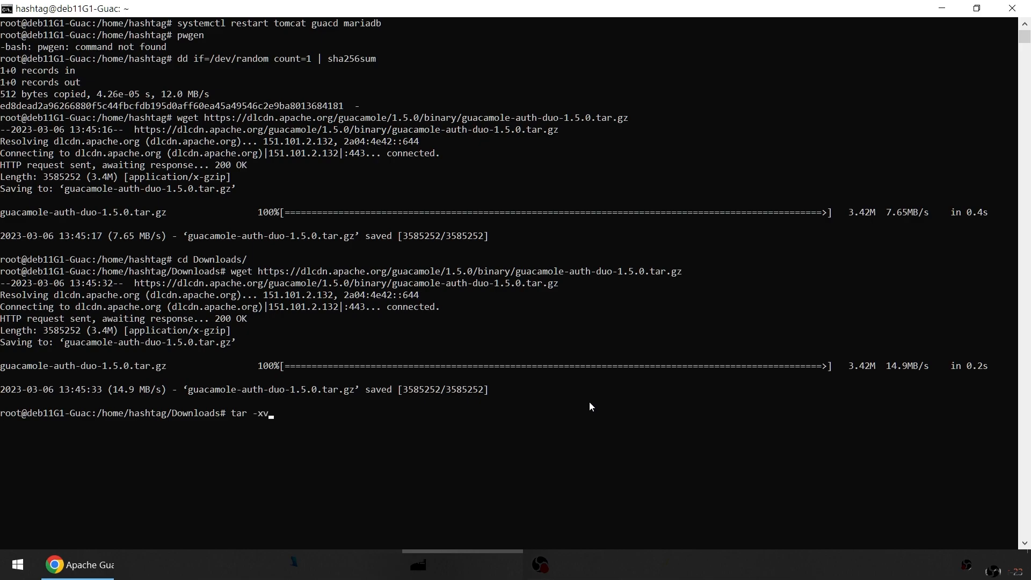
text(zf guac)
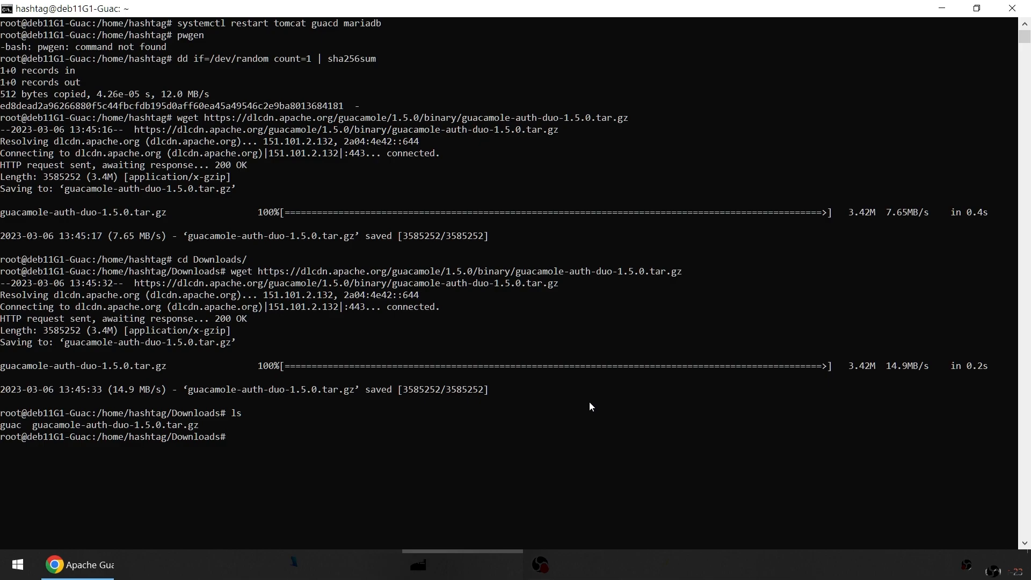
text(tar)
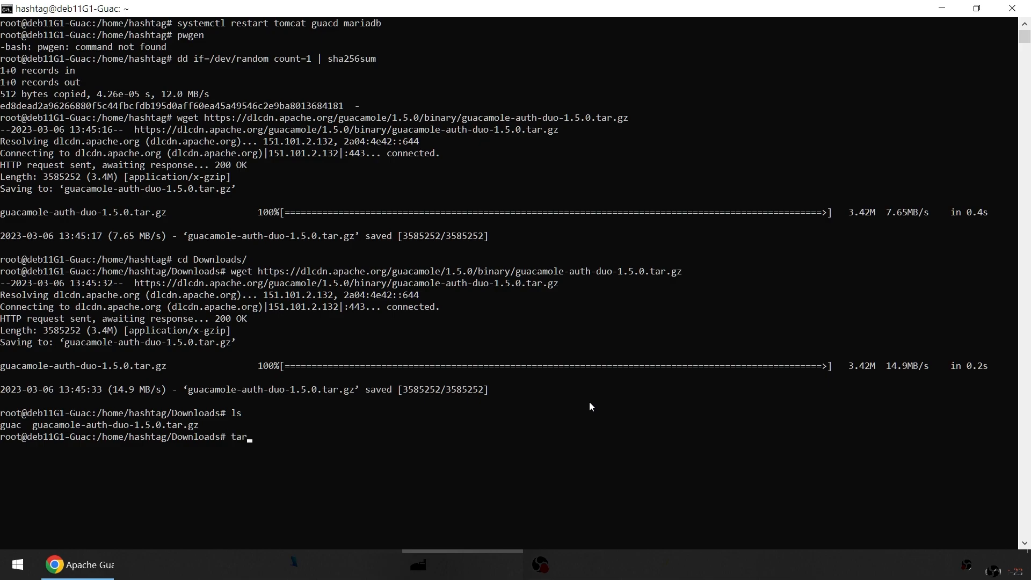
text(-xvzf guacamole-auth-duo-1.5.0.tar.gz)
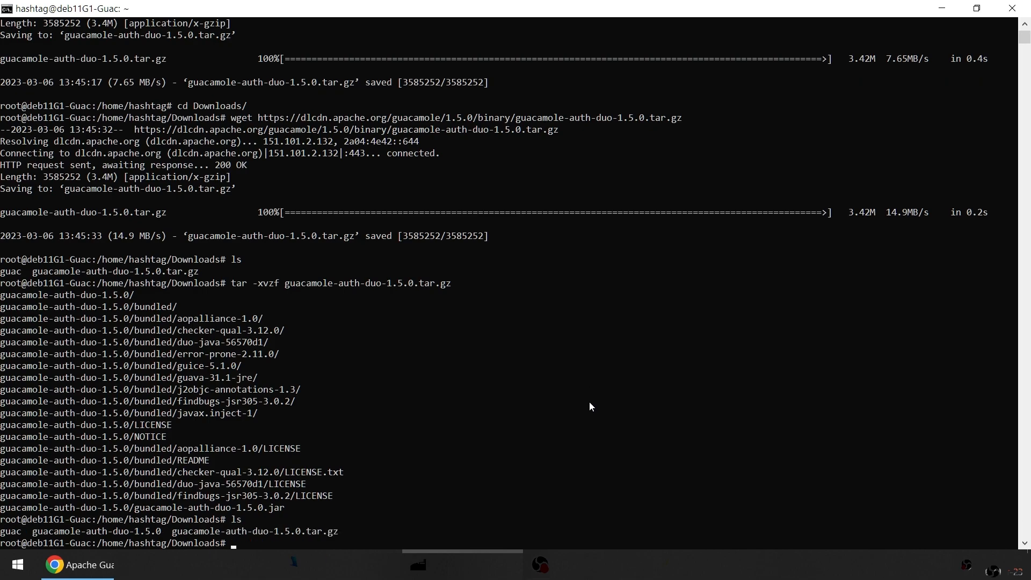
text(cd g)
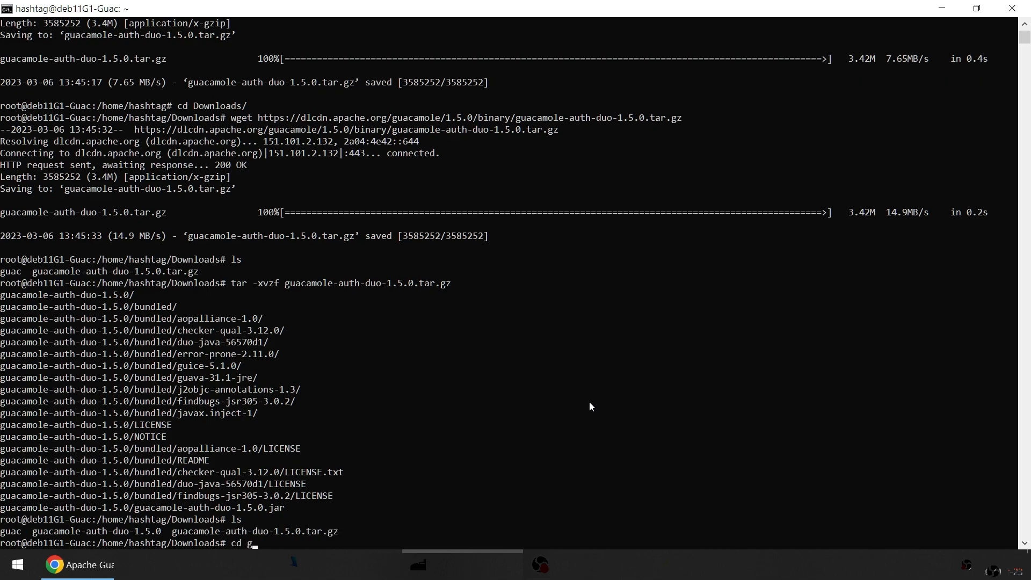
mouse_move(36, 535)
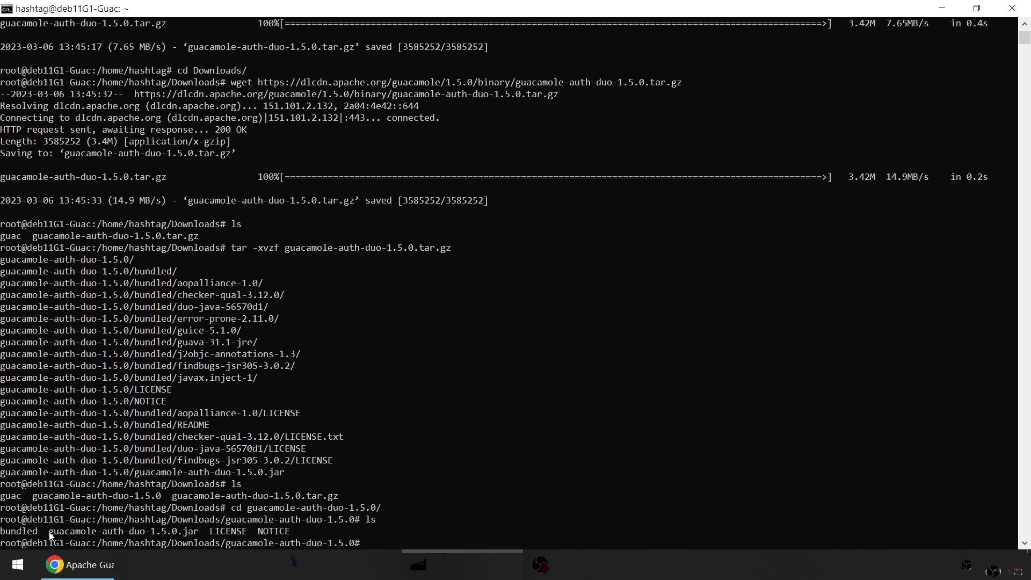
- Copy guacamole-auth-duo-1.5.0.jar into /etc/guacamole/extensions/ with cp
double_click(122, 530)
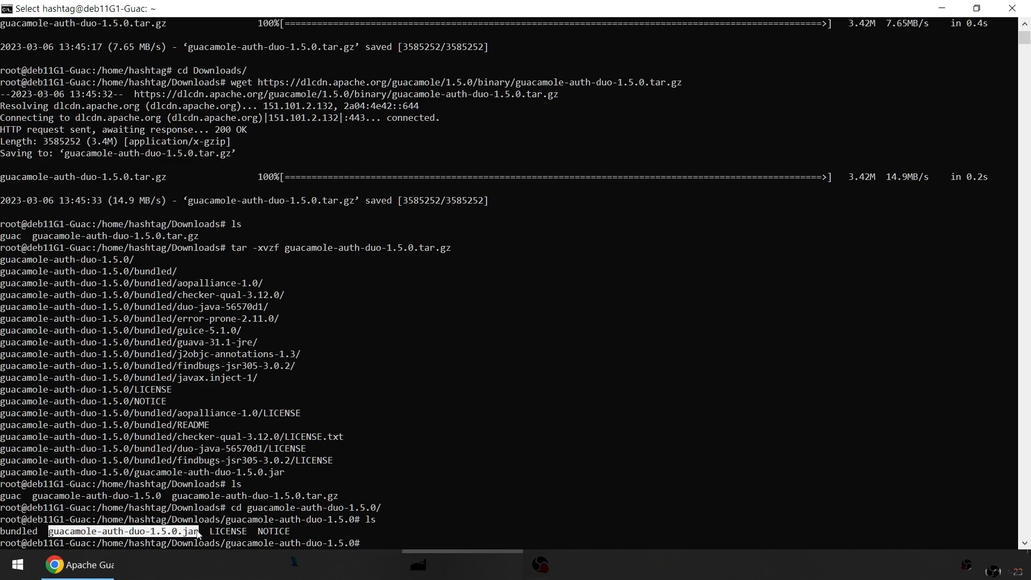
mouse_move(431, 545)
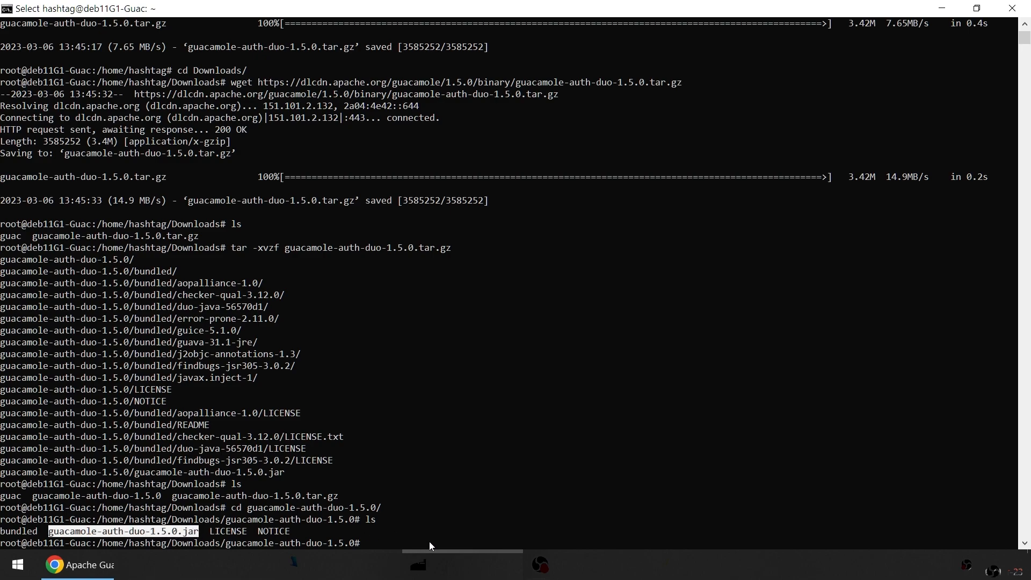
text(cp)
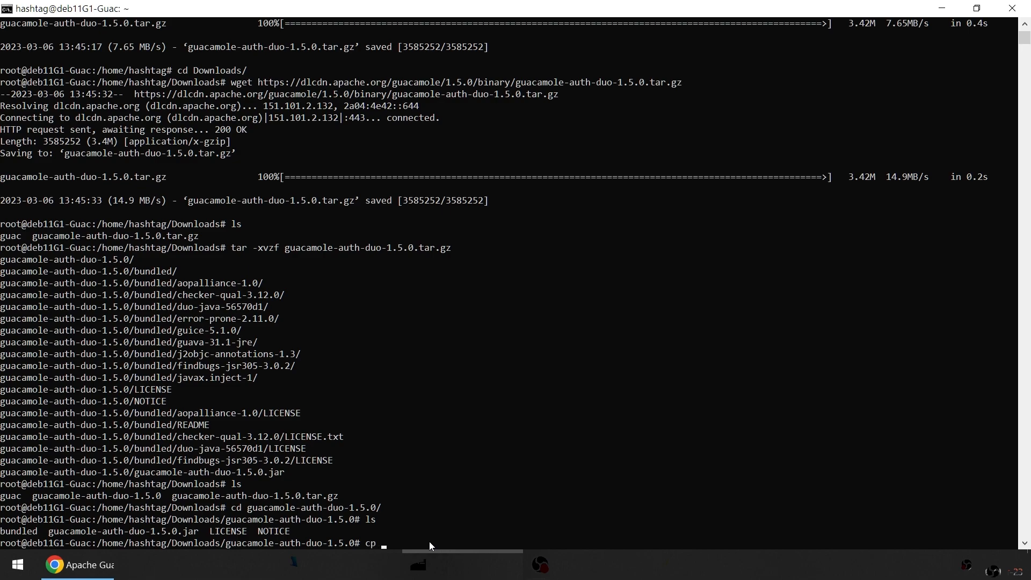
text(guacamole-auth-duo-1.5.0.jar)
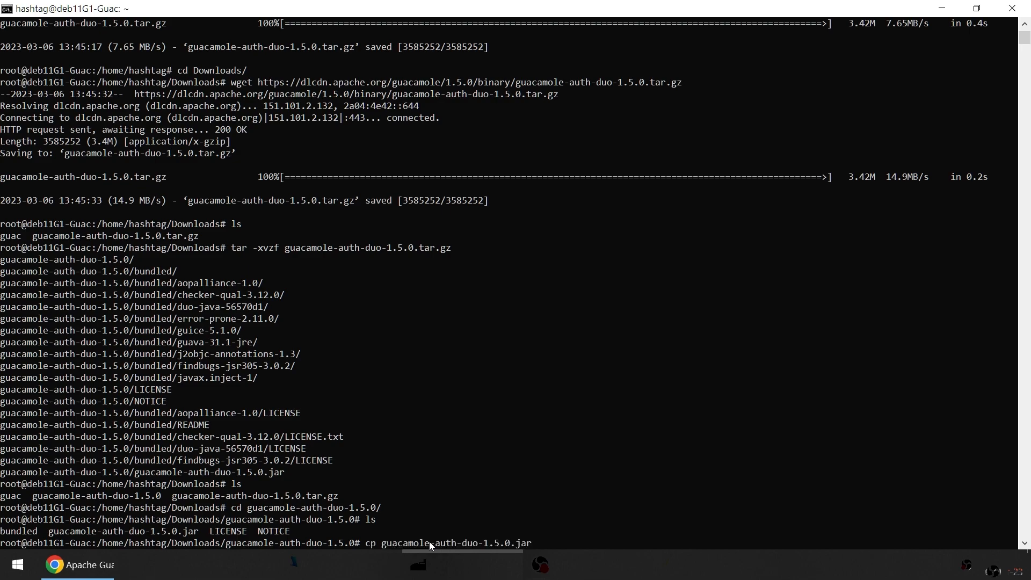
text(/etc/)
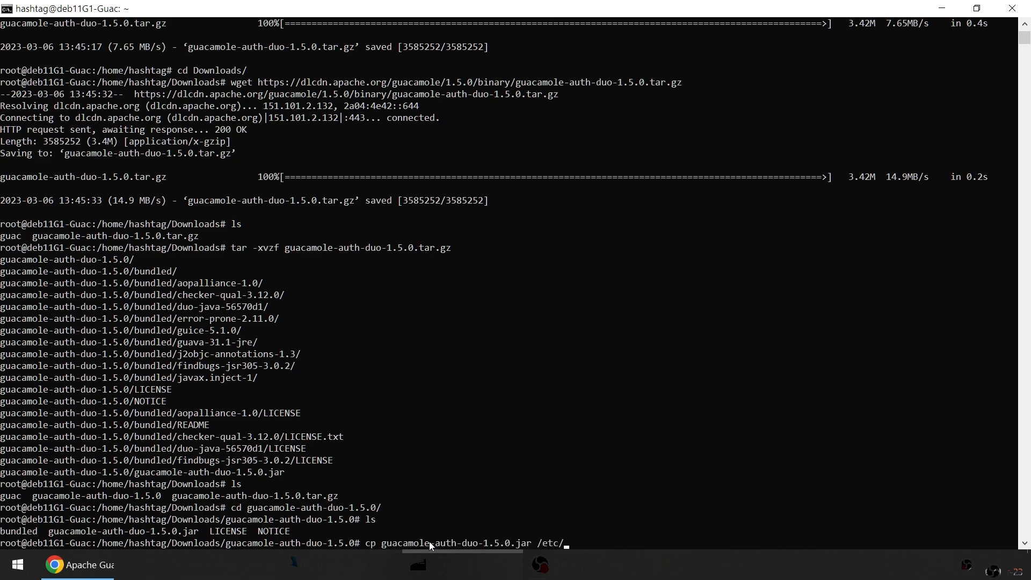
text(guacamole/extensions/)
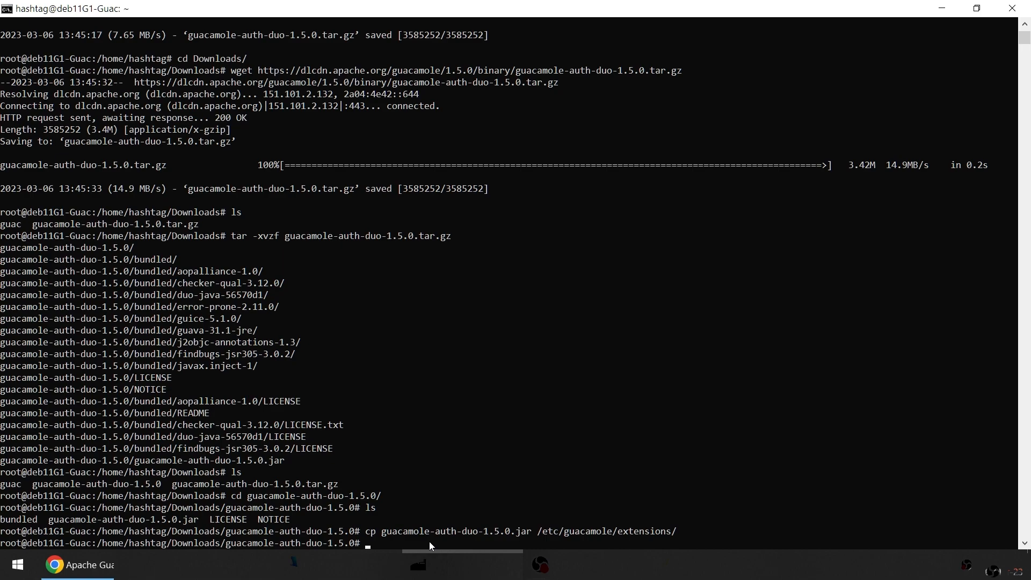
- Change into /etc/guacamole/extensions, list the jars, and start nano on guacamole.properties
text(cd /etc/guacamole/)
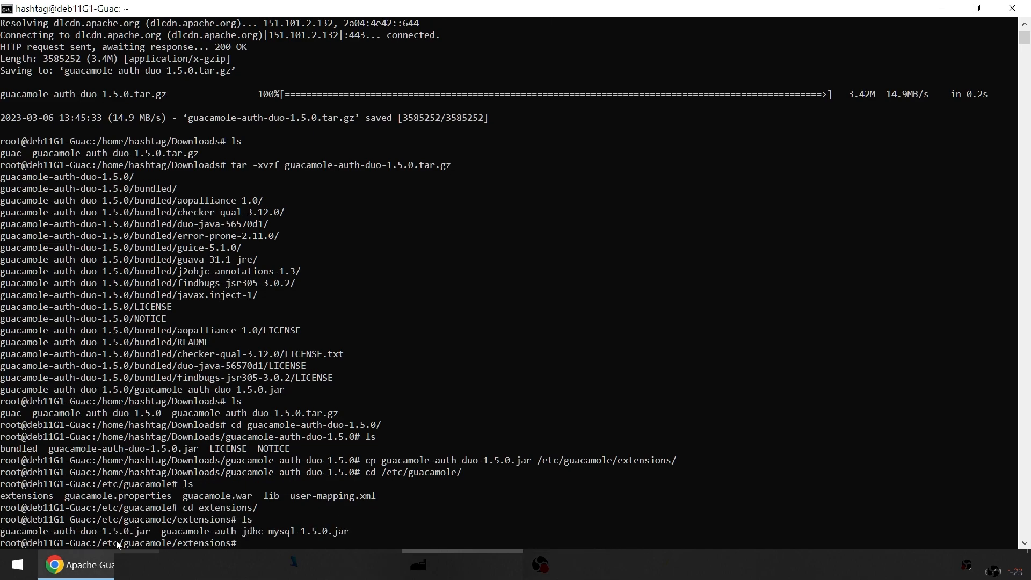
text(cd ..)
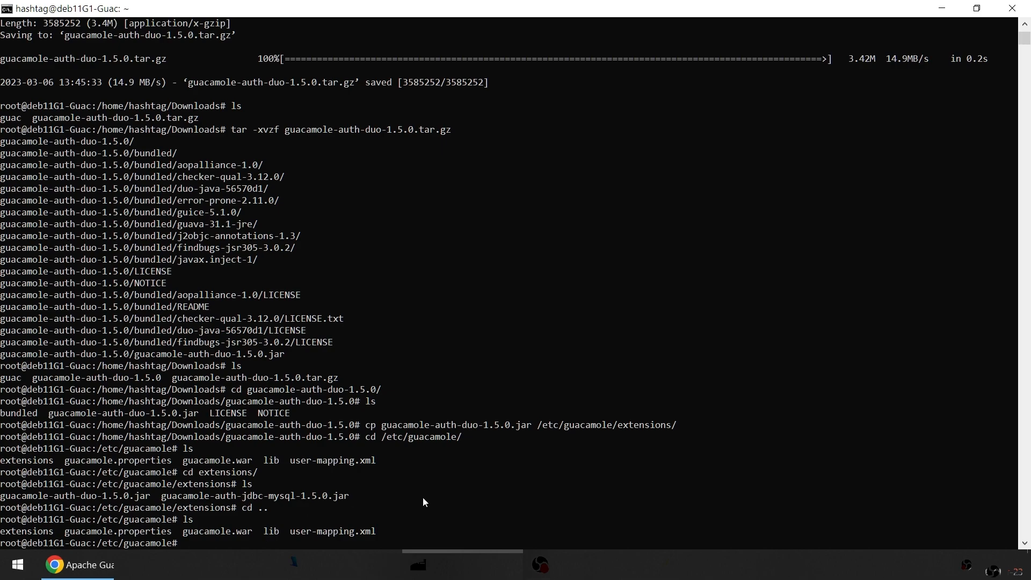
text(nano g)
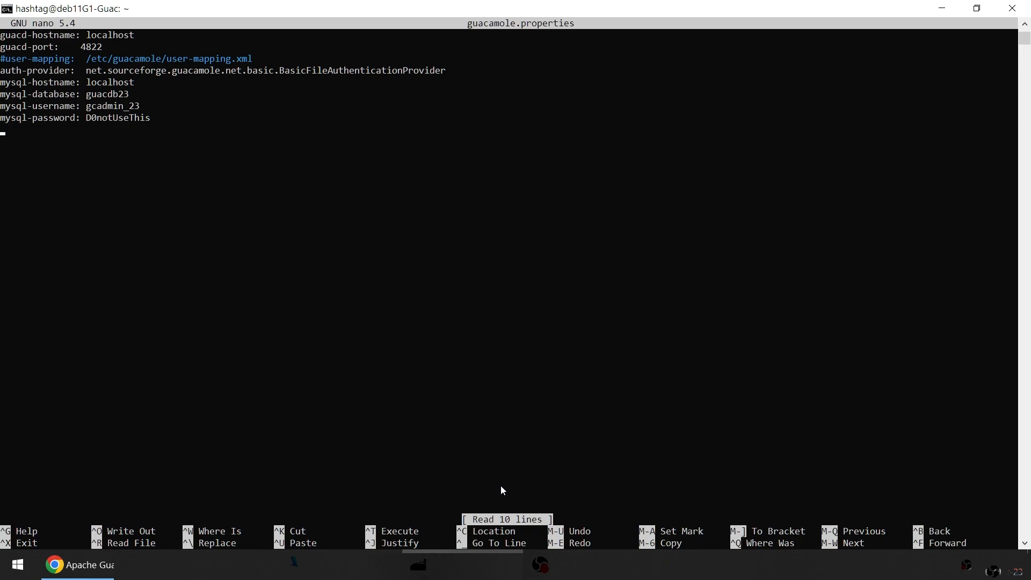
- Begin a '# Du...' Duo config comment line at the end of guacamole.properties
text(#)
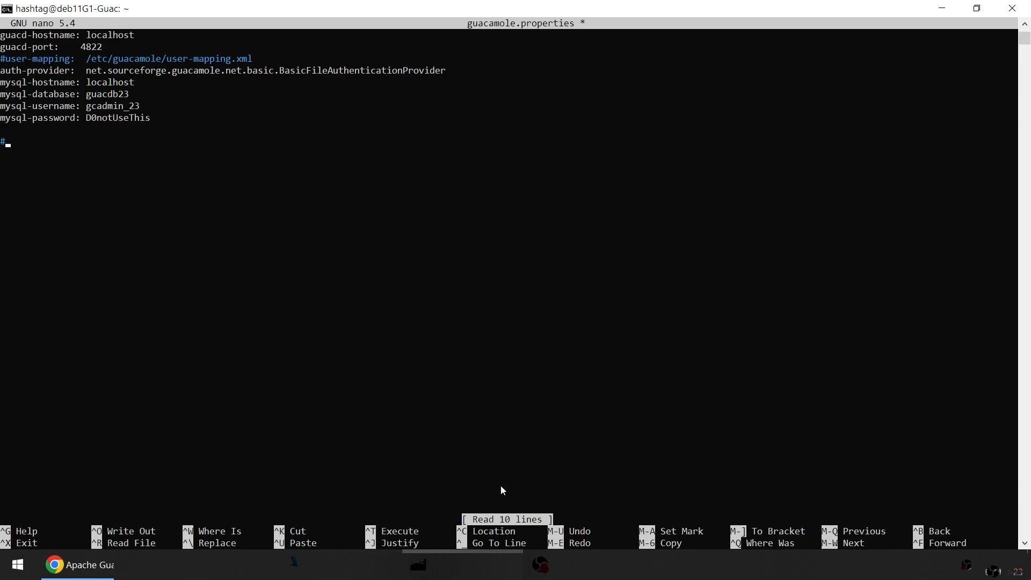
text(Du)
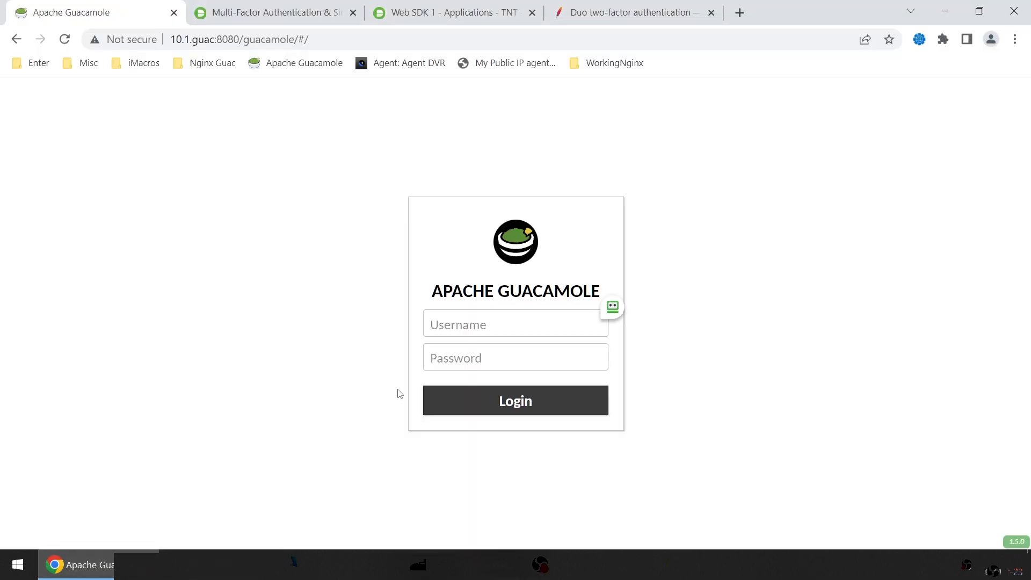
- Add the duo-api-hostname: line with the API hostname taken from the Duo docs and panel
click(632, 12)
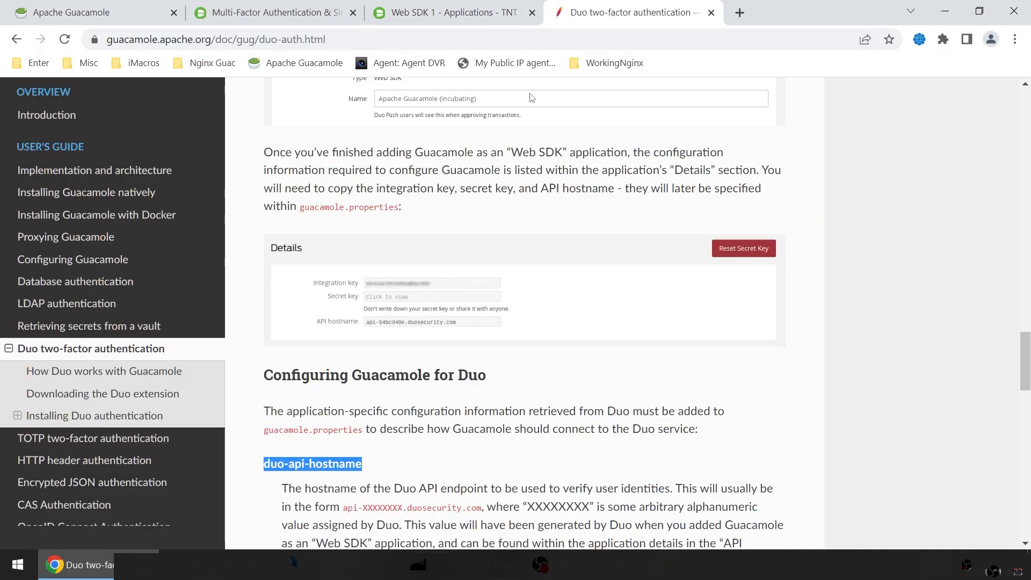
scroll(down, 3)
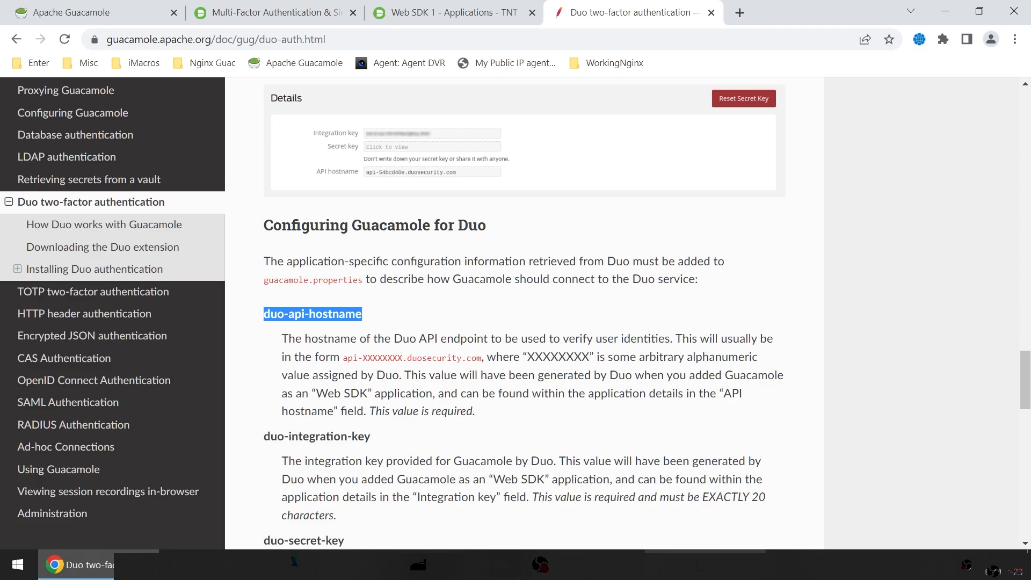
click(75, 564)
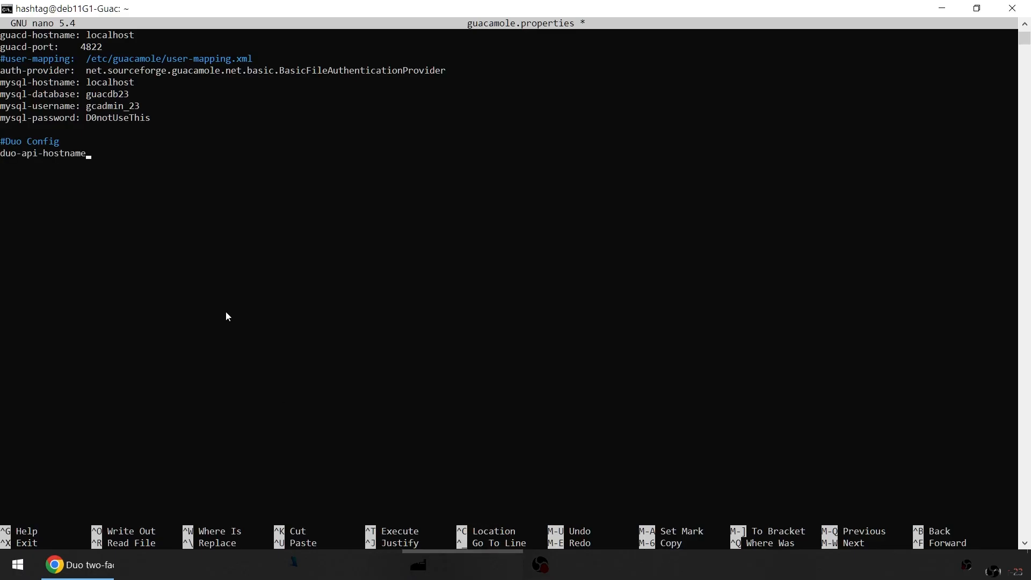
text(:api-98e743d4.duosecurity.com)
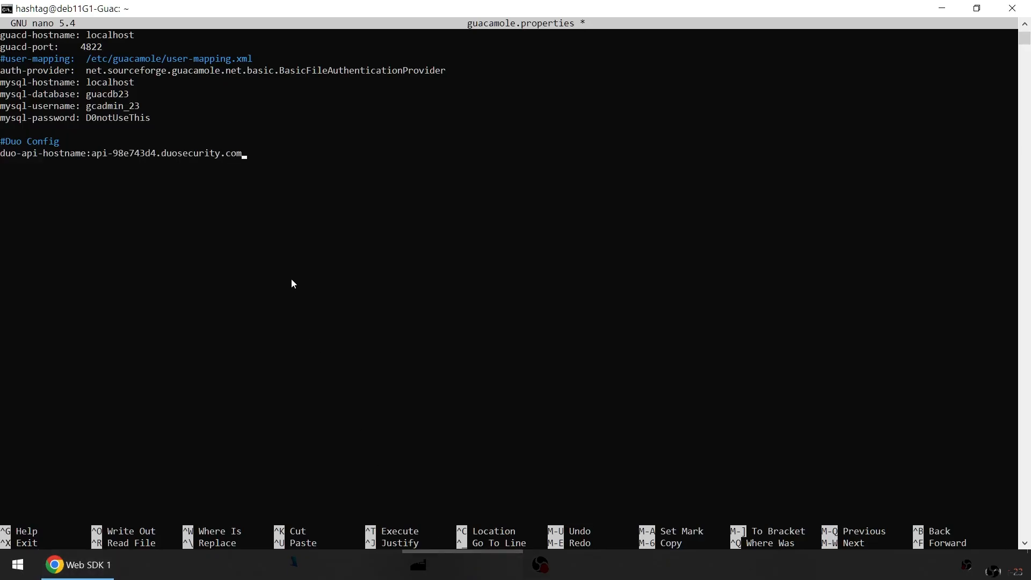
key(Enter)
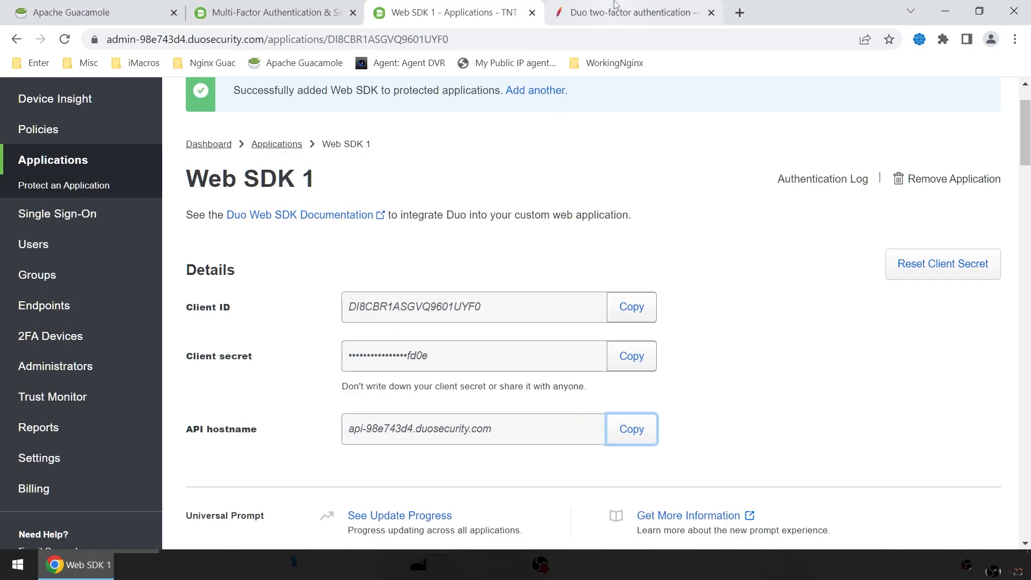
- Add the duo-integration-key: line with the Client ID copied from the Duo admin panel
click(632, 13)
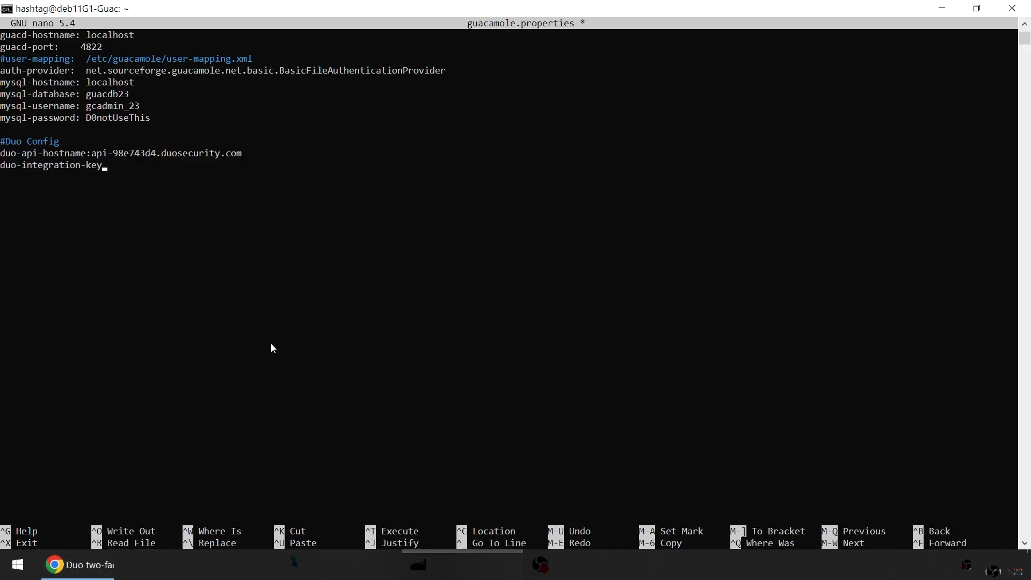
text(:)
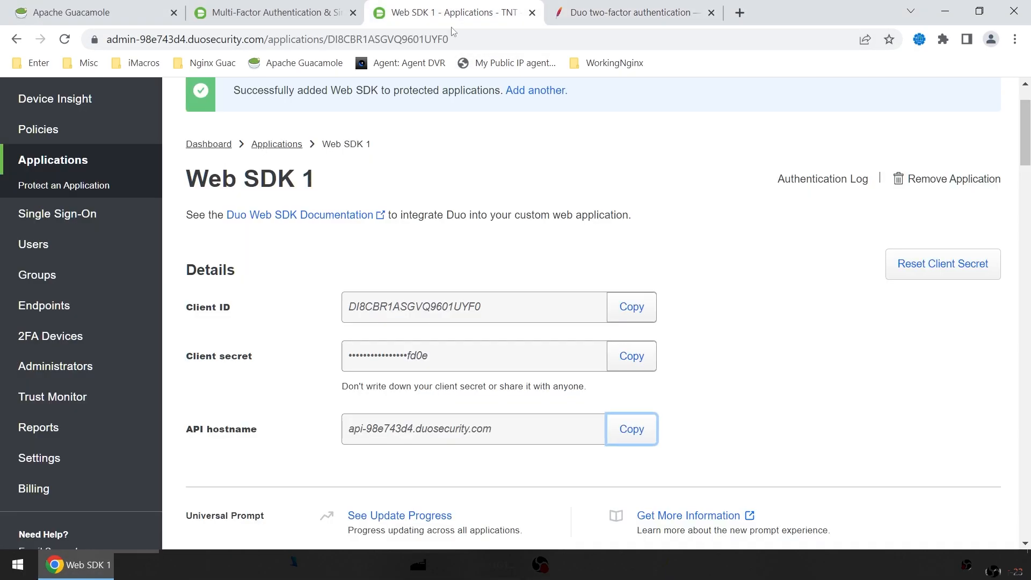
click(630, 306)
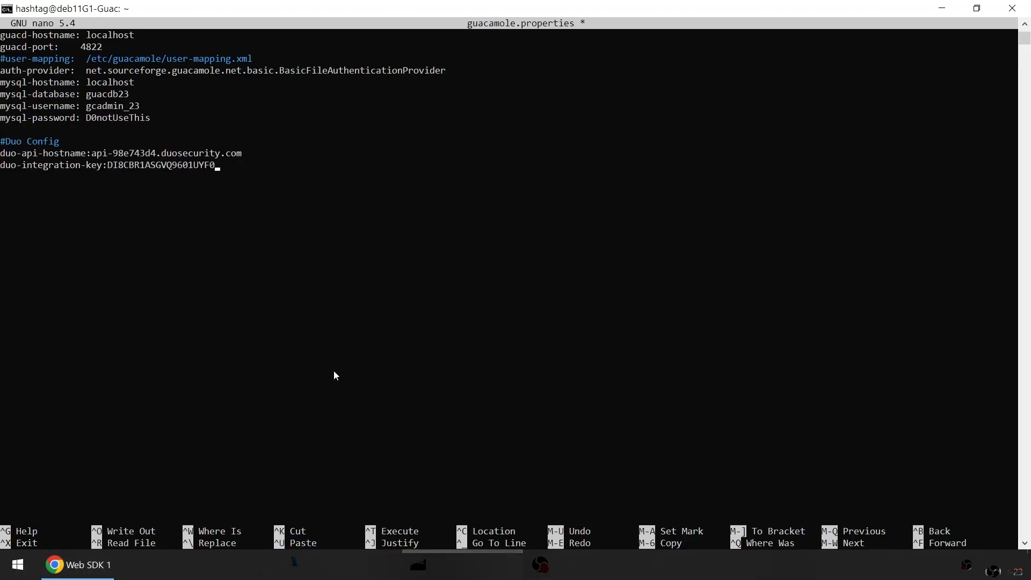
key(enter)
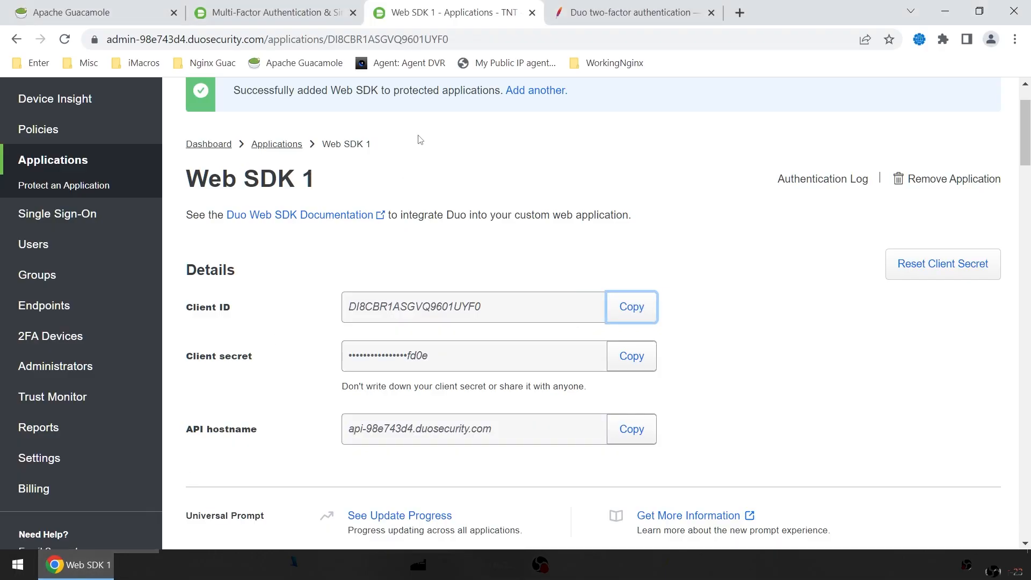
click(631, 11)
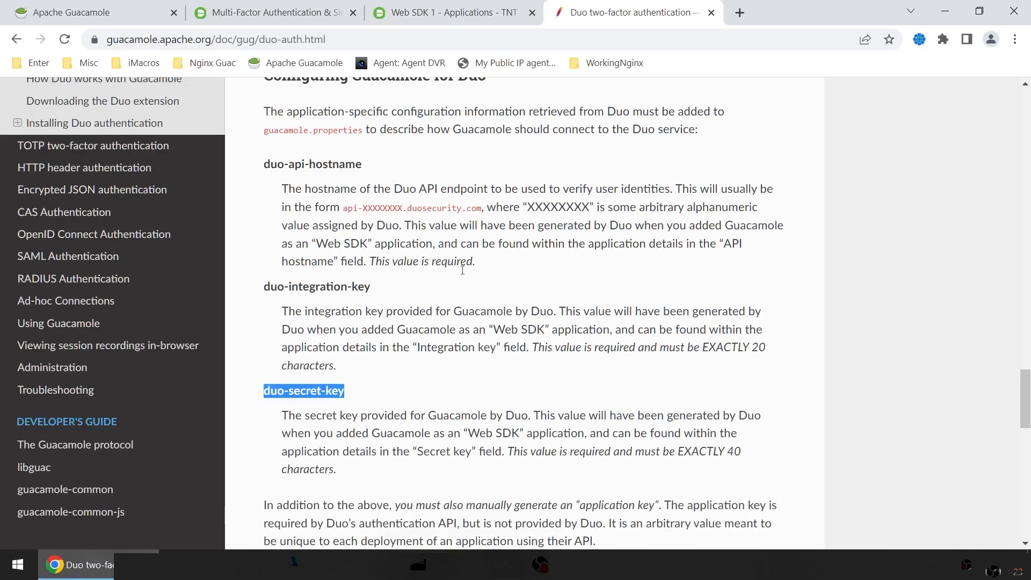
- Add duo-secret-key and a 40-character duo-application-key, then save and exit nano with Ctrl+X
click(452, 12)
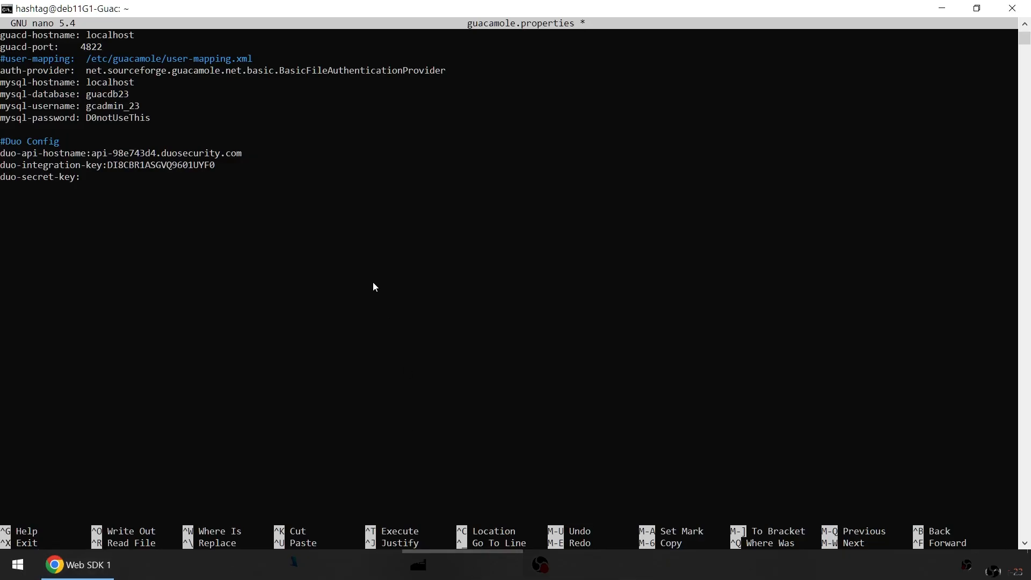
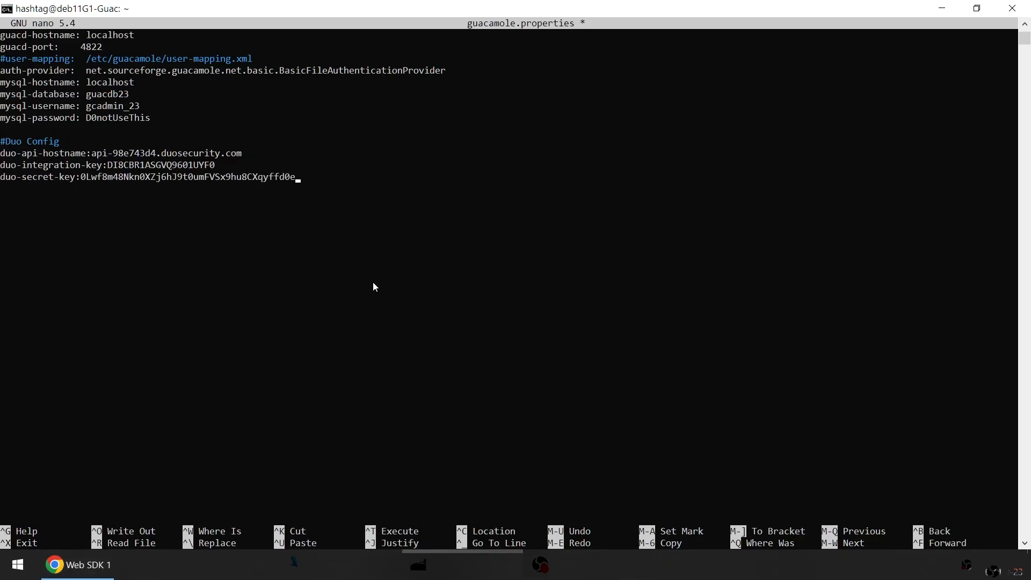
key(enter)
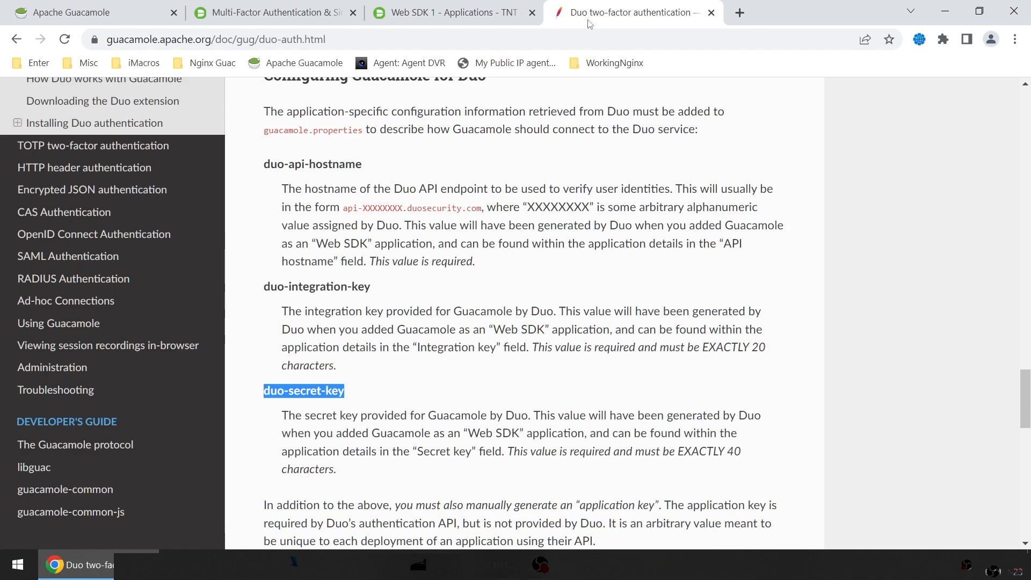
scroll(down, 3)
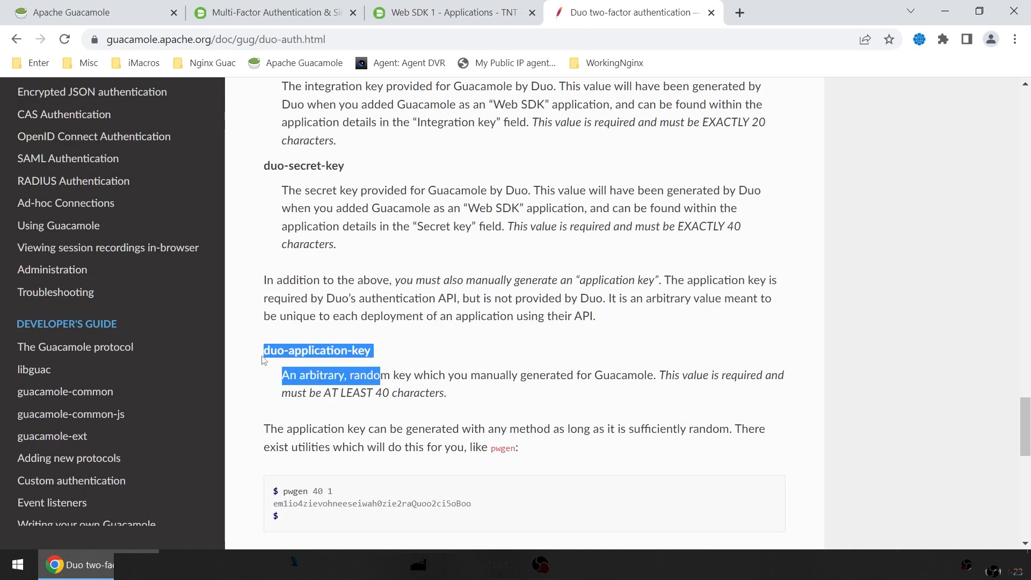
right_click(317, 350)
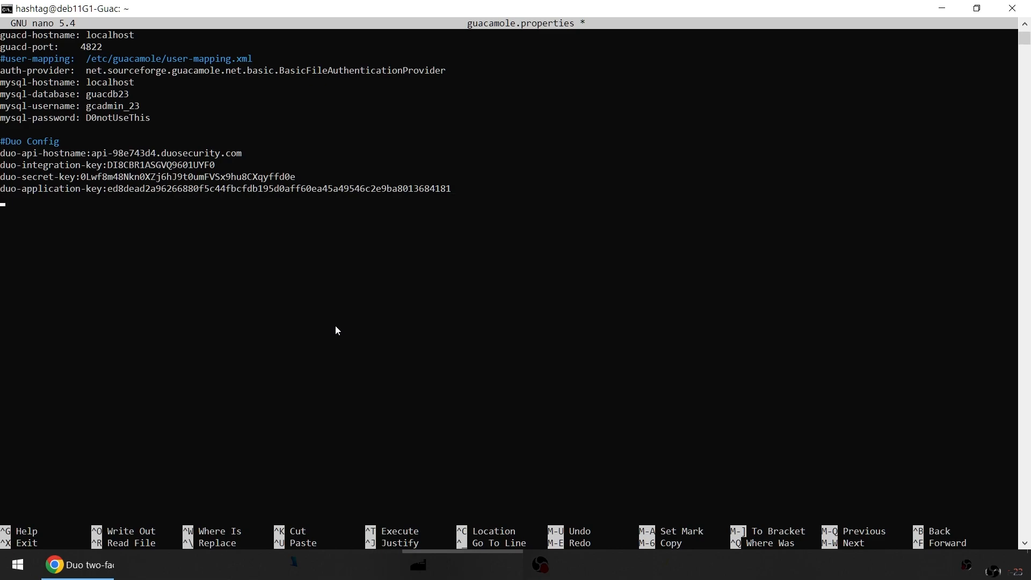
key(ctrl+x)
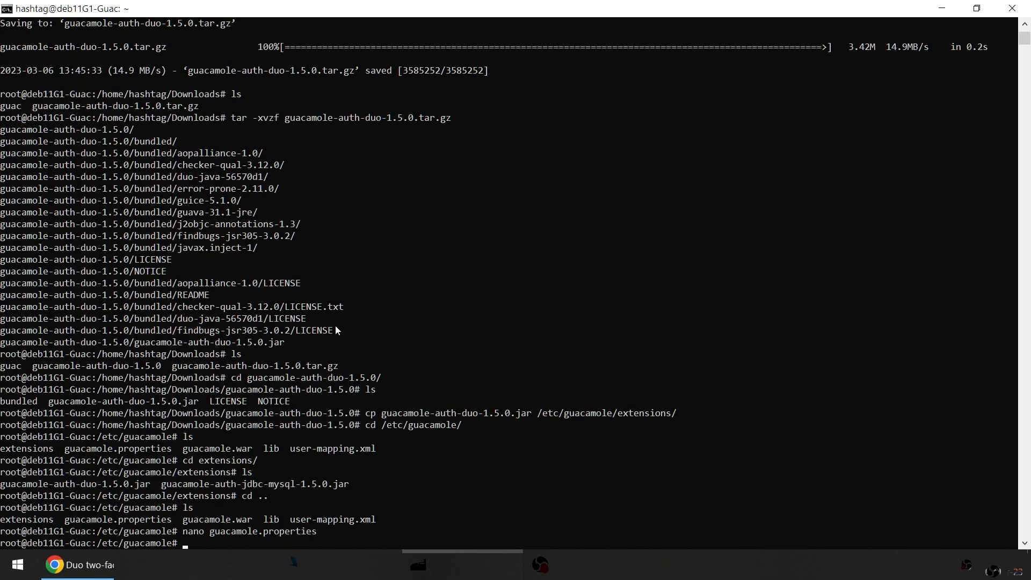
- Run systemctl restart tomcat guacd mariadb so the Duo settings take effect
text(ls)
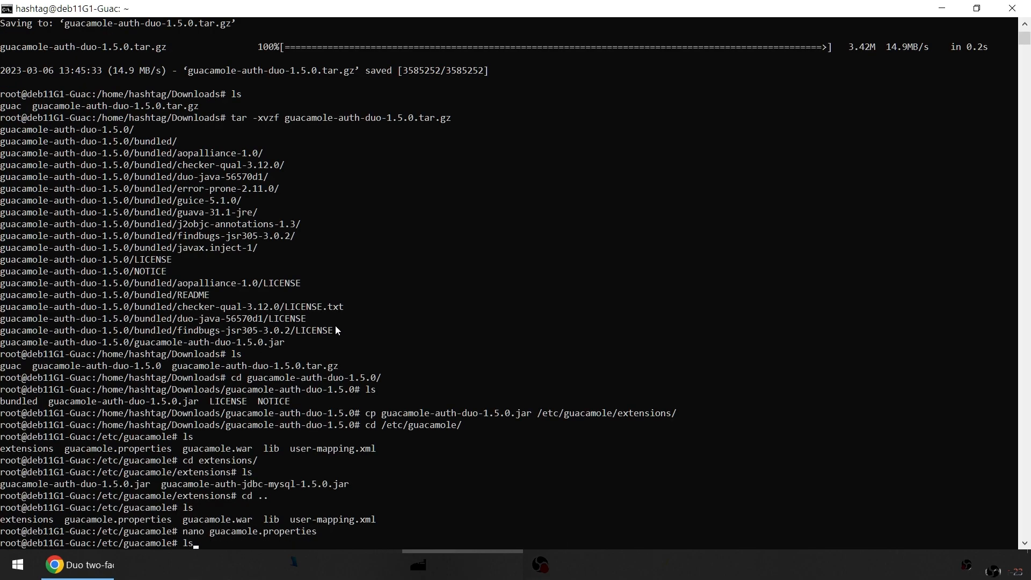
text(wget https://dlcdn.apache.org/guacamole/1.5.0/binary/guacamole-auth-duo-1.5.0.tar.gz)
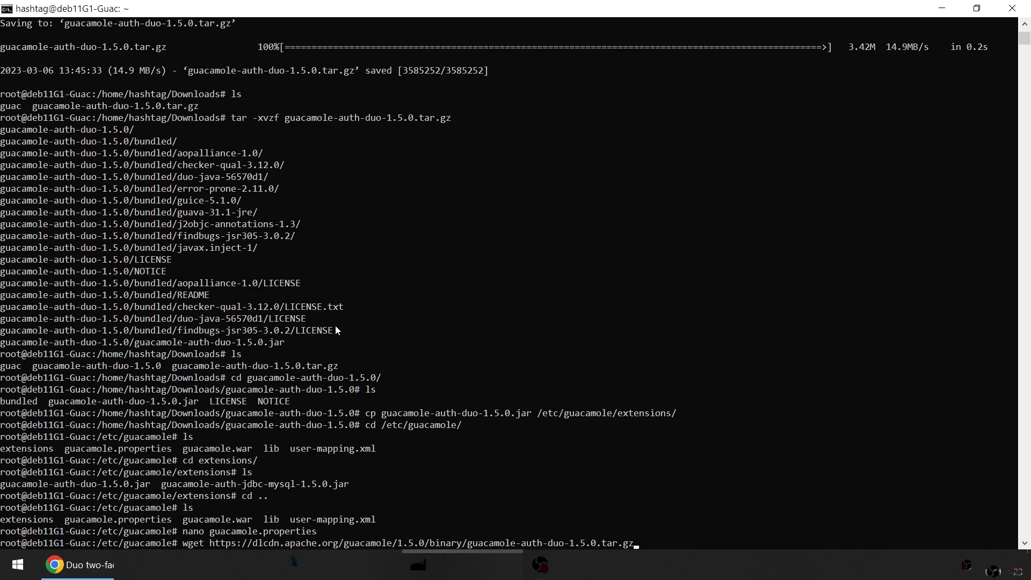
text(systemctl restart tomcat guacd mariadb)
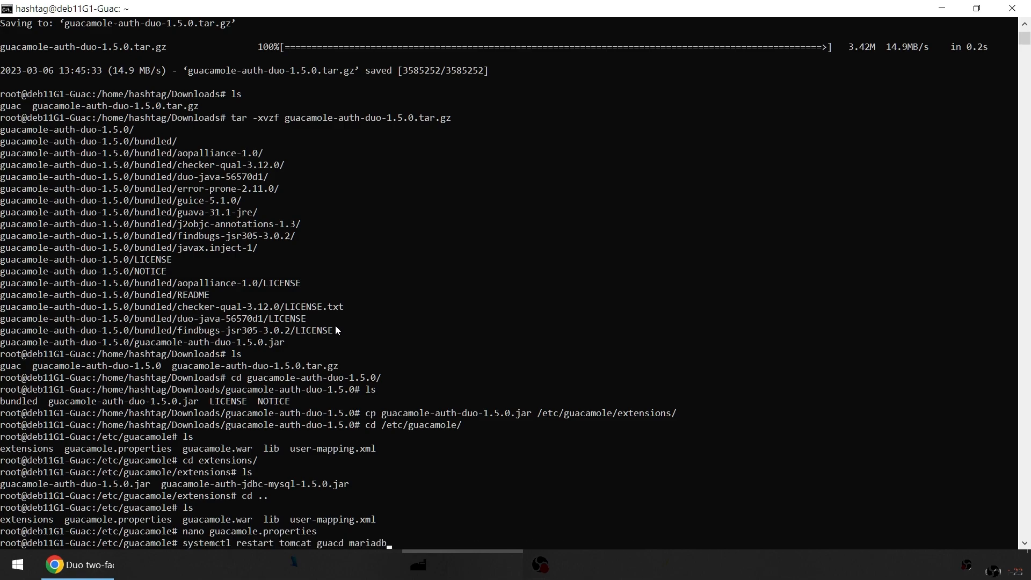
key(Return)
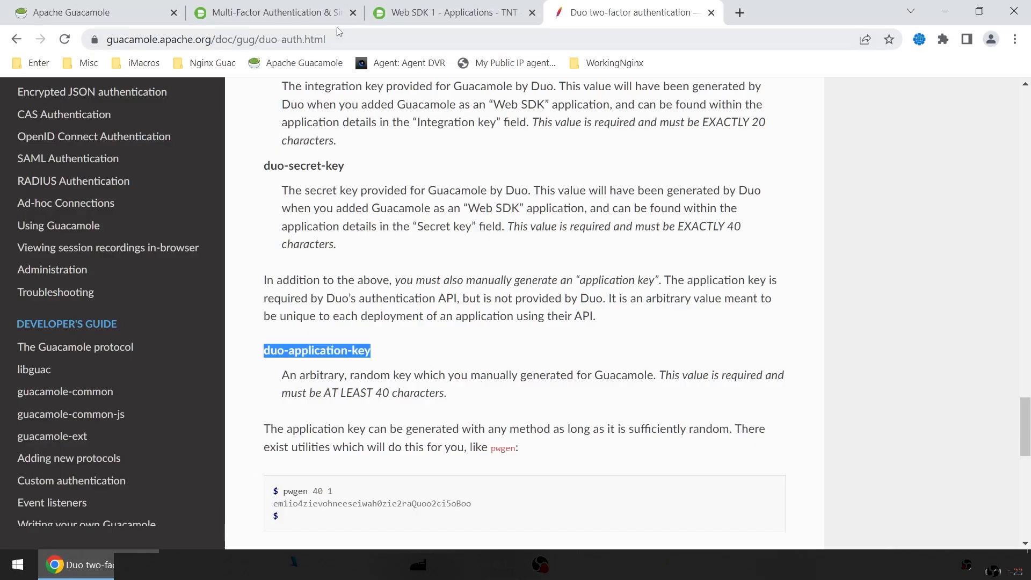
click(93, 13)
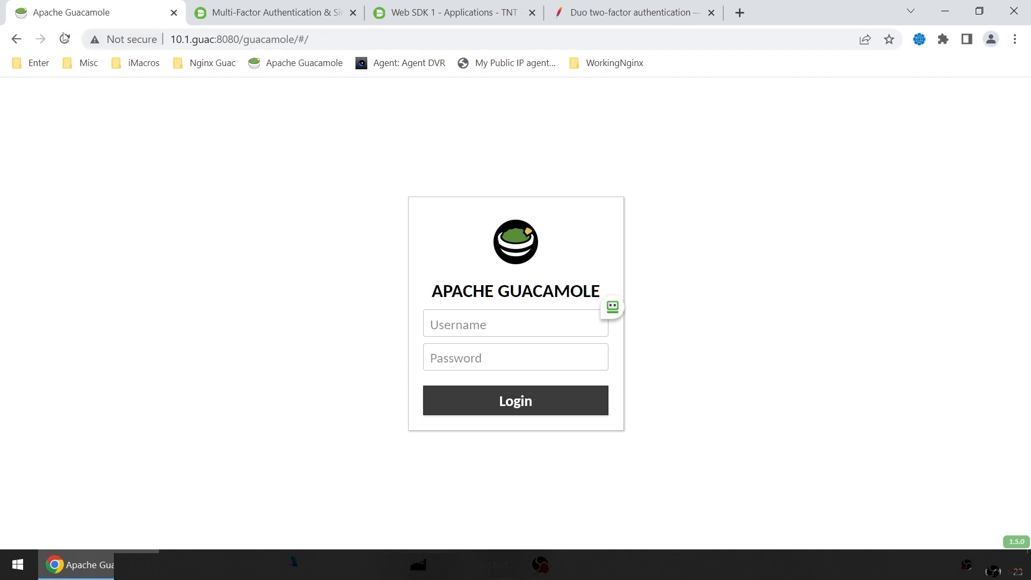
click(515, 323)
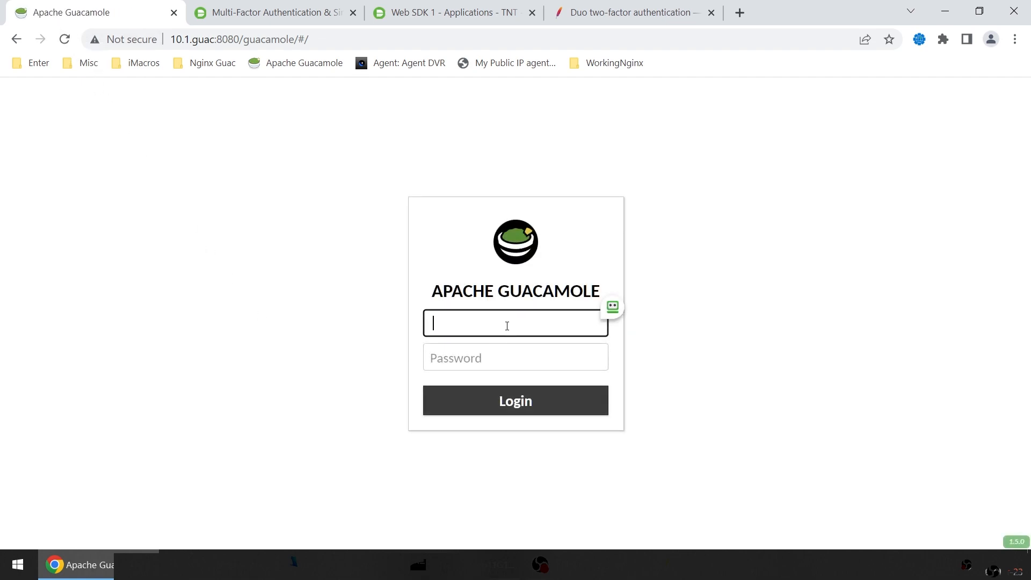
text(hast)
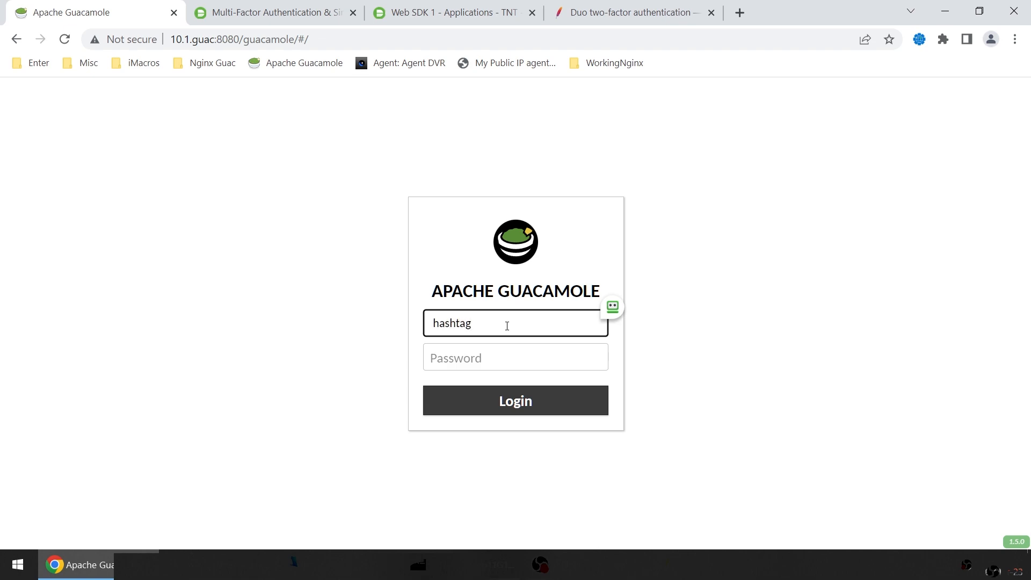
click(514, 357)
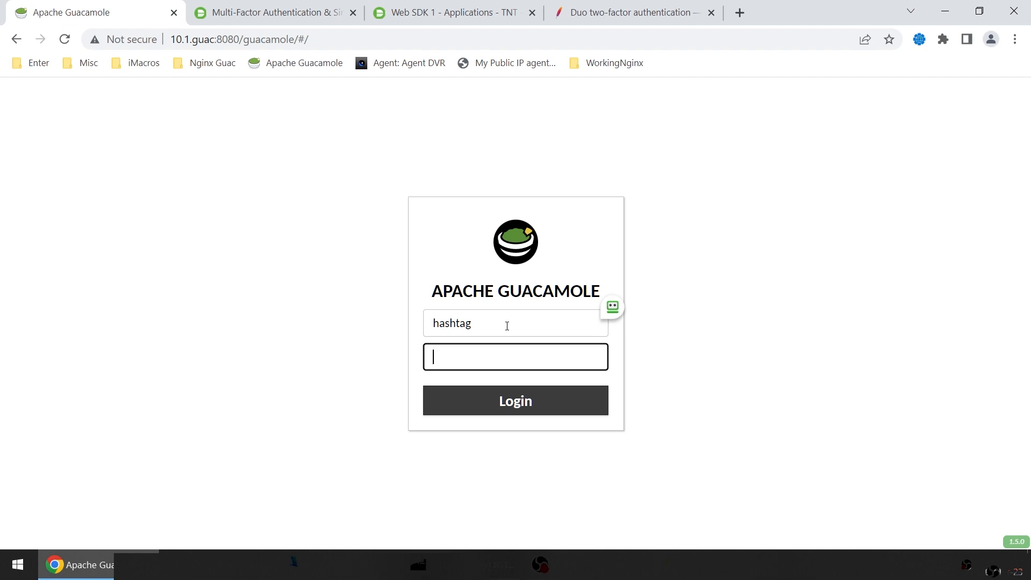
text(password)
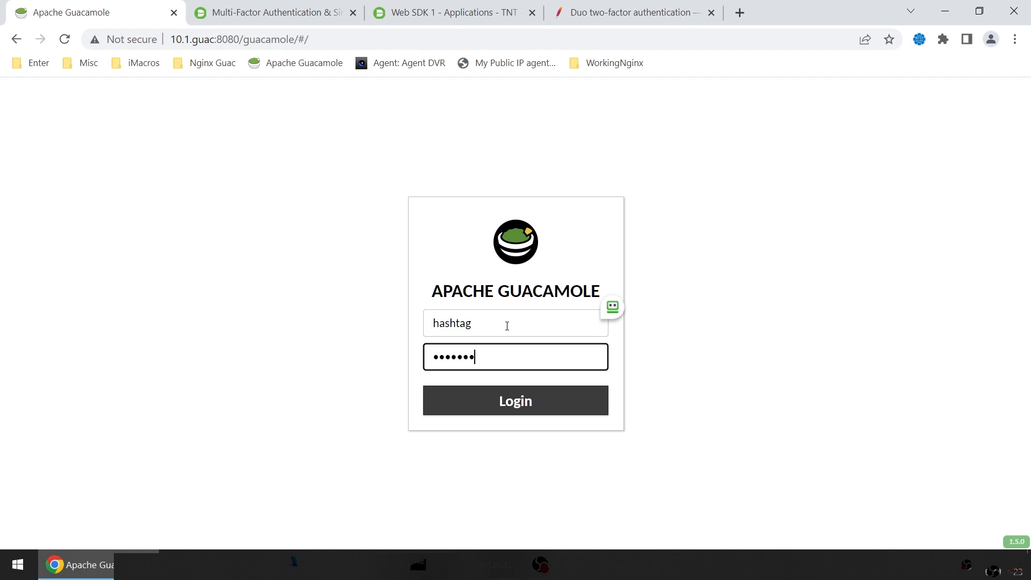
click(514, 400)
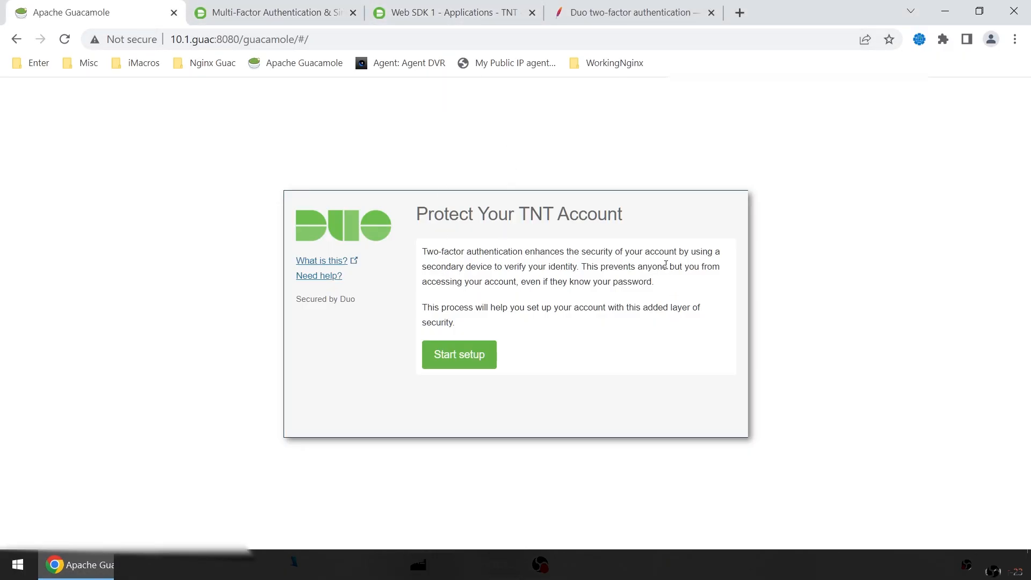
mouse_move(411, 264)
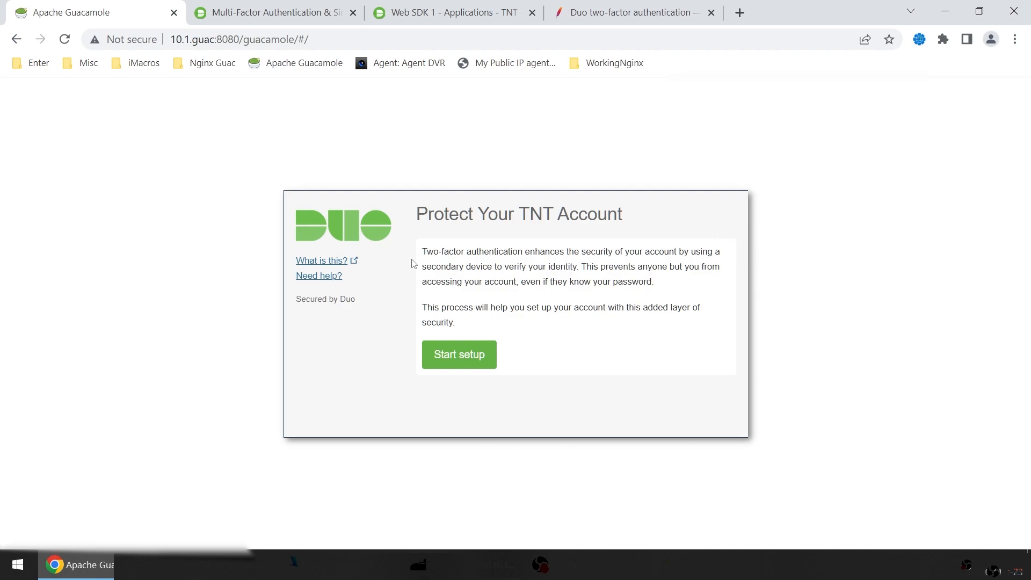
- After checking the docs, click Start setup on Duo's Protect Your TNT Account screen
click(452, 12)
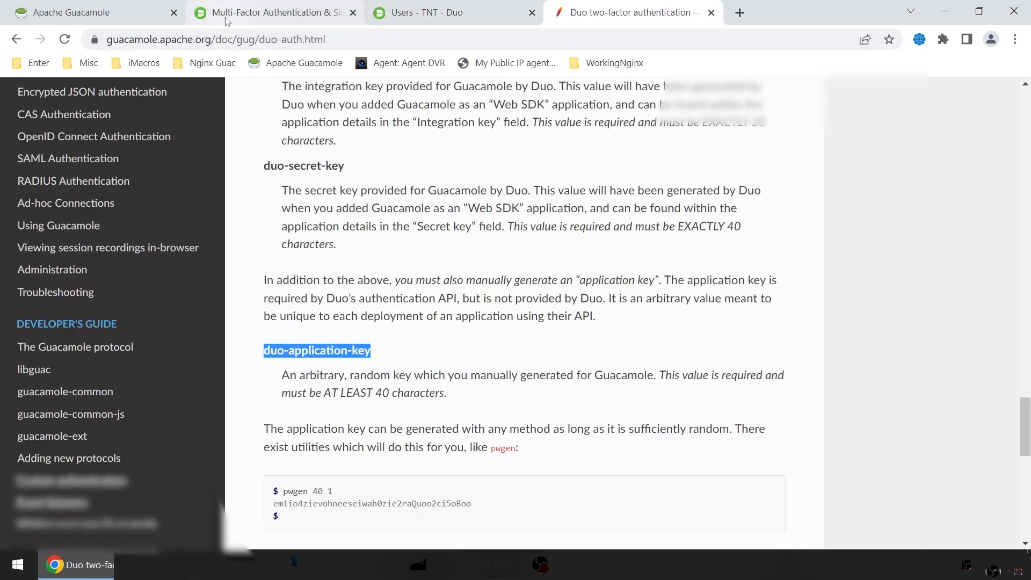
click(92, 11)
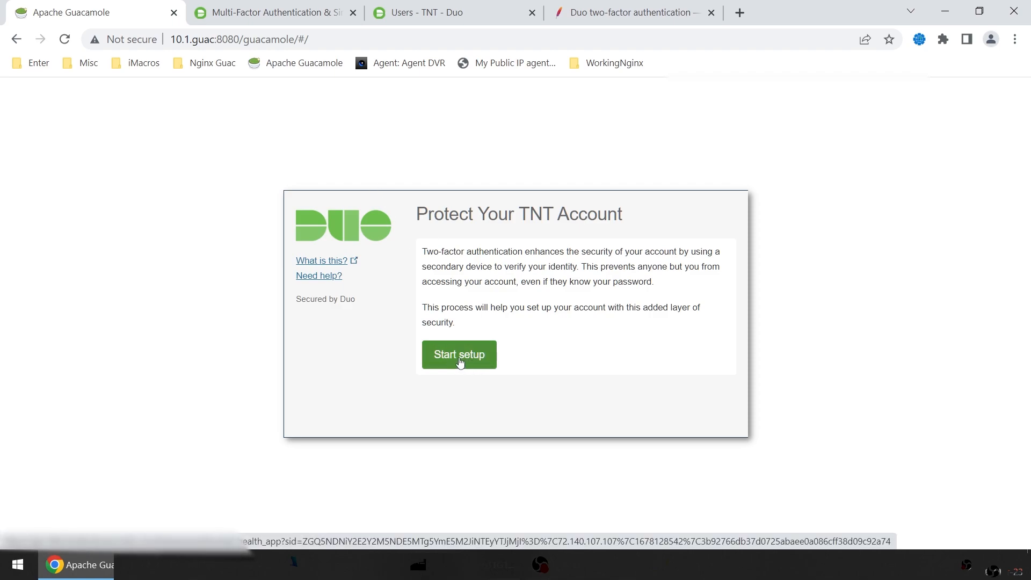
click(459, 355)
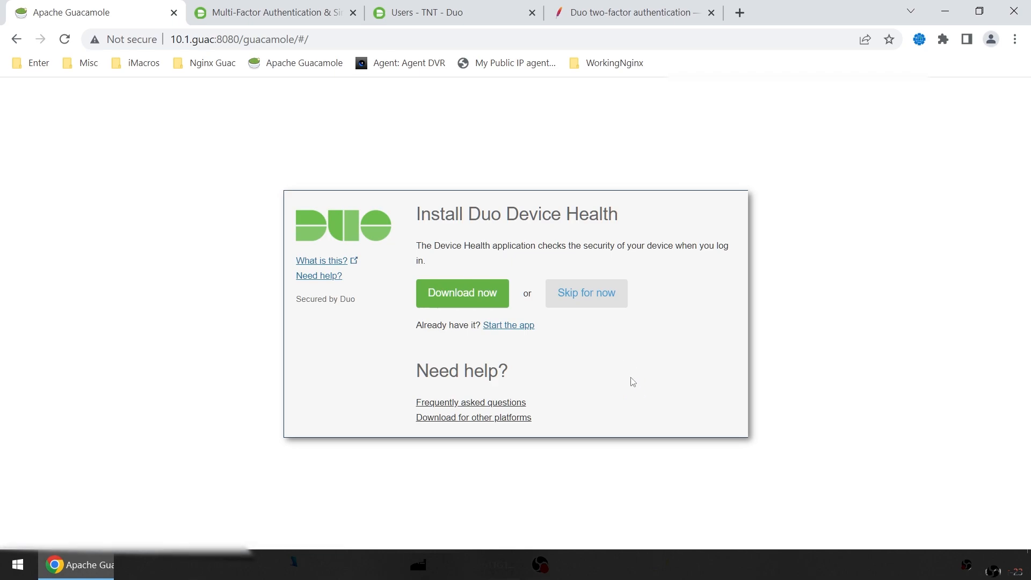
mouse_move(637, 382)
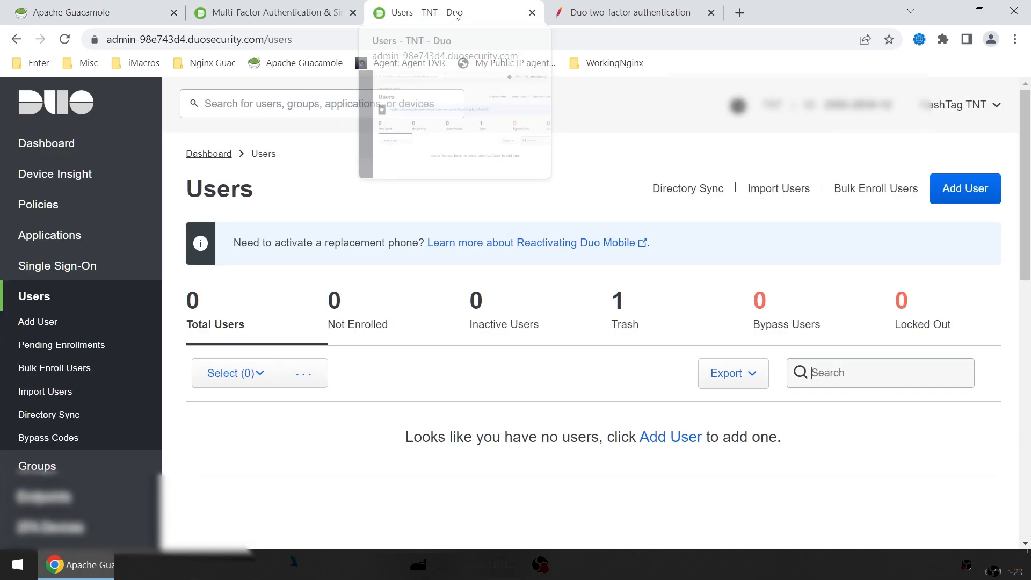
click(880, 372)
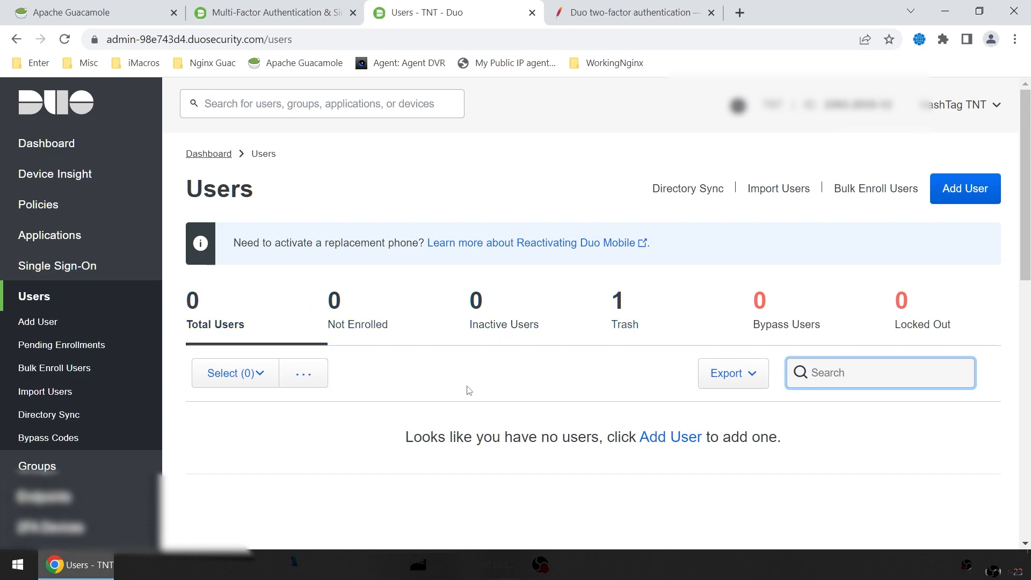
click(93, 12)
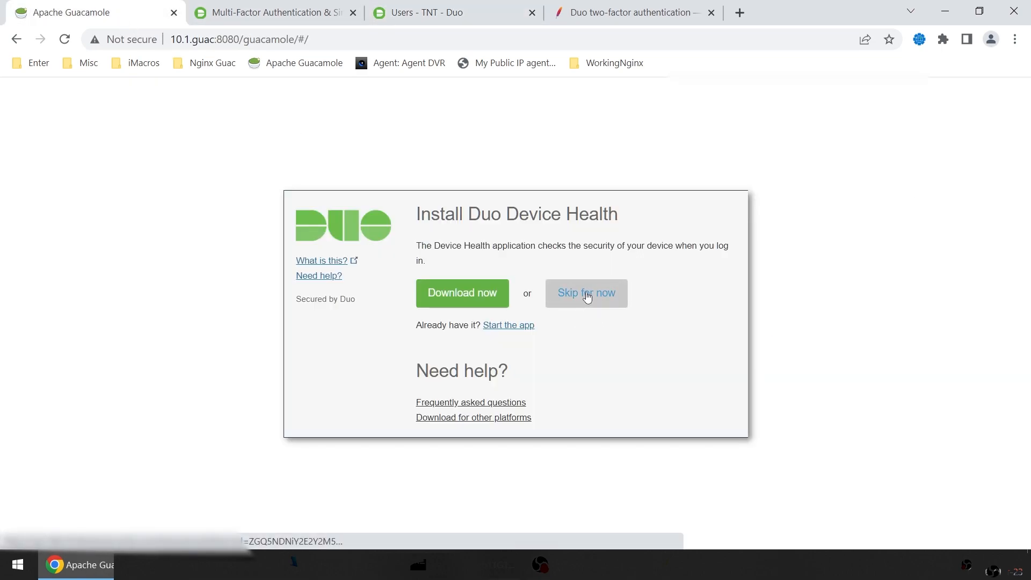
mouse_move(578, 306)
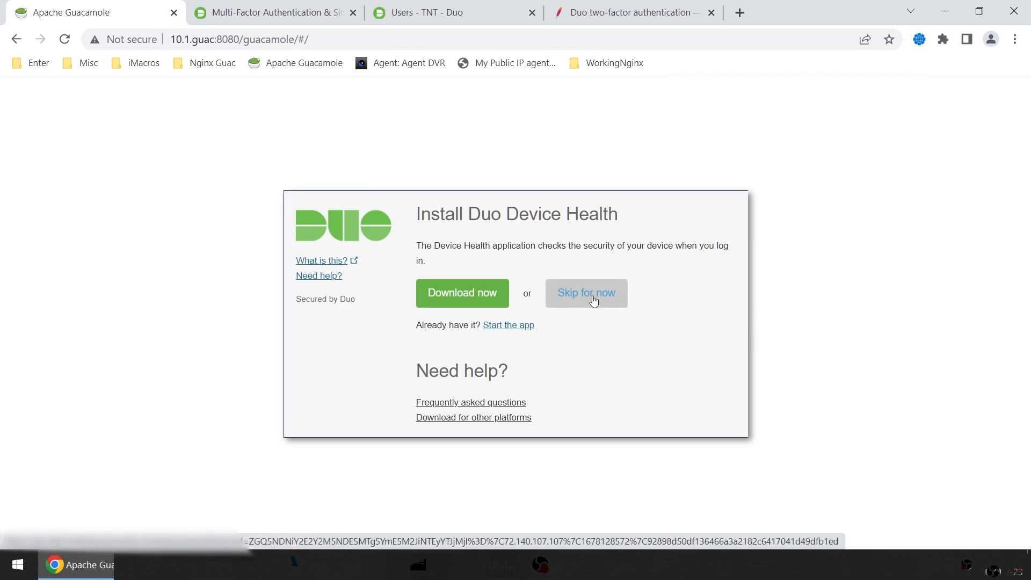
- Skip Device Health, choose Mobile phone, enter the number and have a verification code texted
click(585, 292)
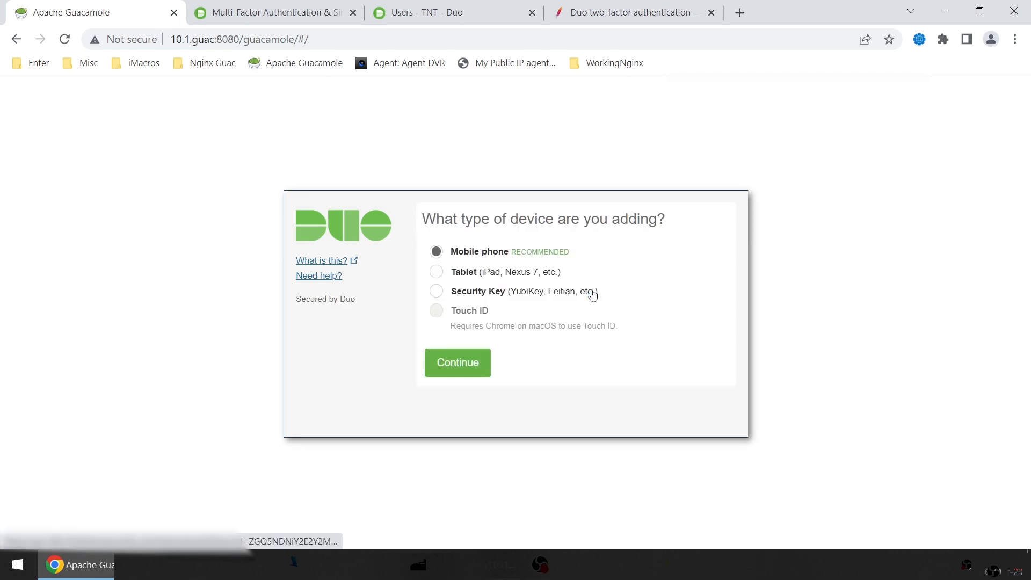
mouse_move(360, 312)
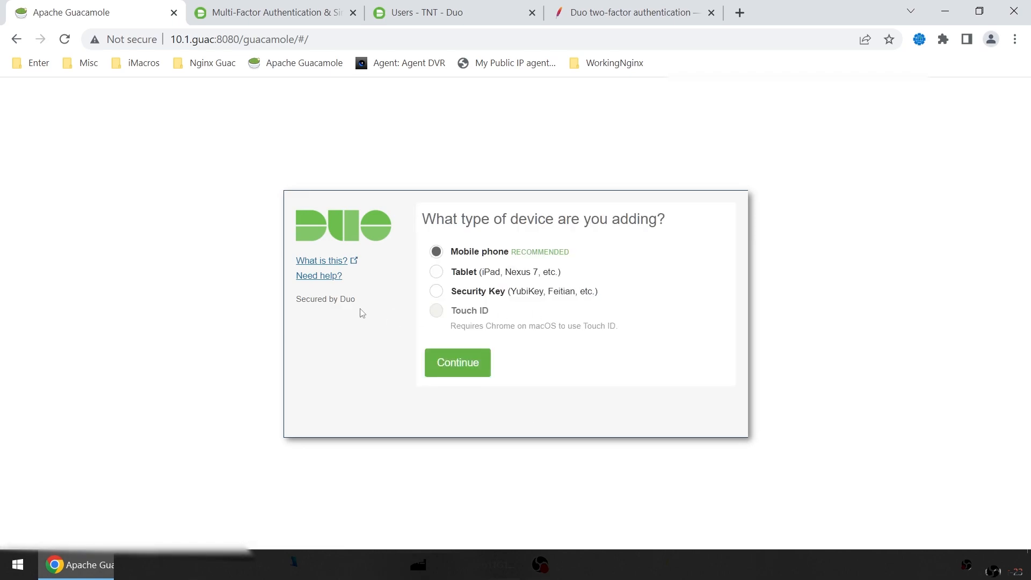
mouse_move(476, 314)
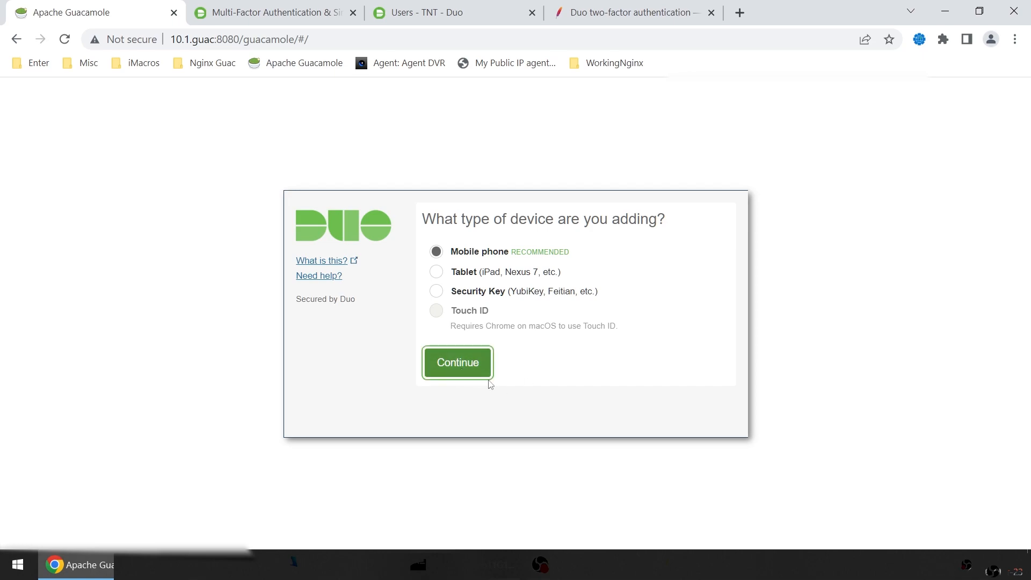
click(457, 362)
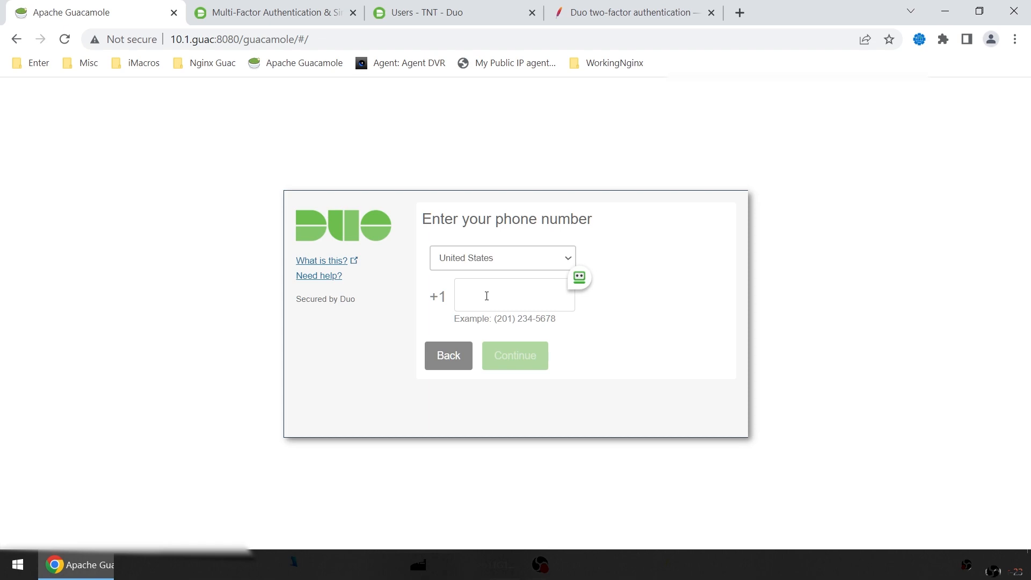
click(515, 295)
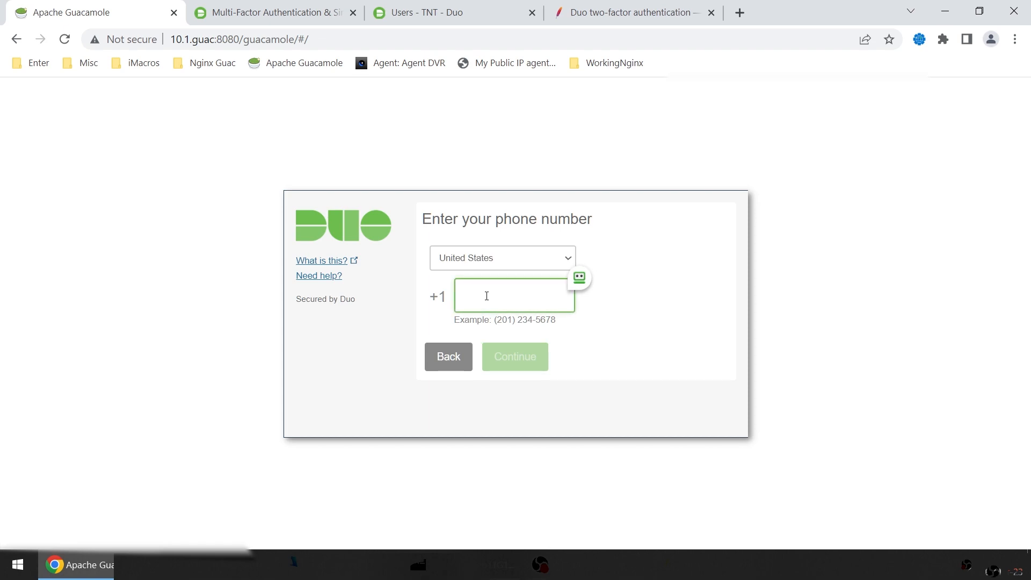
click(514, 357)
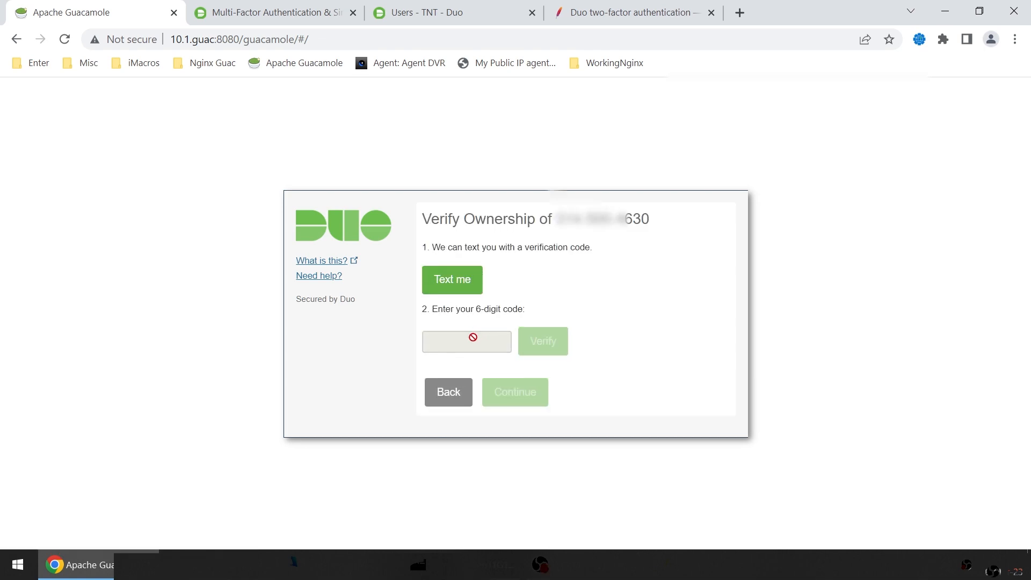
mouse_move(452, 283)
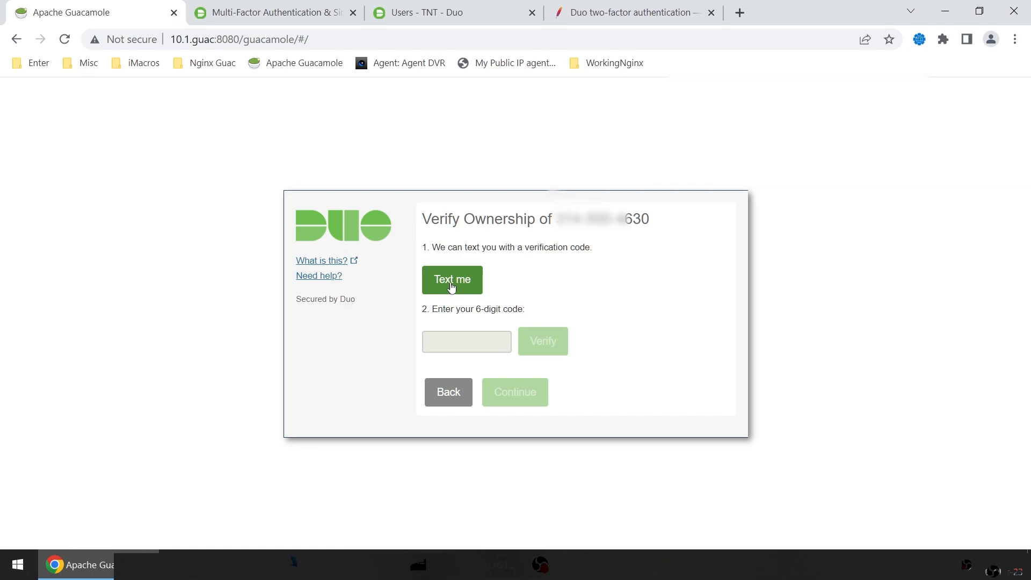
click(452, 279)
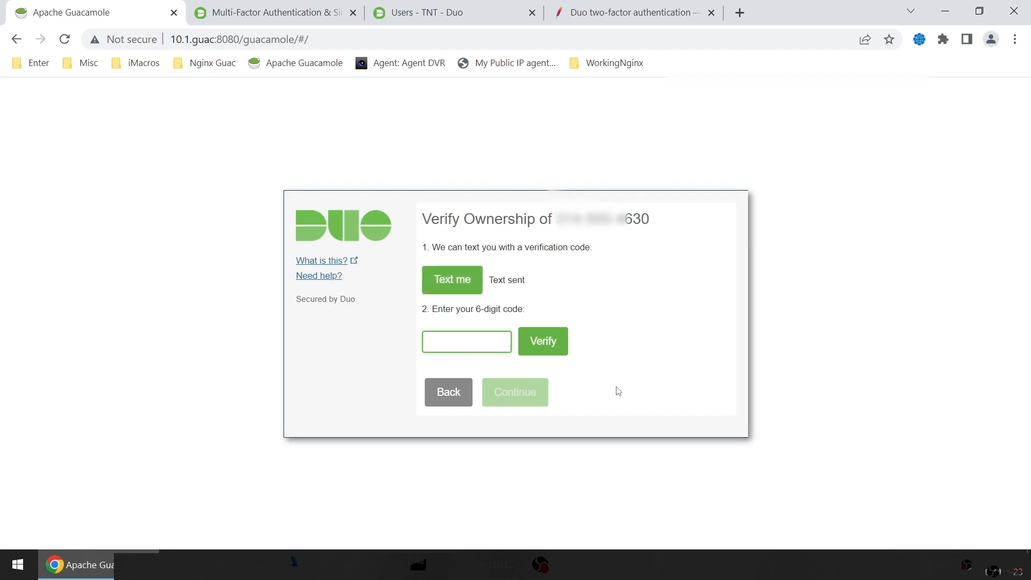
click(465, 342)
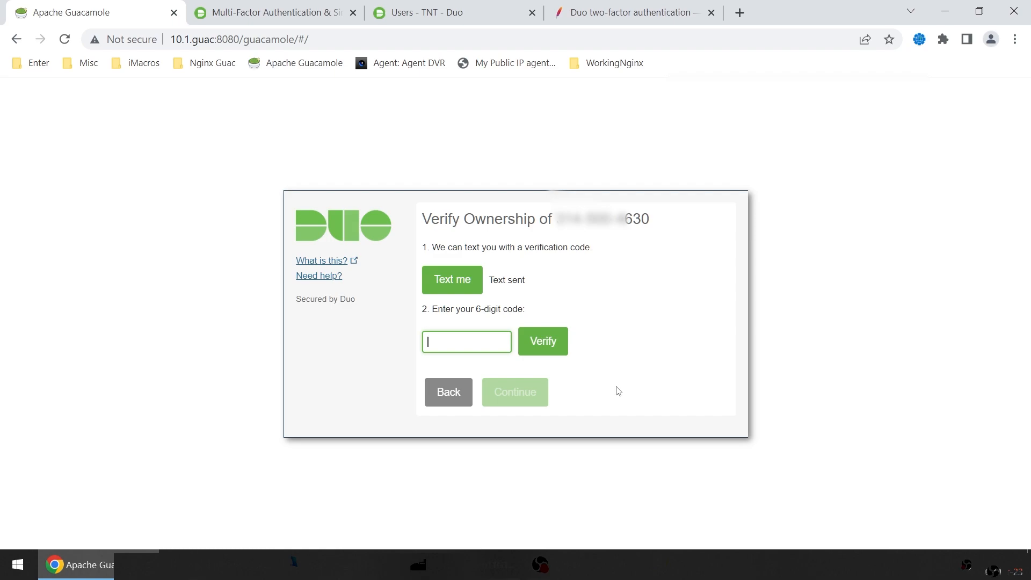
mouse_move(578, 399)
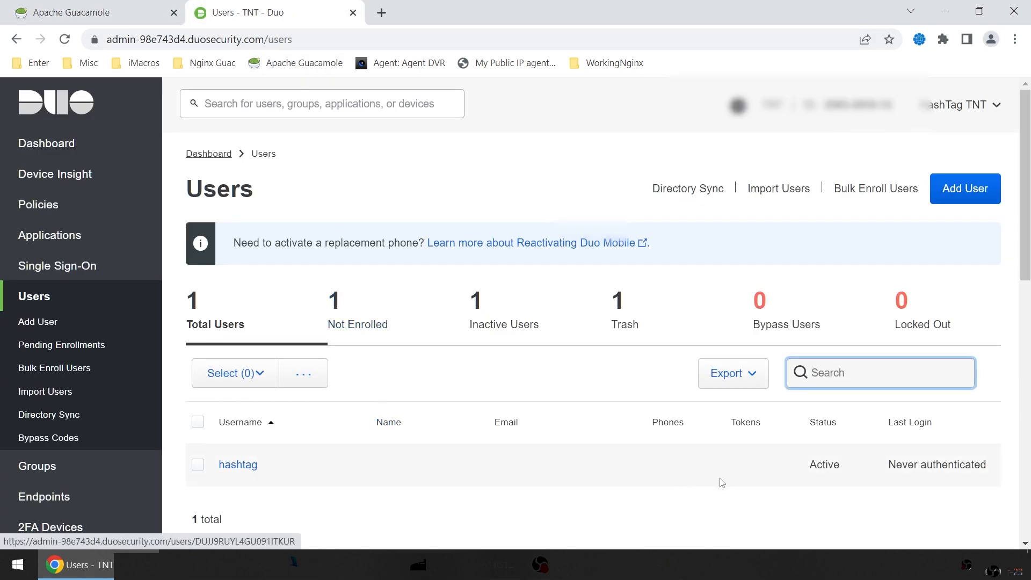
- Select Tablet then Android in Duo enrollment and confirm Duo Mobile is installed, then go back
click(72, 11)
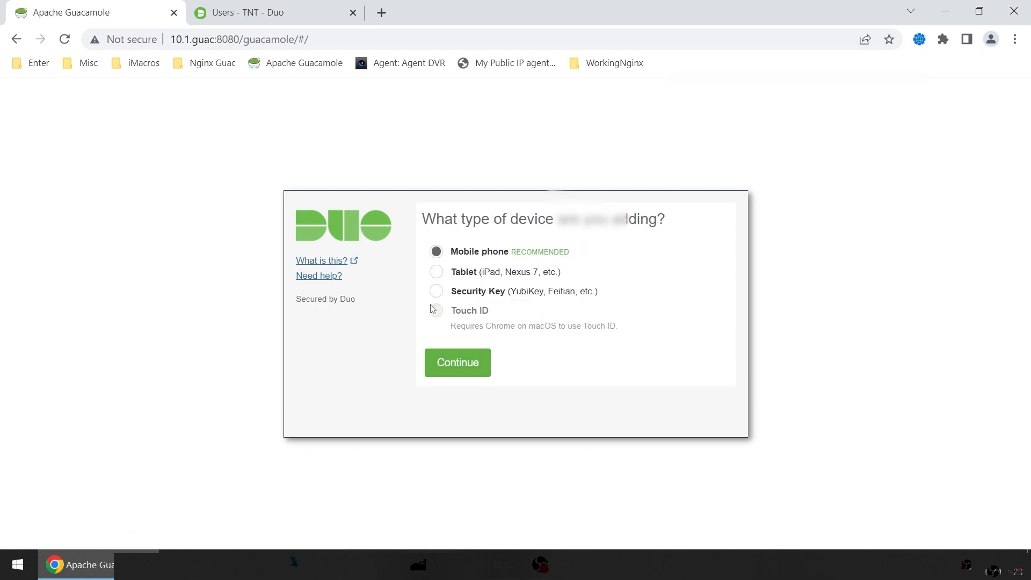
click(436, 292)
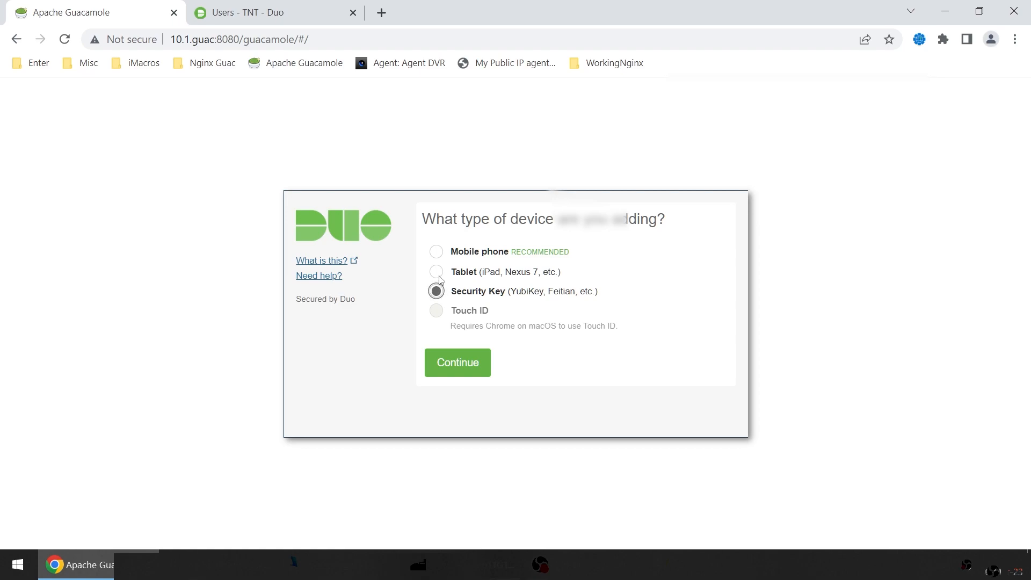
click(435, 272)
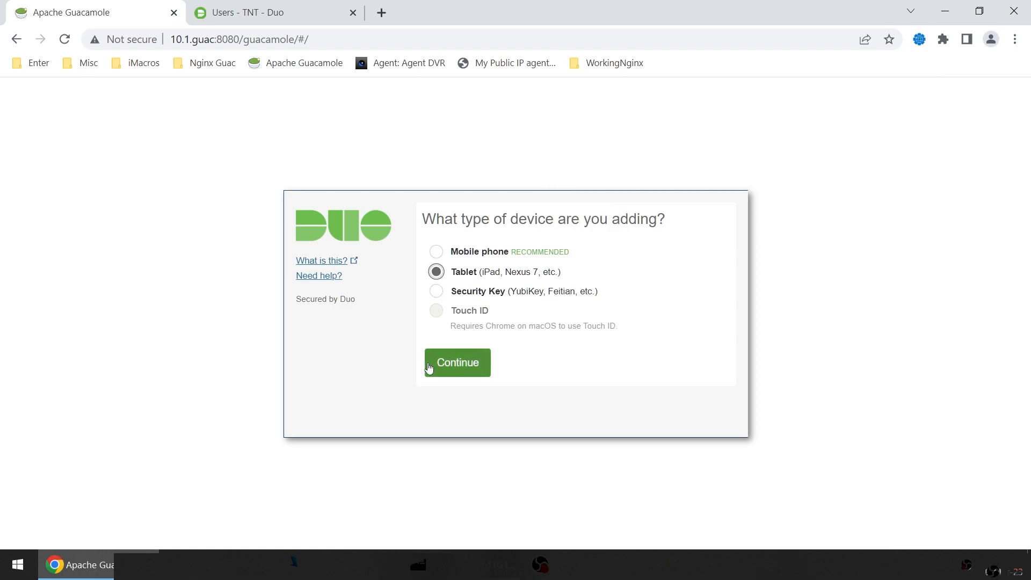
click(456, 362)
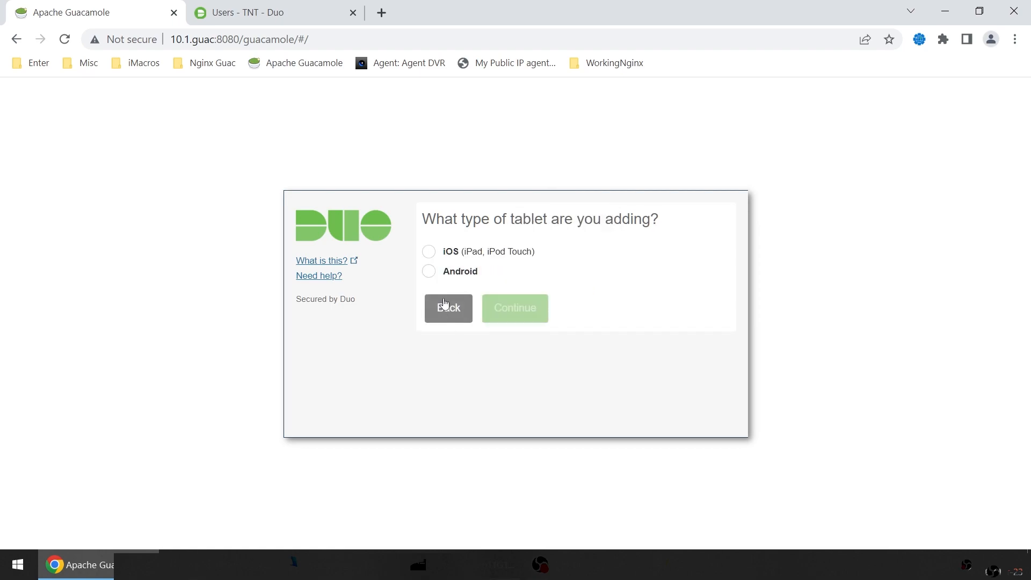
click(429, 271)
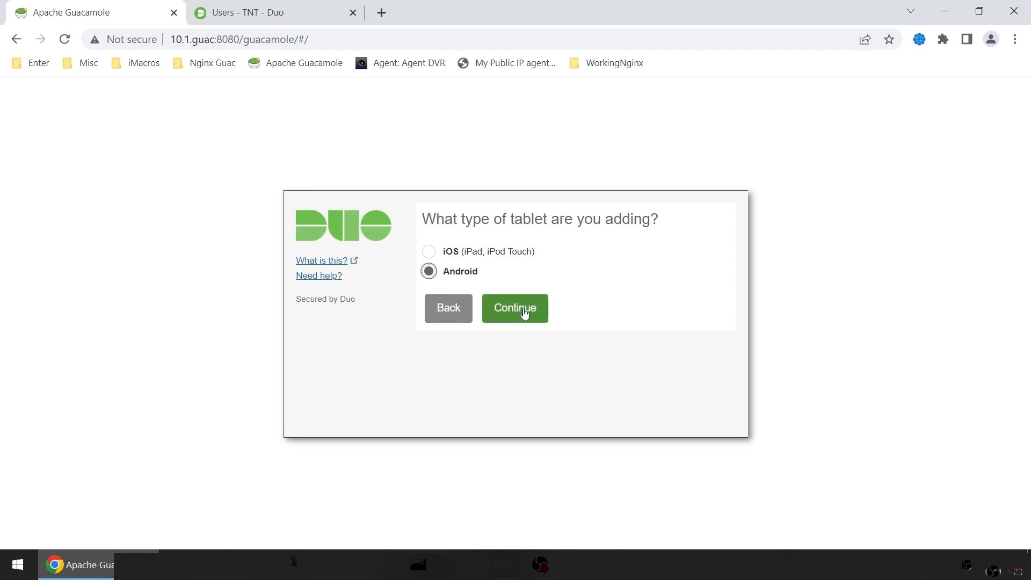
click(514, 309)
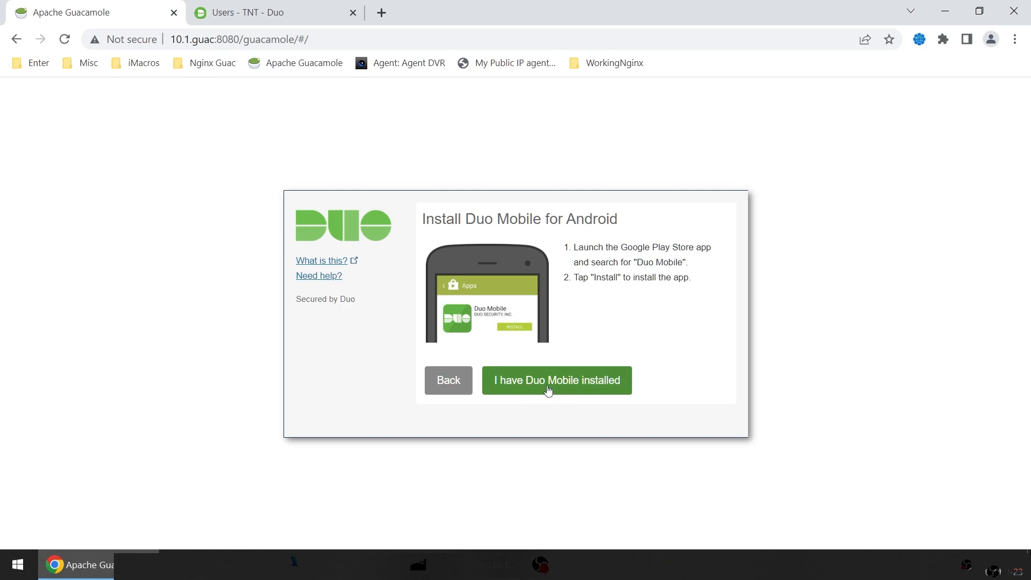
click(556, 381)
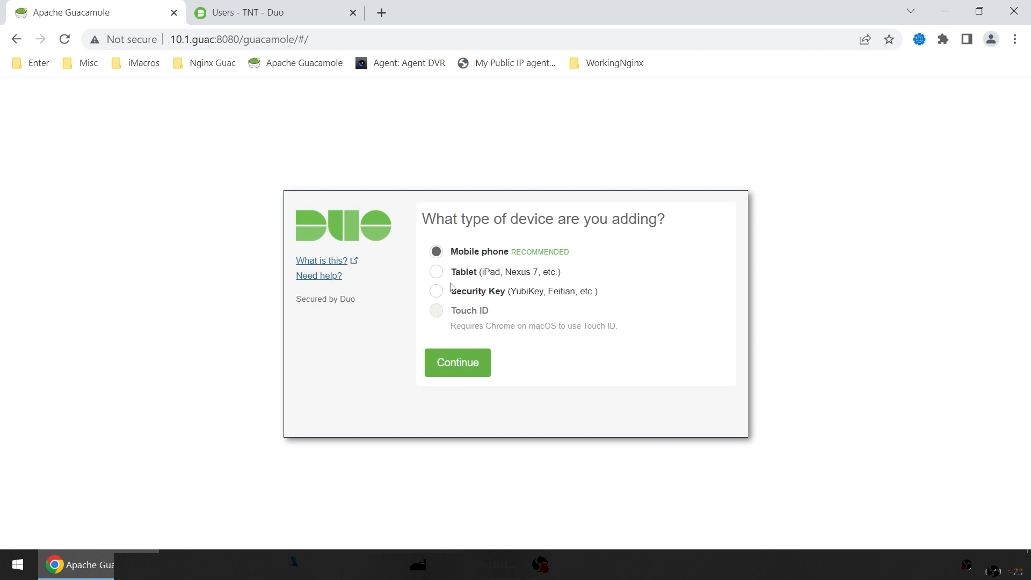
- Enrol an Android tablet, confirm Duo Mobile is installed, and reach the activation QR code
click(436, 291)
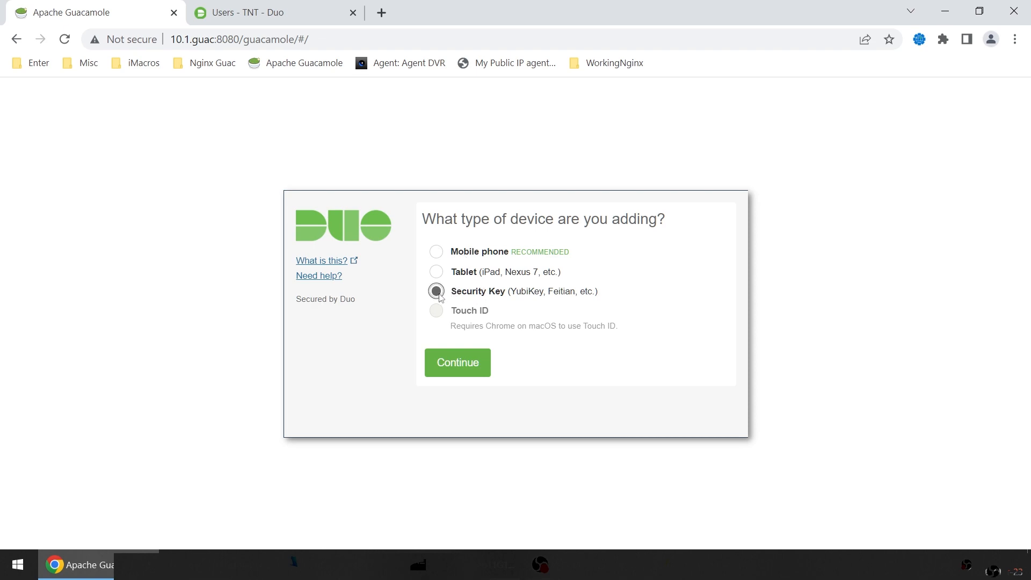
click(436, 272)
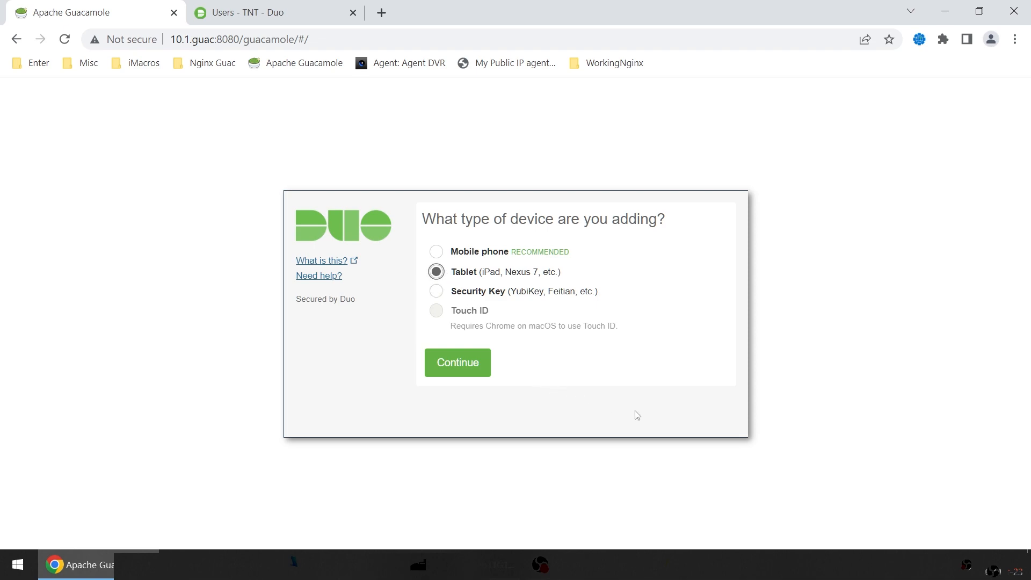
mouse_move(484, 265)
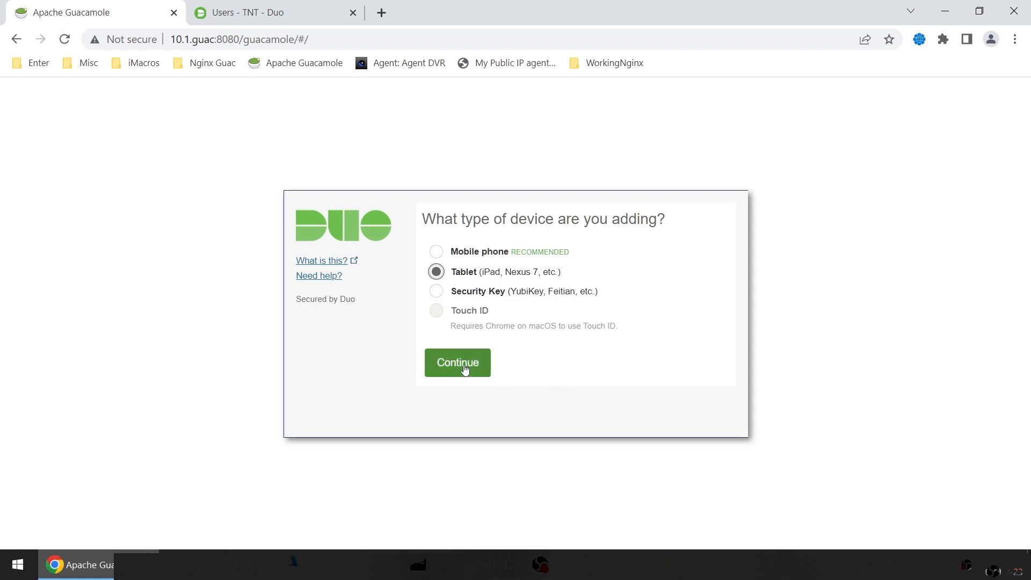
click(458, 362)
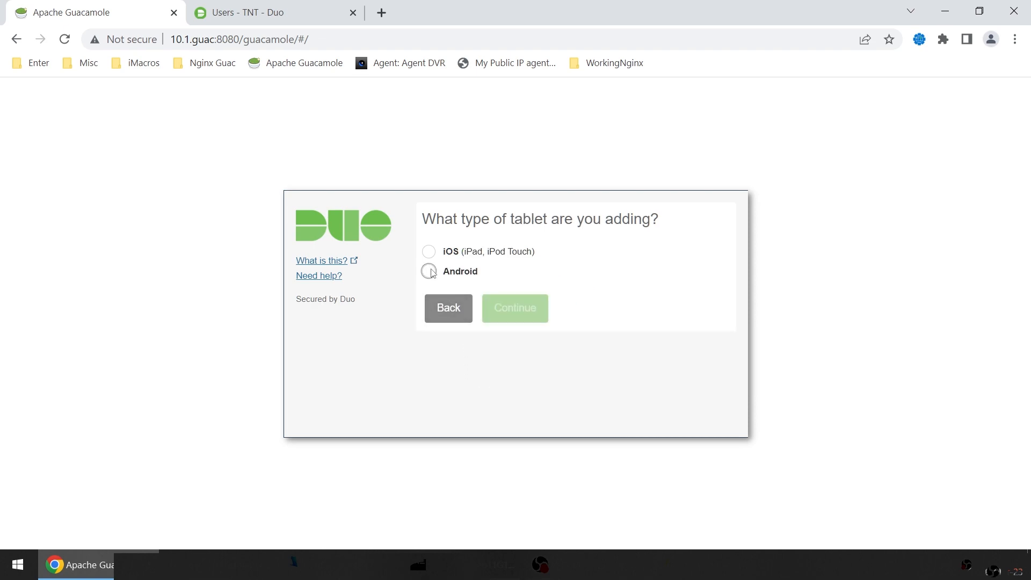
click(428, 270)
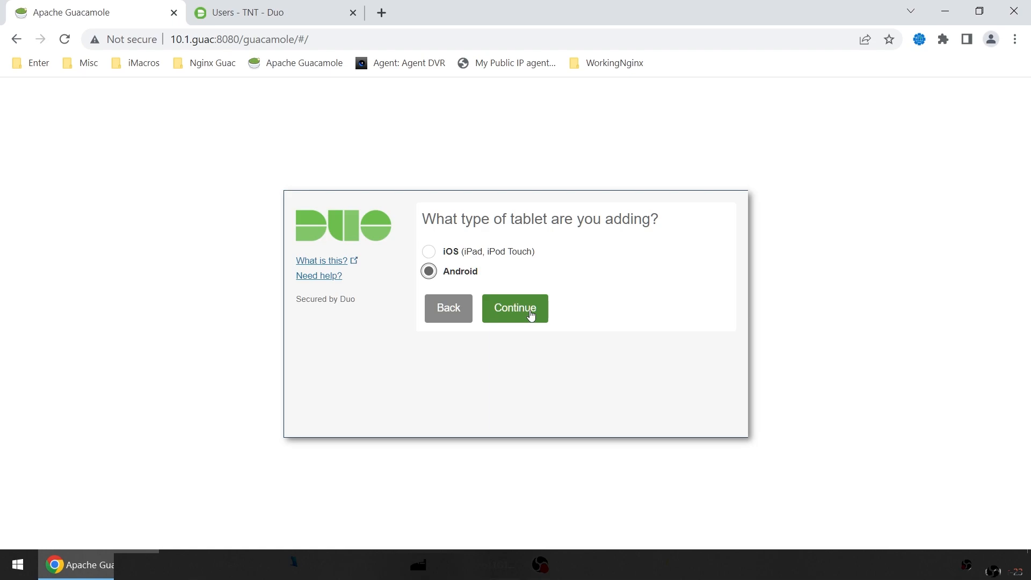
click(514, 308)
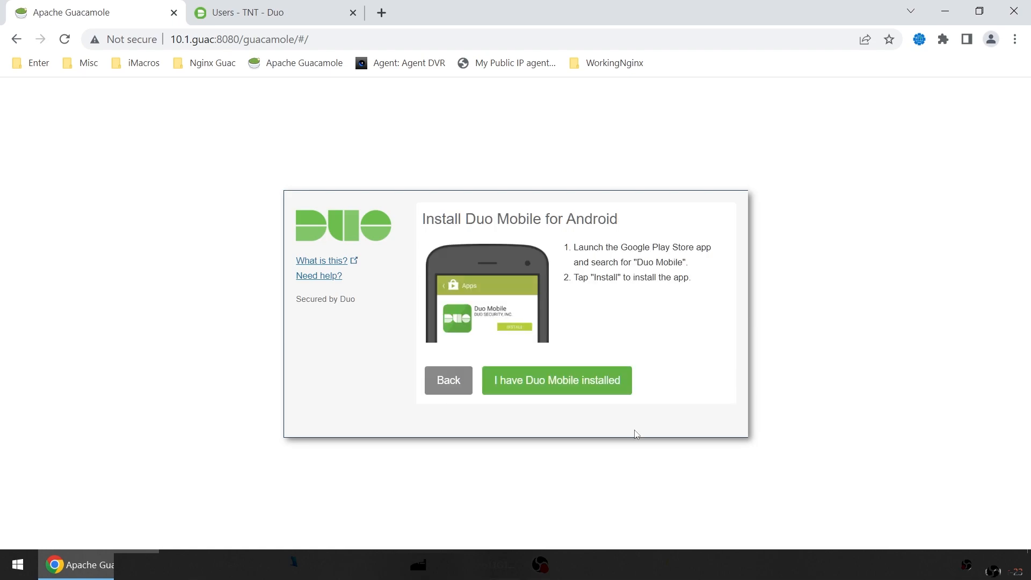
click(555, 380)
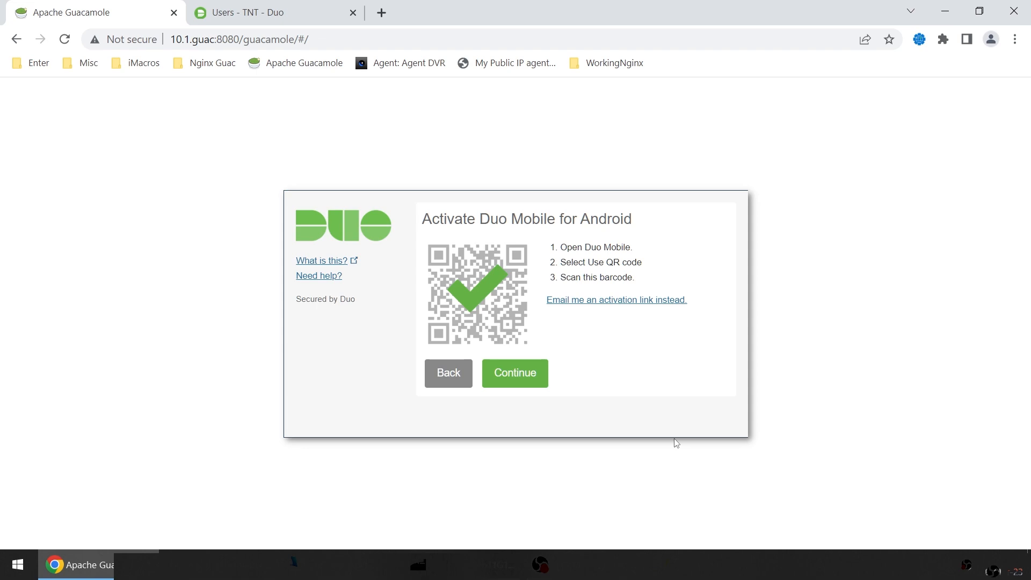
mouse_move(508, 278)
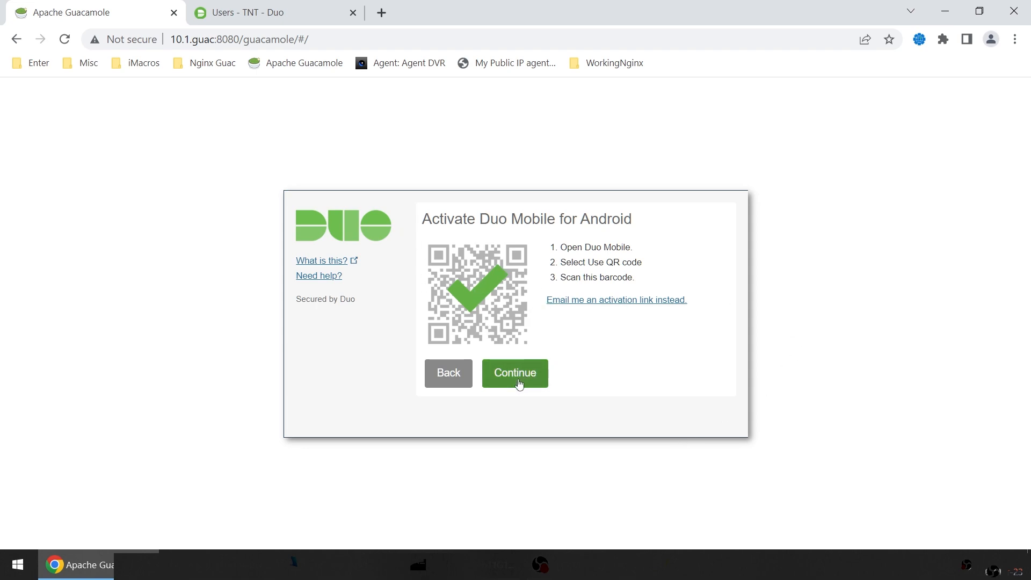
- Finish activating the Android device and keep 'Ask me to choose an authentication method' at login
click(514, 373)
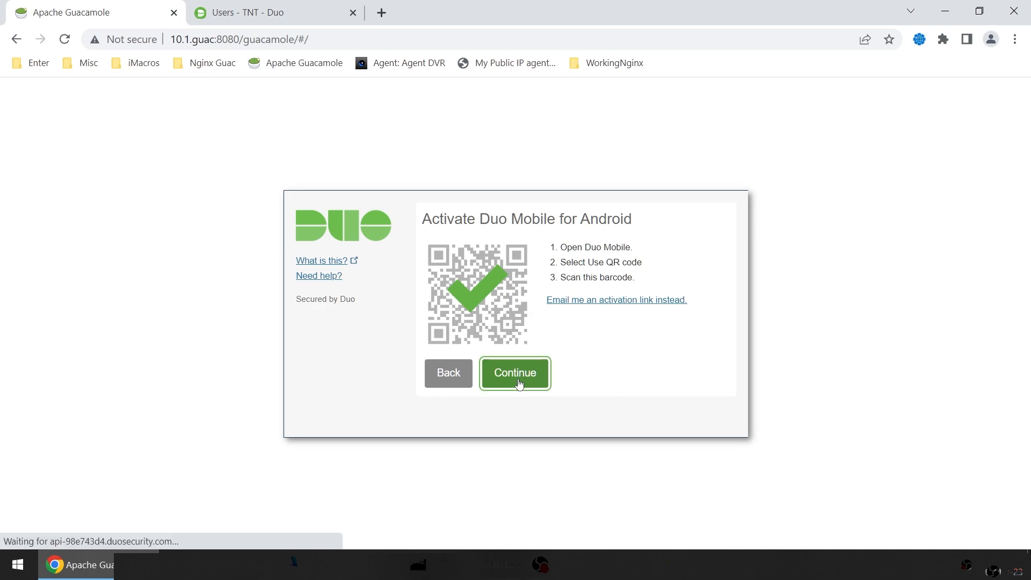
click(515, 373)
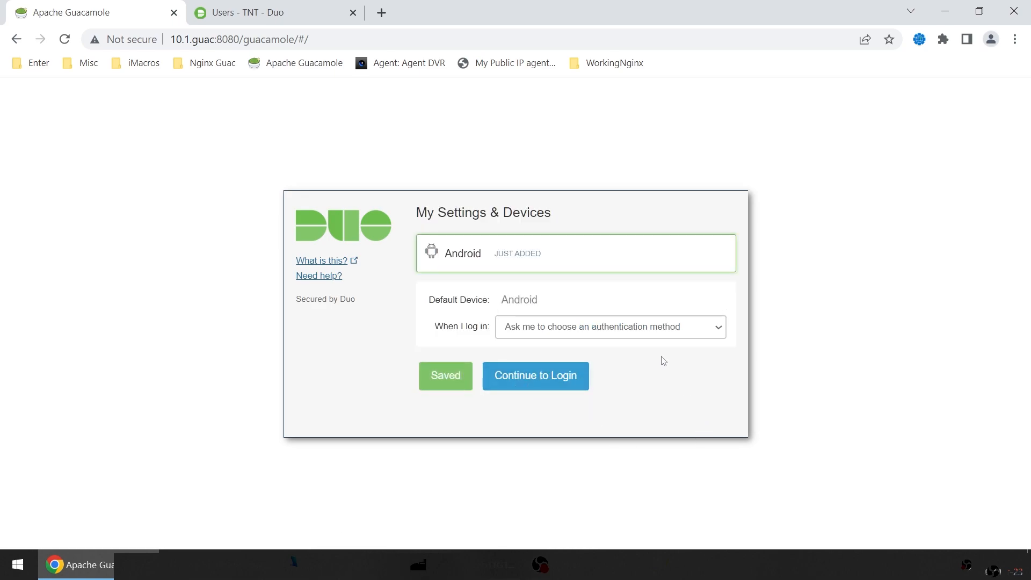
click(610, 327)
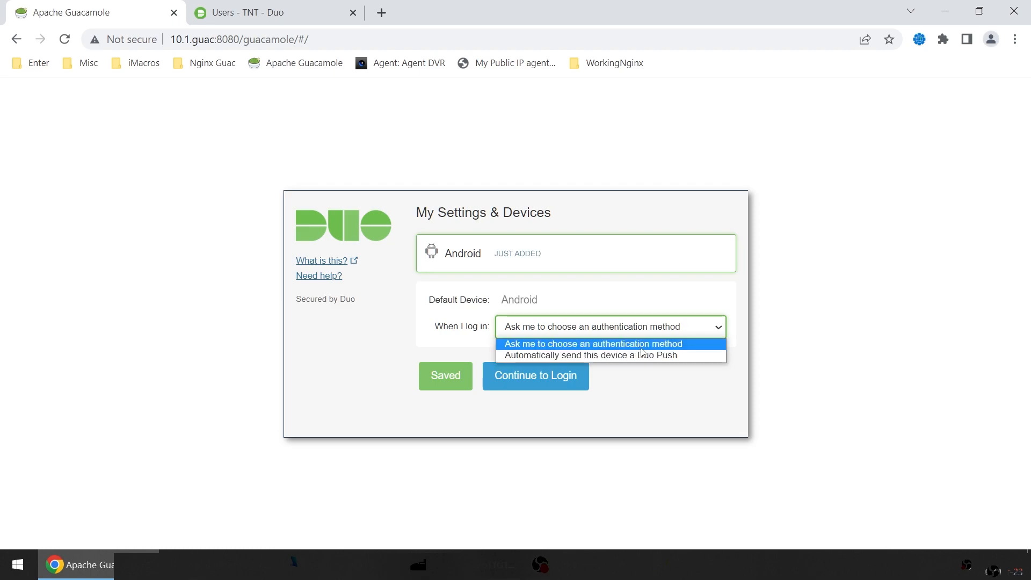
mouse_move(589, 355)
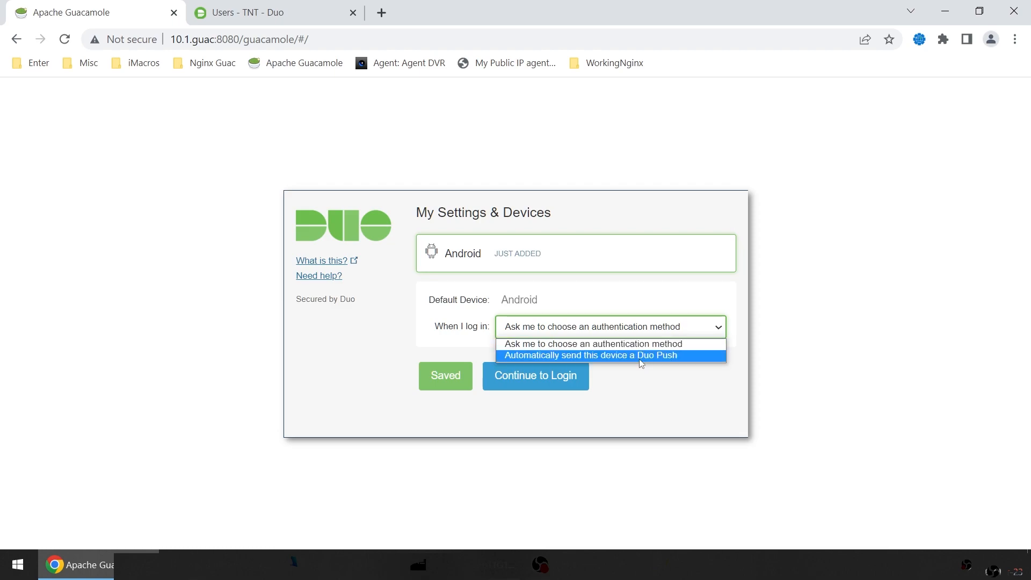
mouse_move(681, 387)
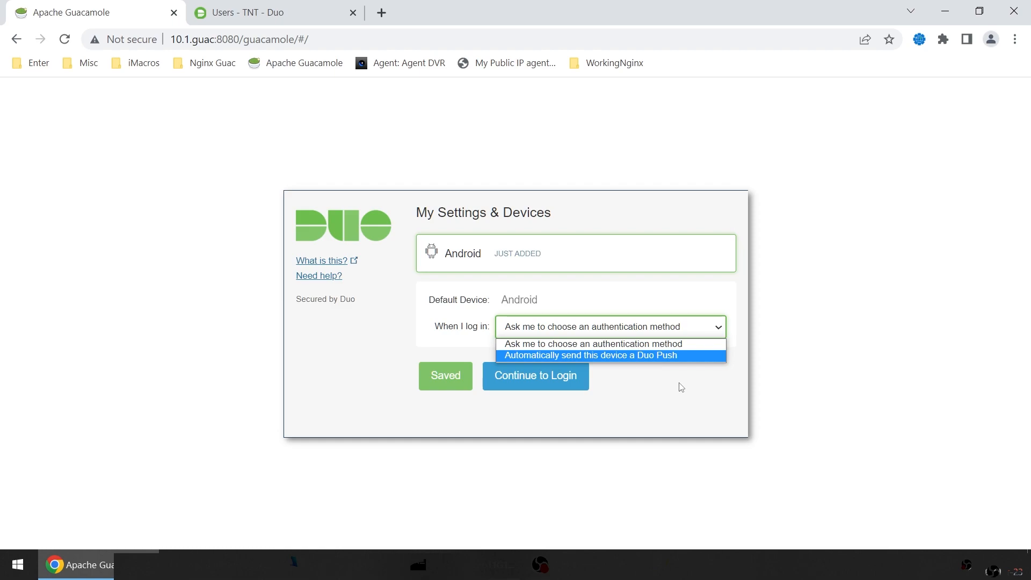
mouse_move(591, 343)
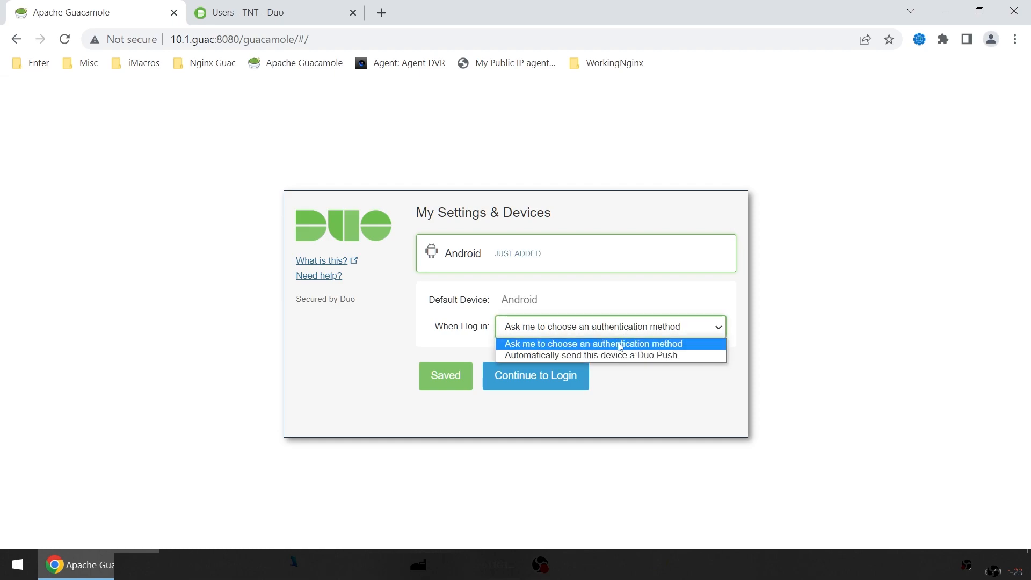
click(593, 344)
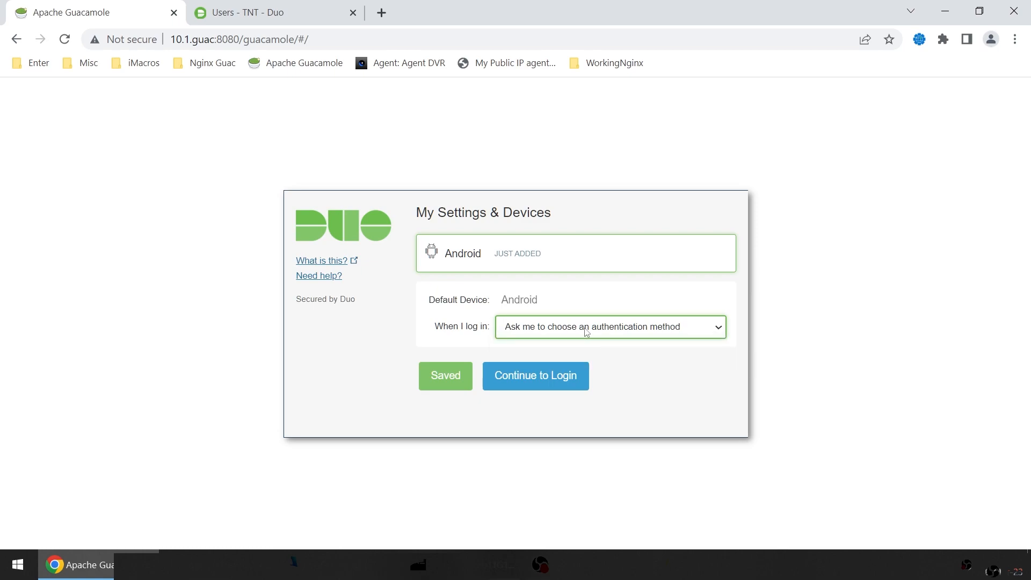
mouse_move(520, 263)
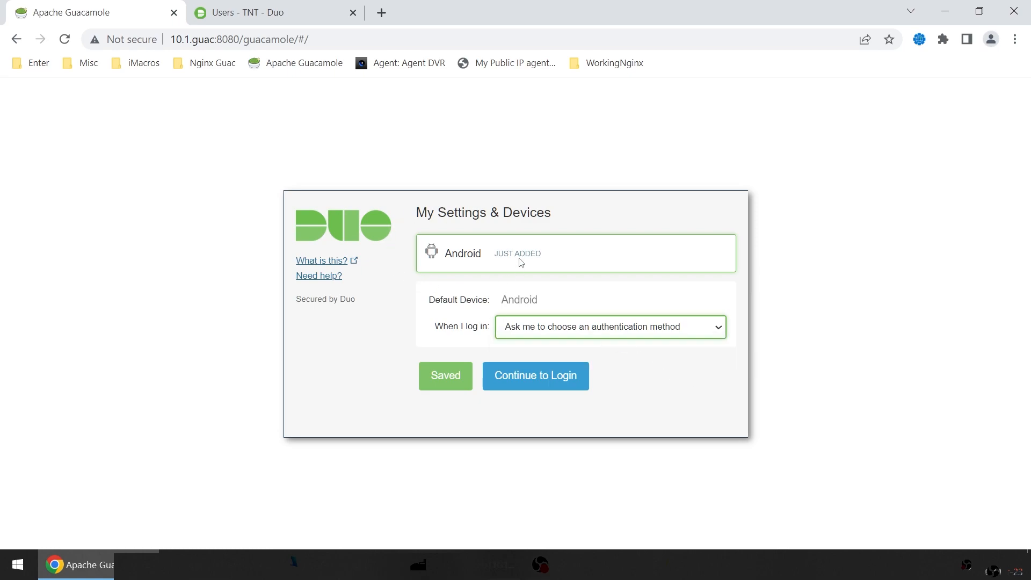
mouse_move(694, 397)
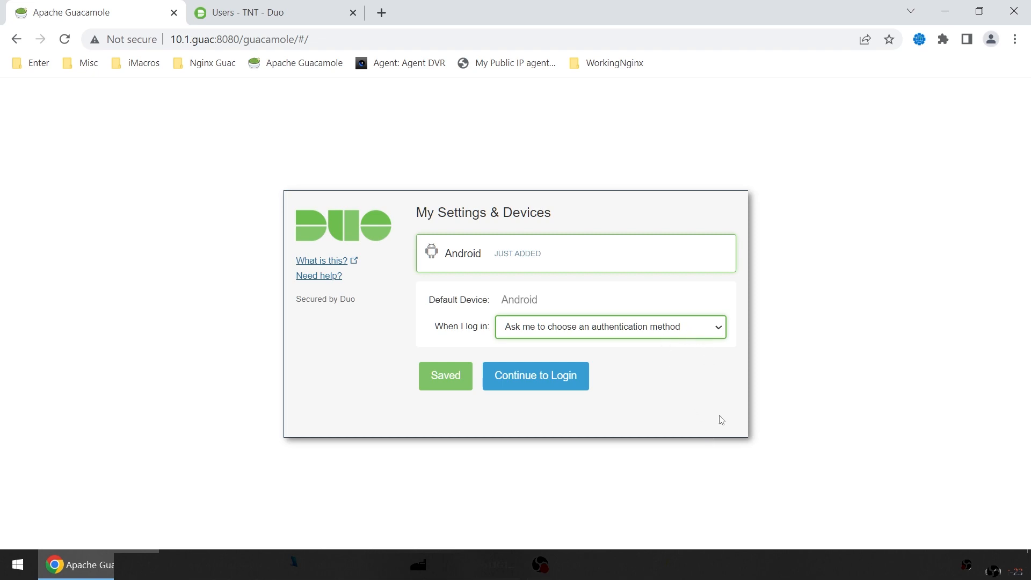
mouse_move(535, 376)
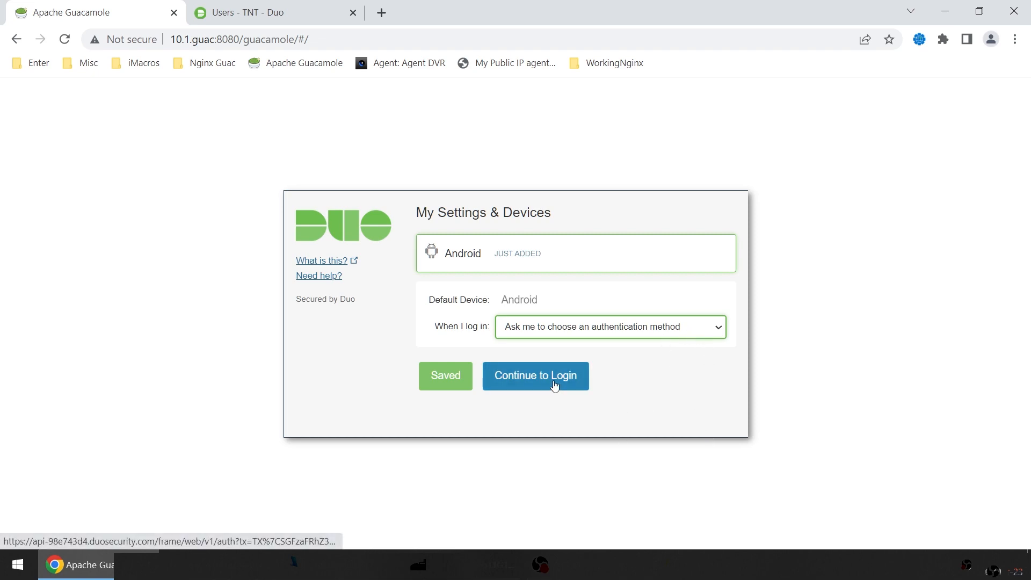
- Continue to the Duo login prompt, dismiss the outdated-software warning and send a Duo Push
click(535, 376)
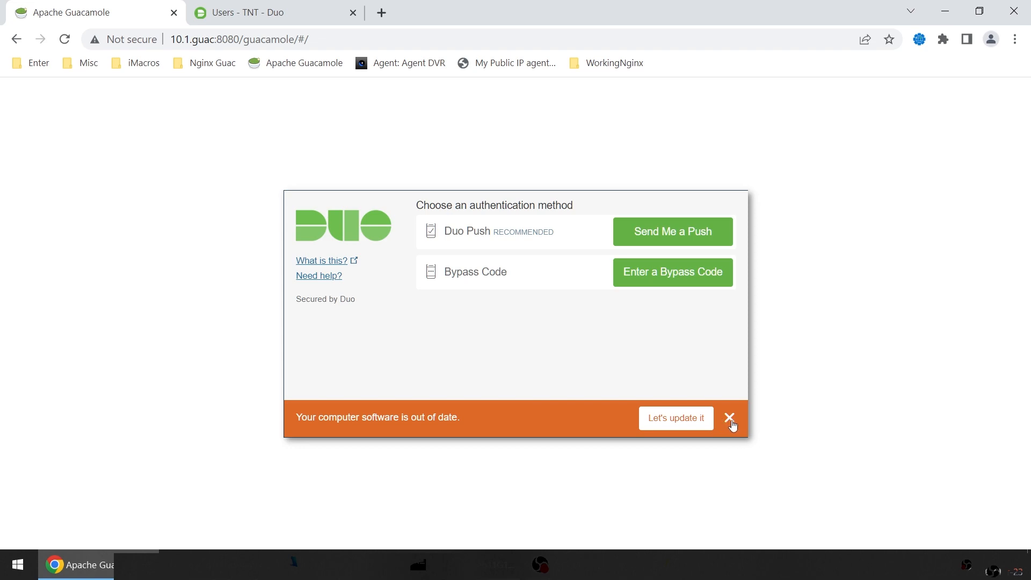
click(728, 418)
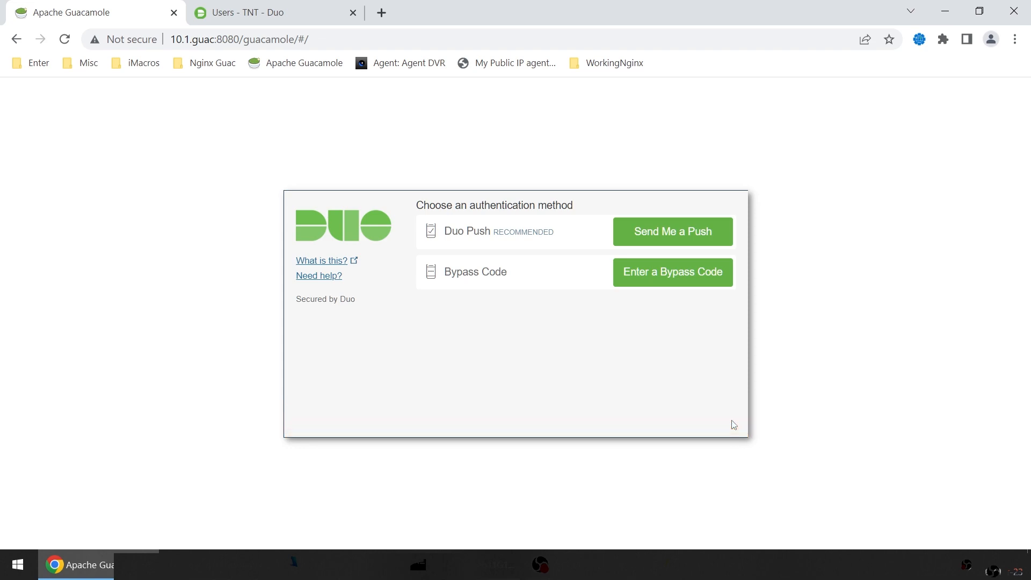
mouse_move(611, 377)
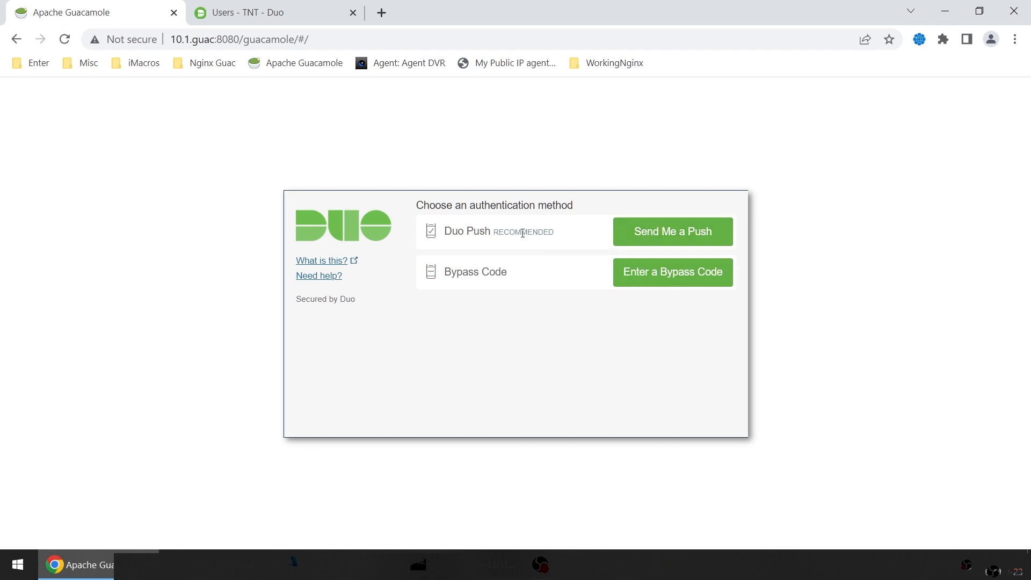
click(671, 232)
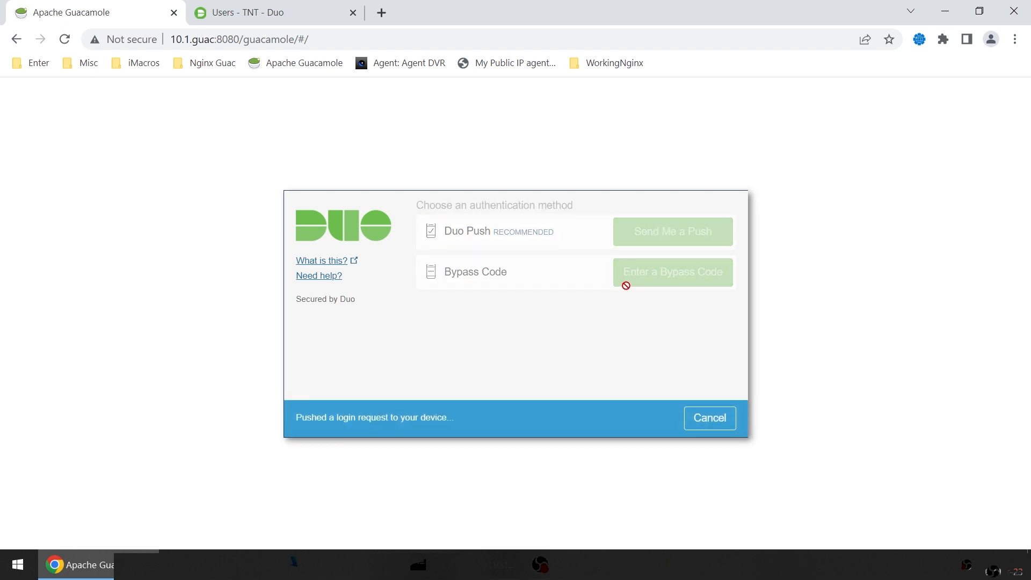
mouse_move(590, 365)
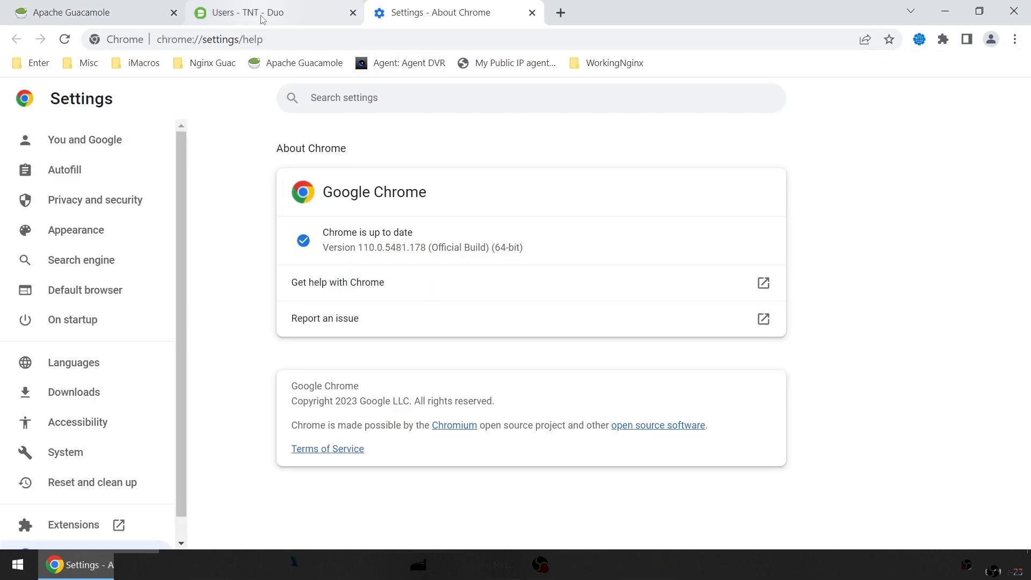
- See Guacamole's push-approval success message, then switch to the Duo admin Users page
click(79, 13)
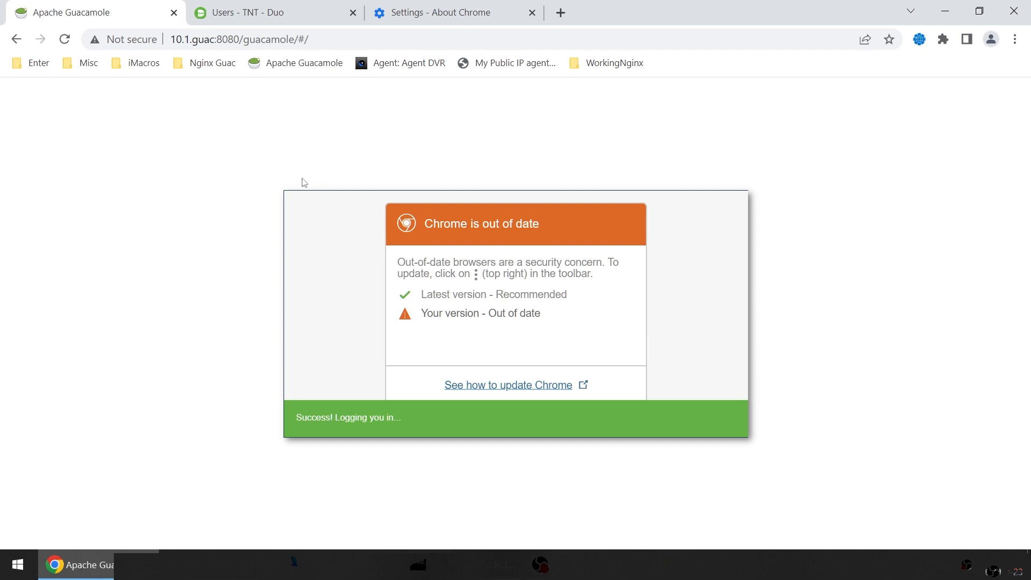
mouse_move(463, 450)
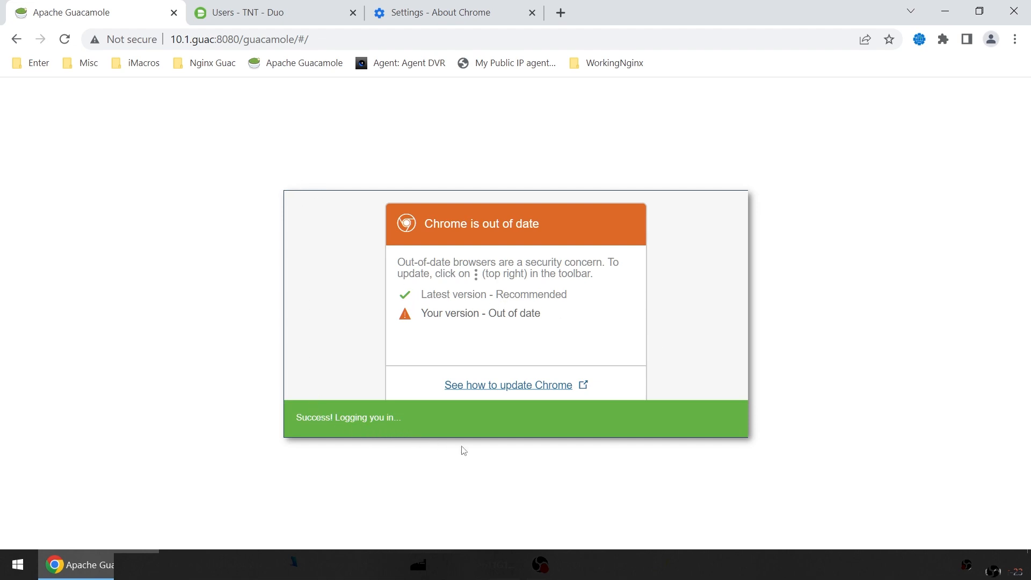
mouse_move(693, 471)
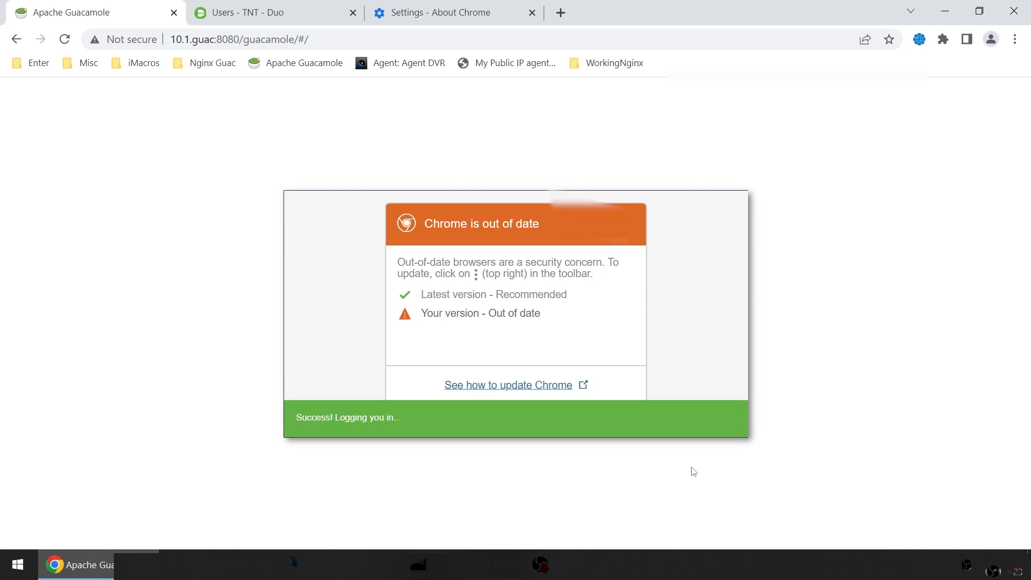
click(272, 13)
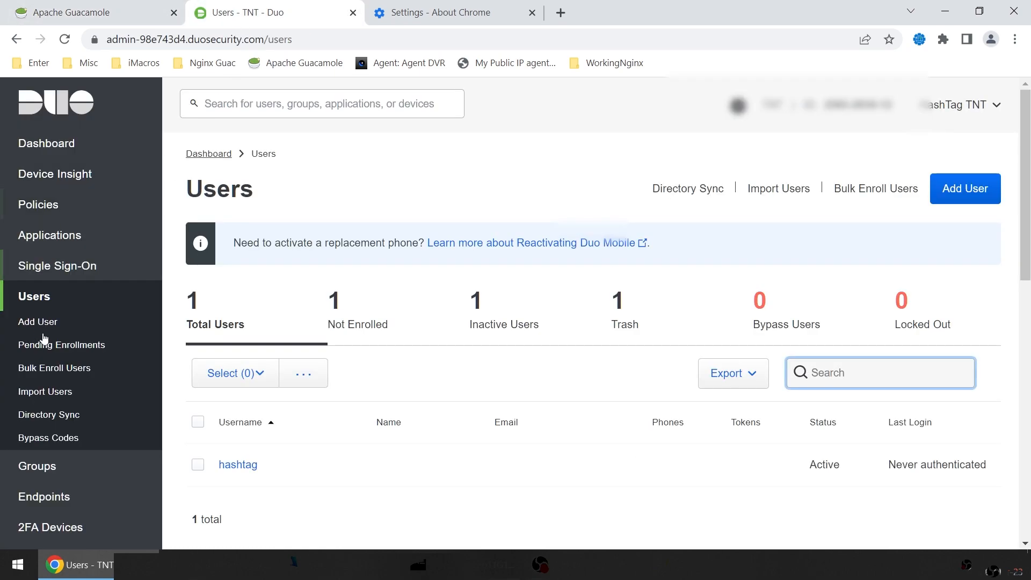
- Reload the Duo users list to show hashtag's last login, then return to Guacamole
click(33, 296)
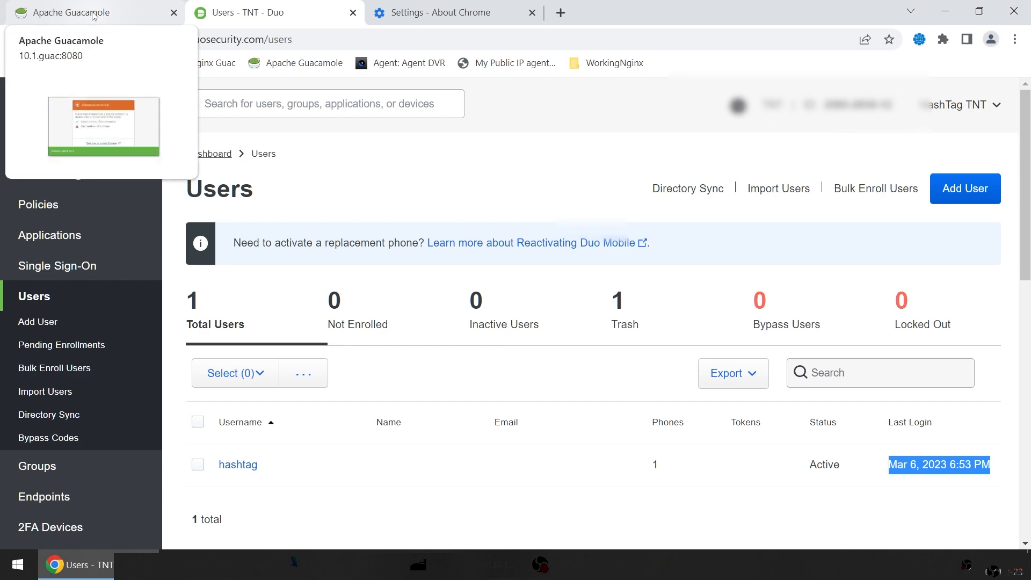
click(72, 13)
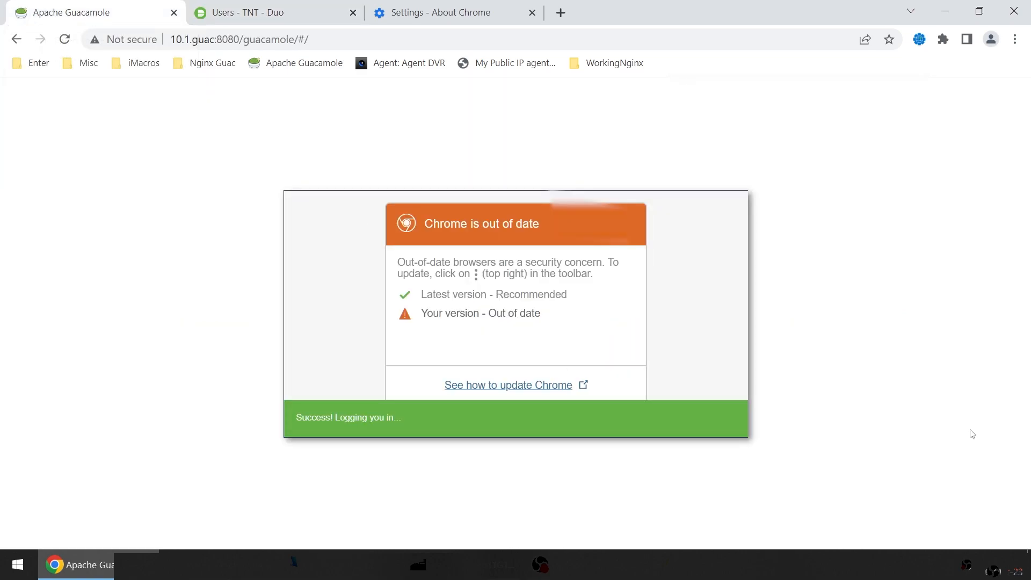
mouse_move(53, 104)
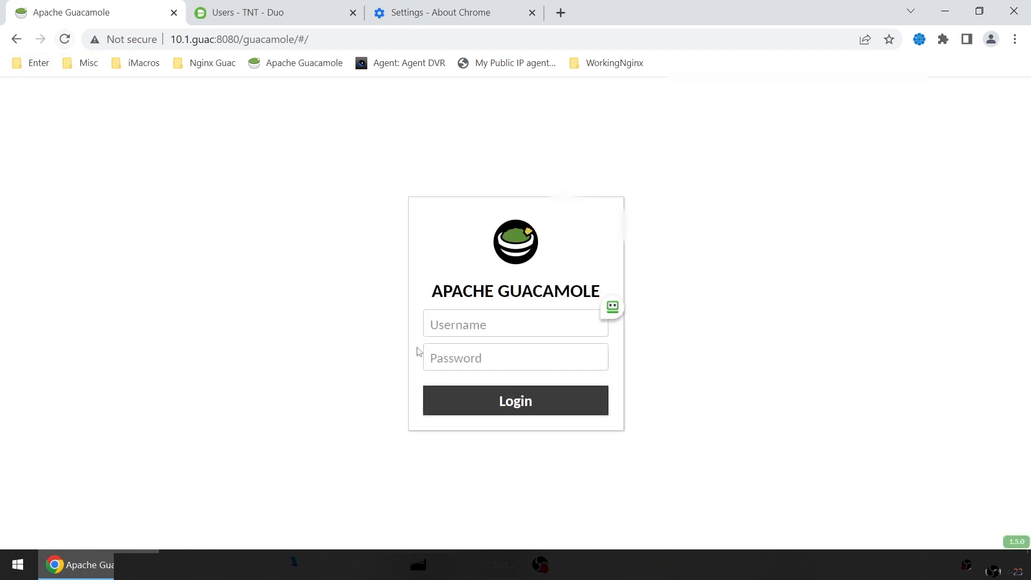
- Sign into Guacamole as hashtag and request a Duo push approval
click(514, 323)
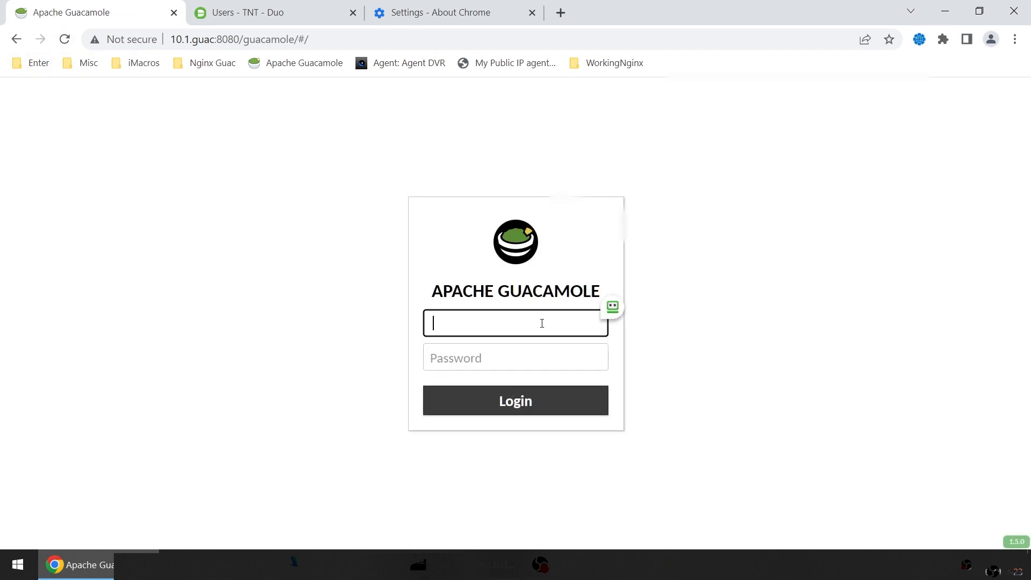
text(hast)
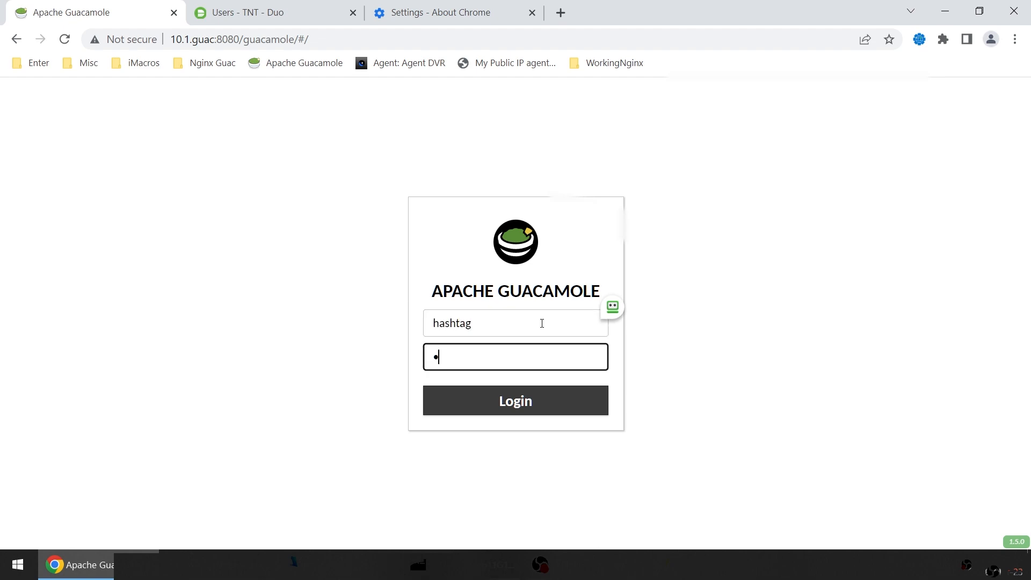
click(515, 400)
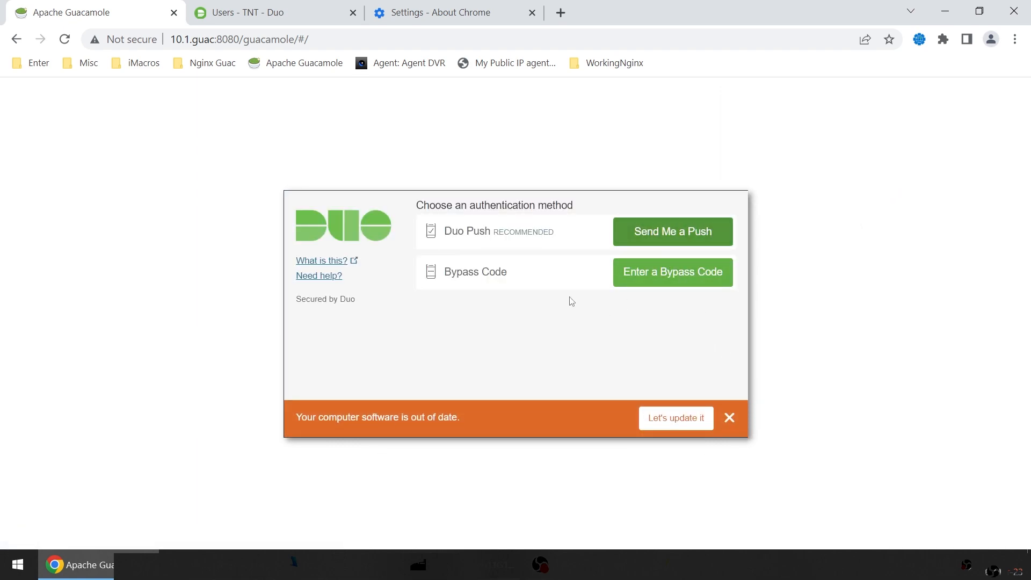
click(672, 232)
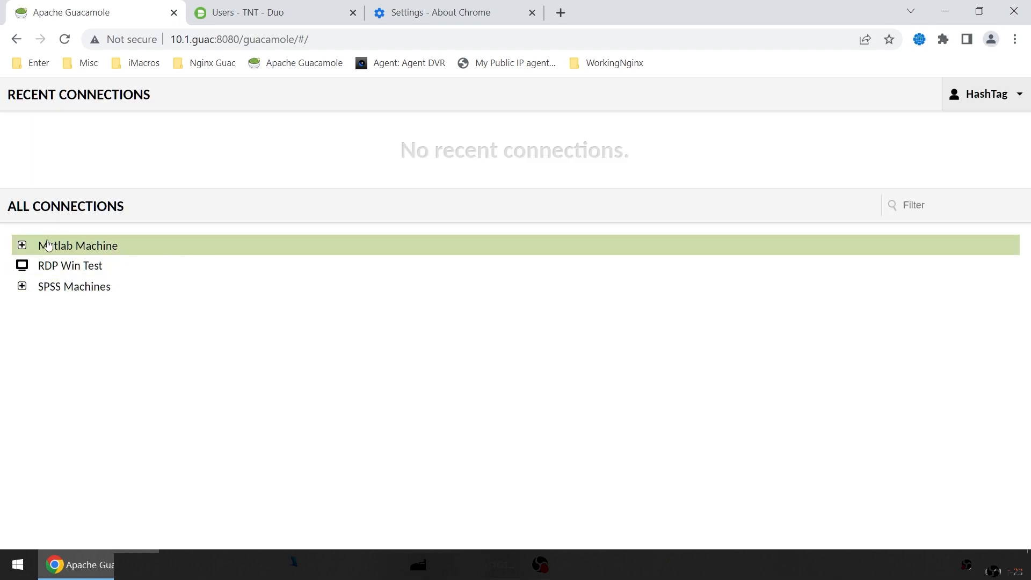
mouse_move(776, 369)
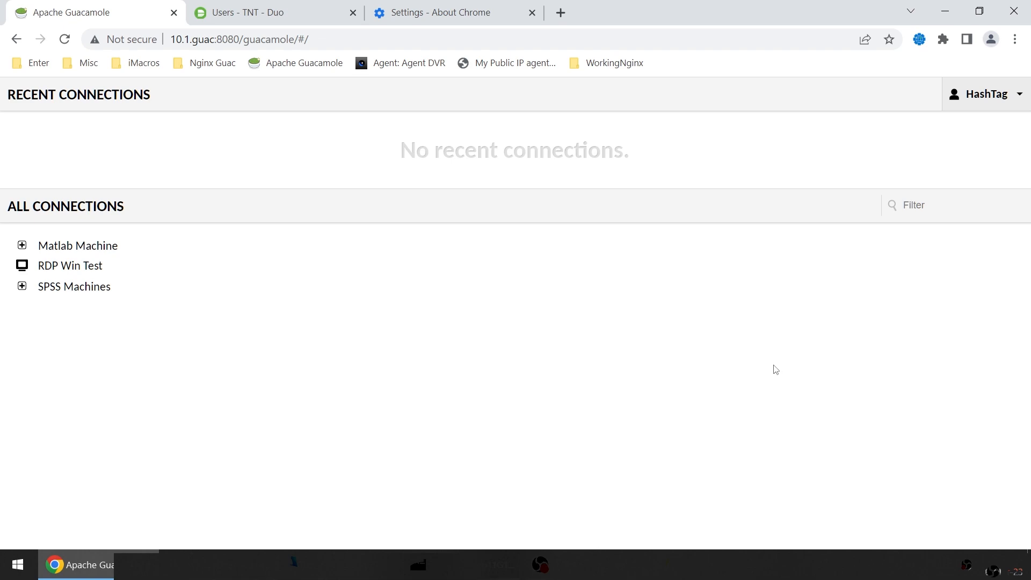
mouse_move(788, 347)
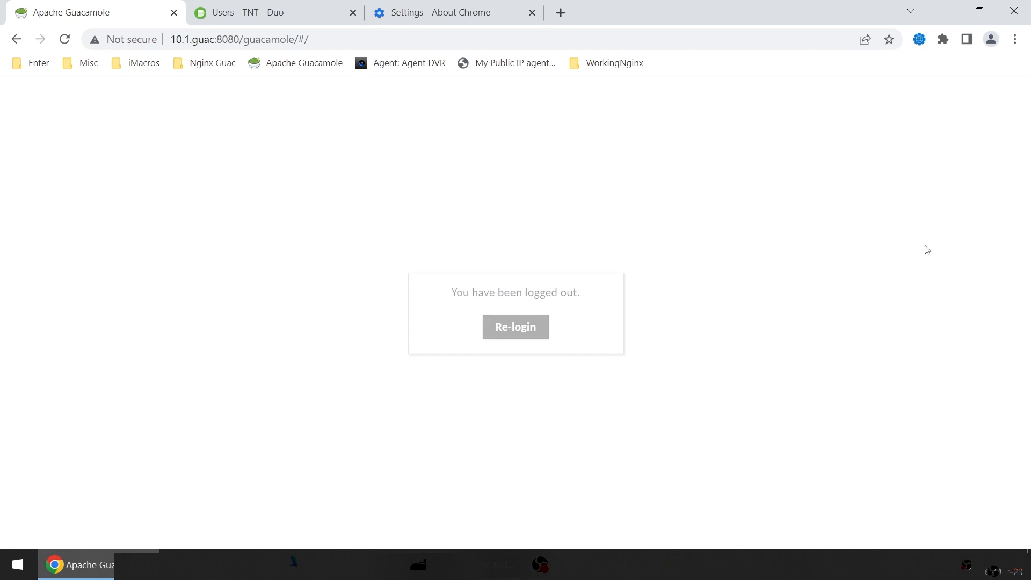
- Re-login as hashtag and choose passcode entry at the Duo prompt
click(515, 326)
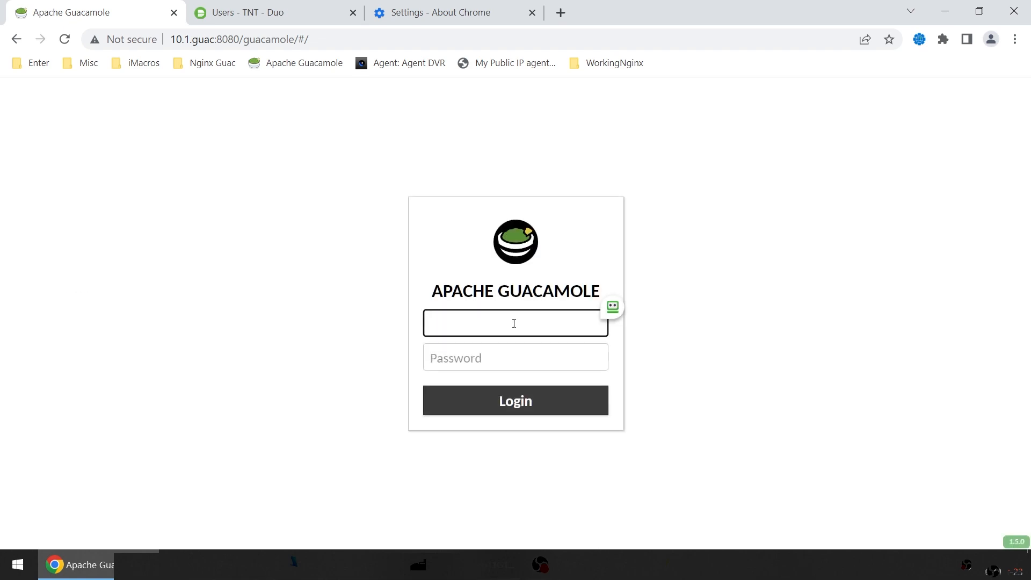
text(hashtag)
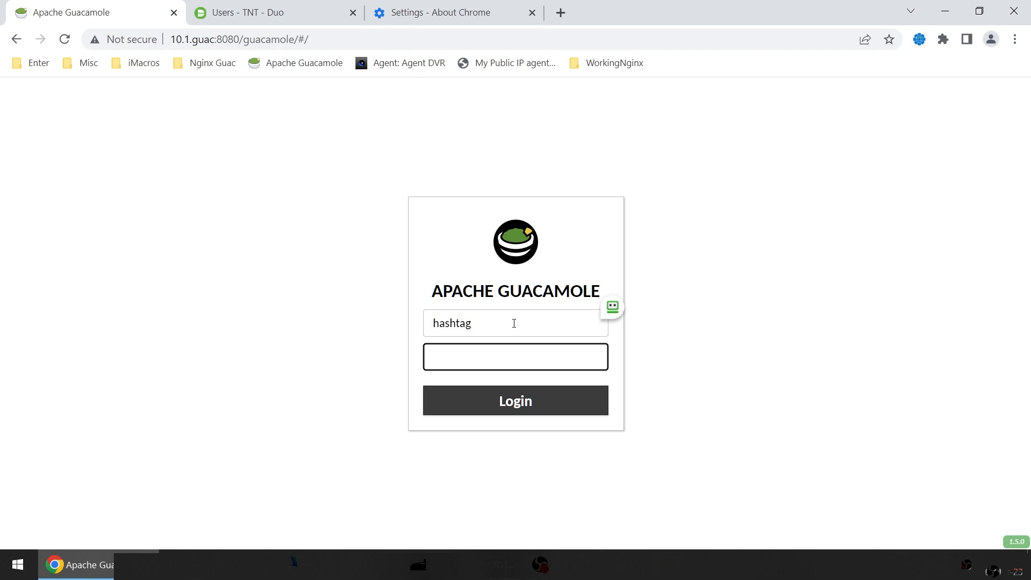
click(515, 401)
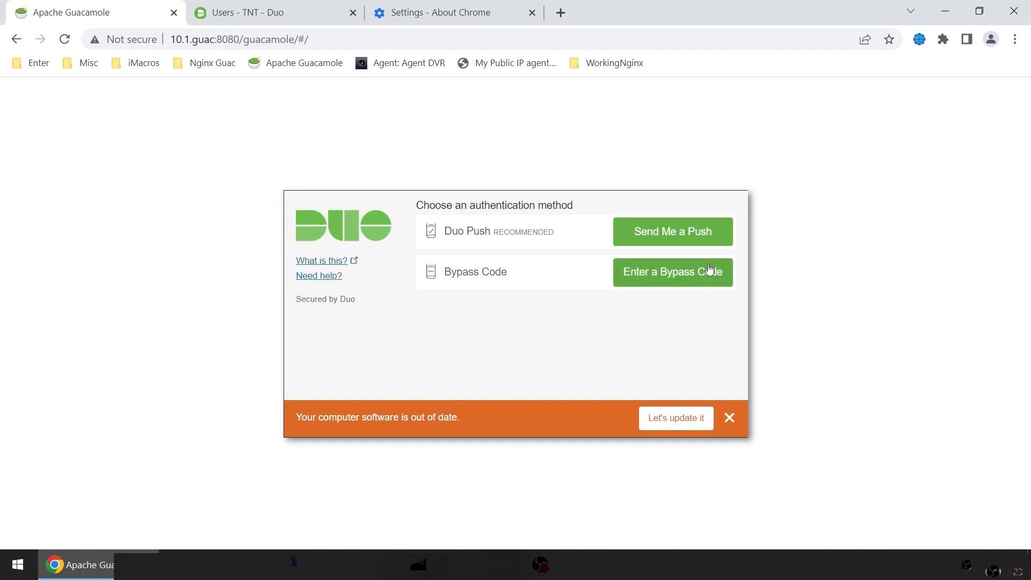
click(672, 272)
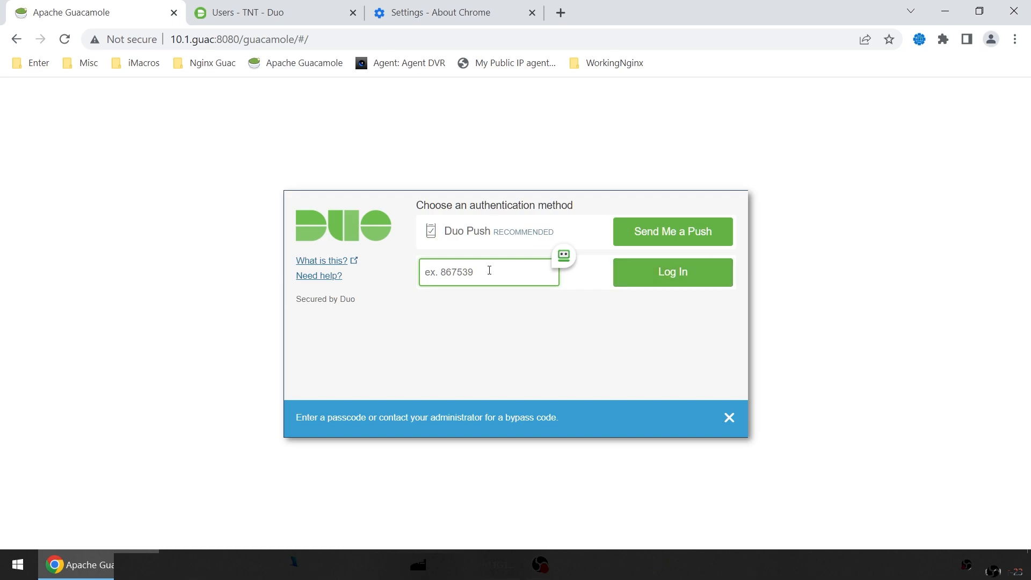
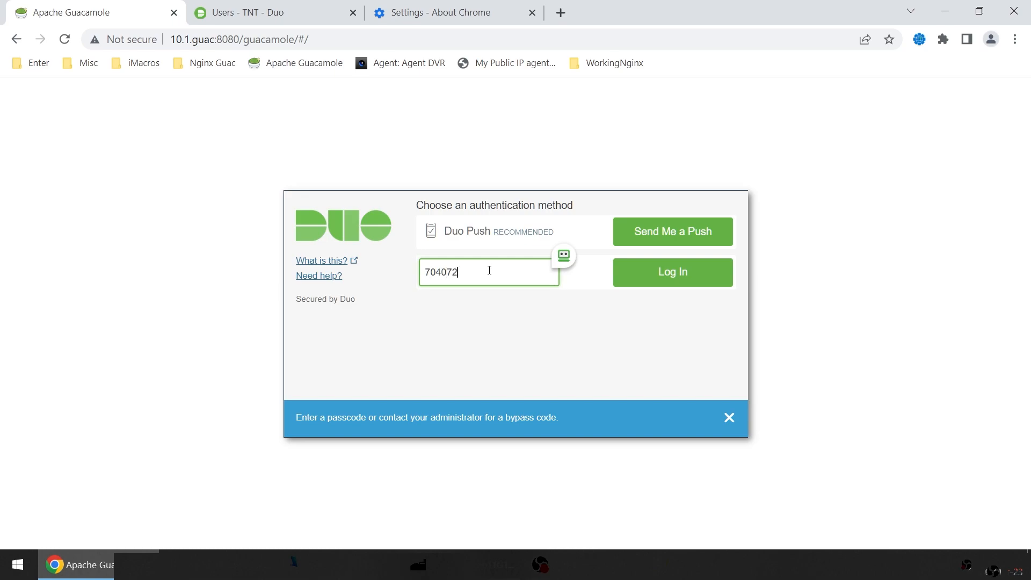
click(672, 272)
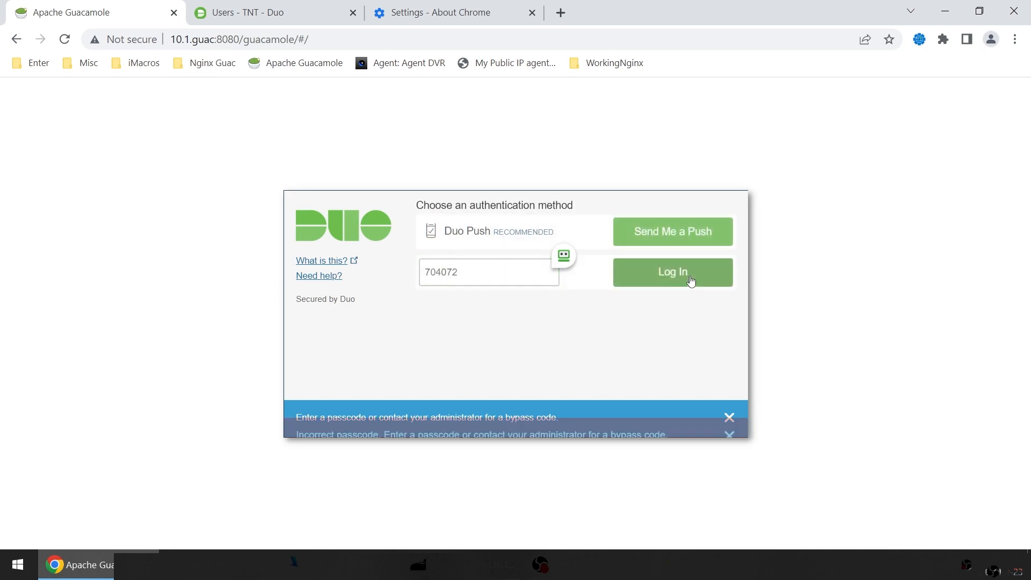
click(671, 272)
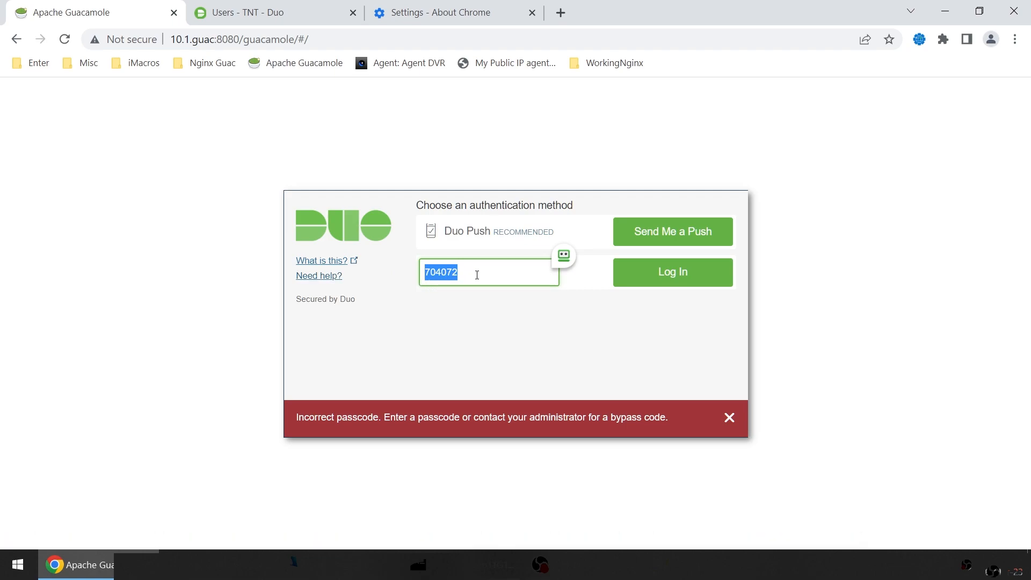
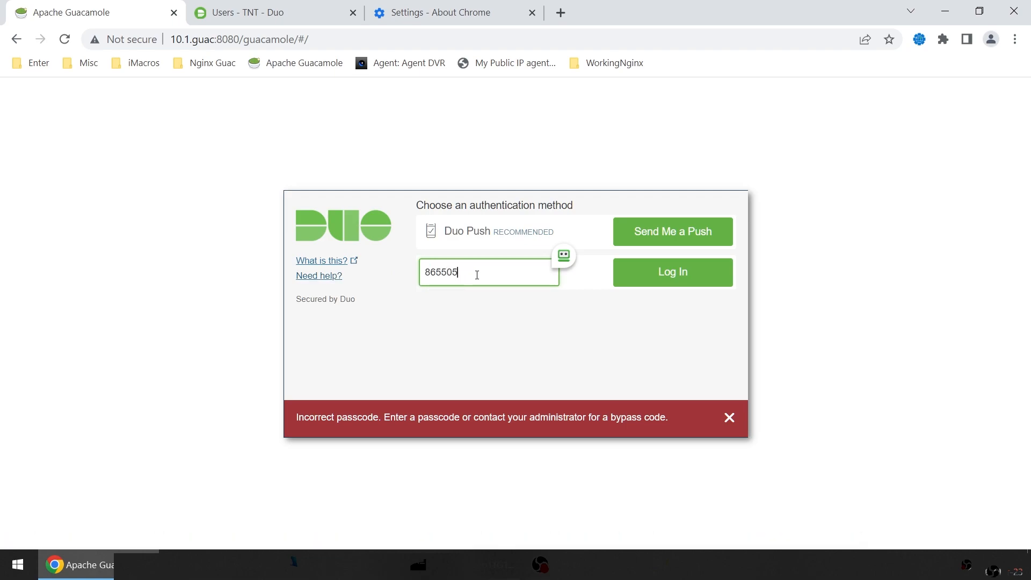
mouse_move(671, 272)
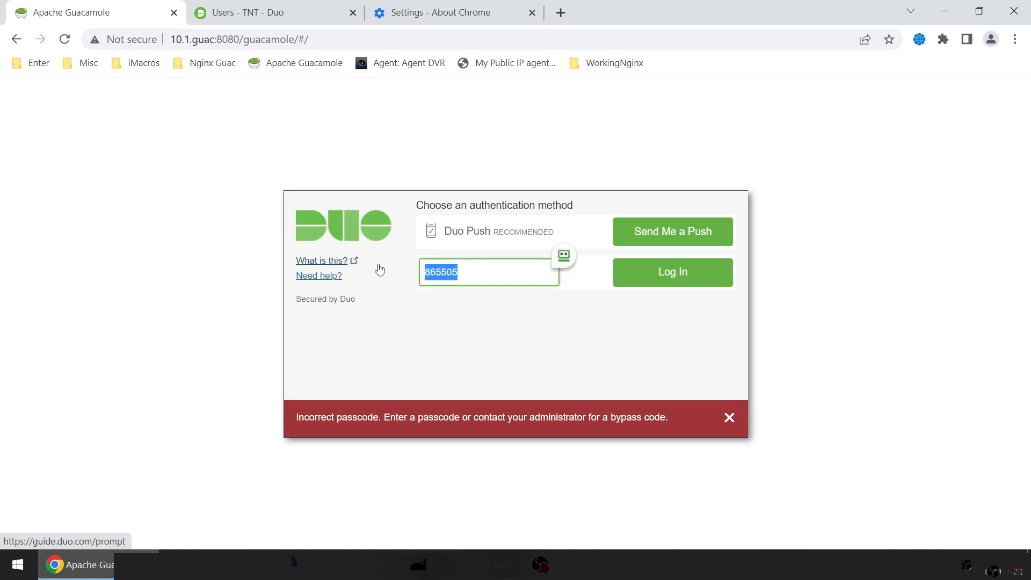
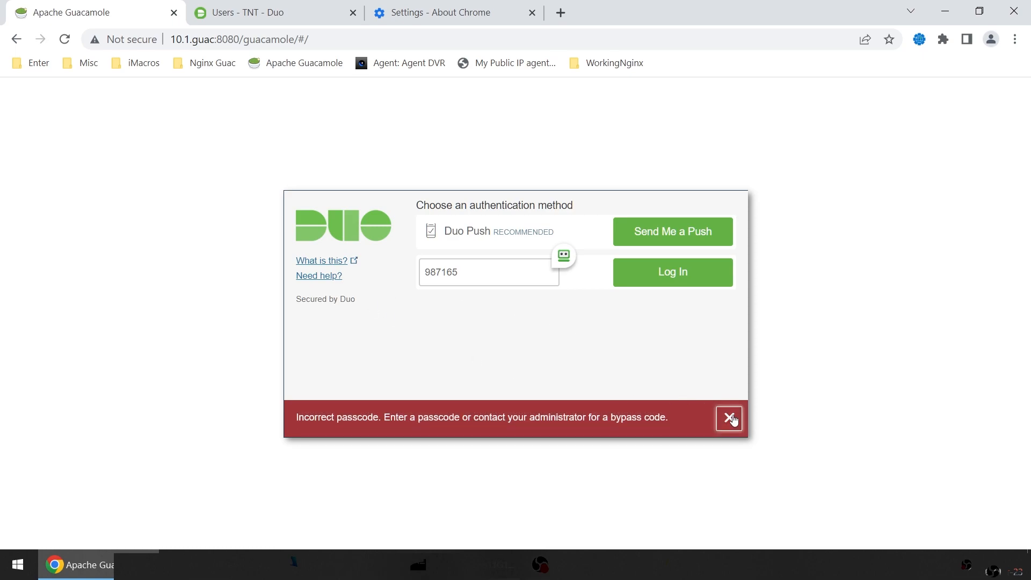
click(728, 417)
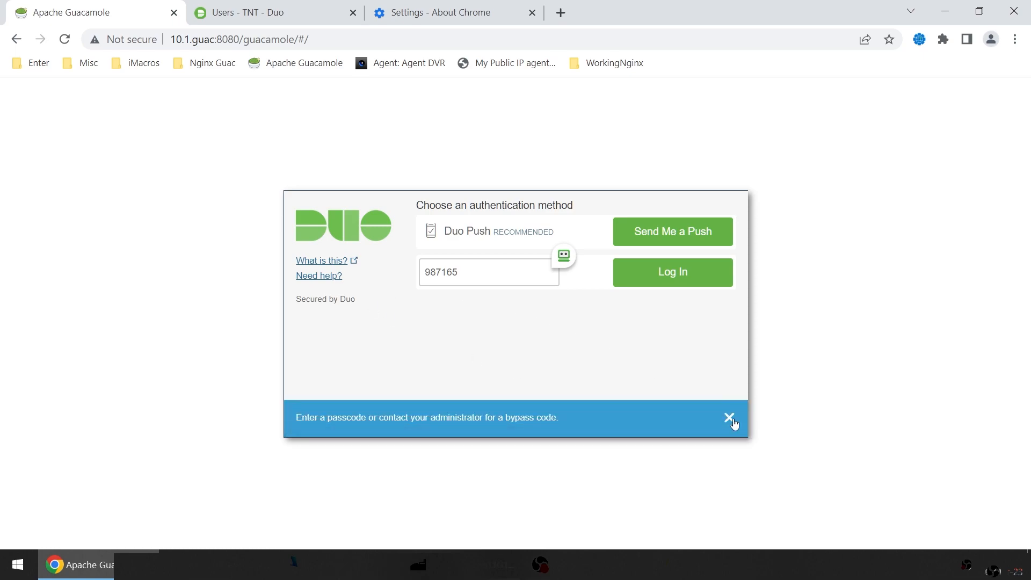
mouse_move(612, 333)
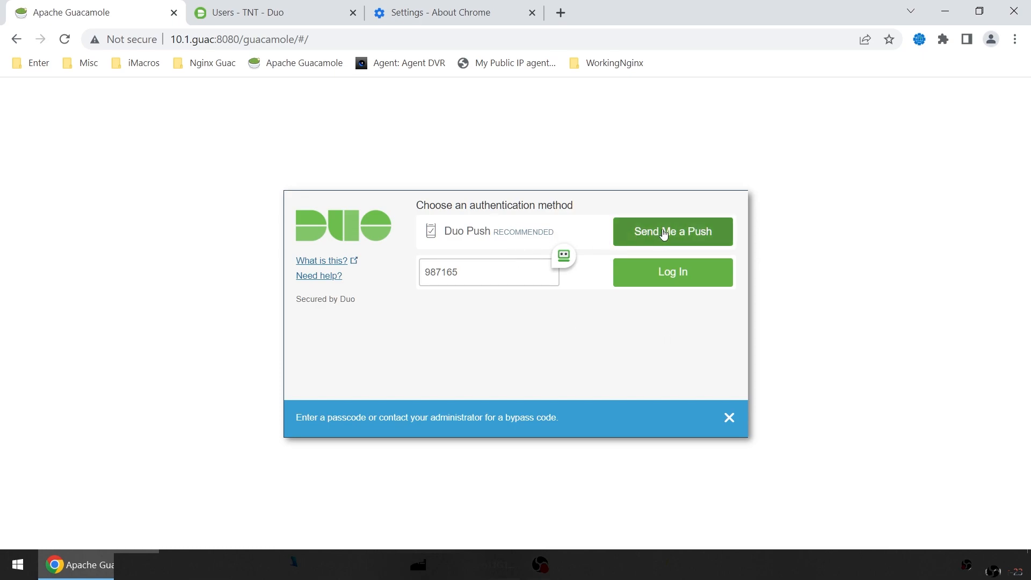
- Sign in via Duo push, decline saving credentials in RoboForm, and switch to the Duo Users page
click(672, 232)
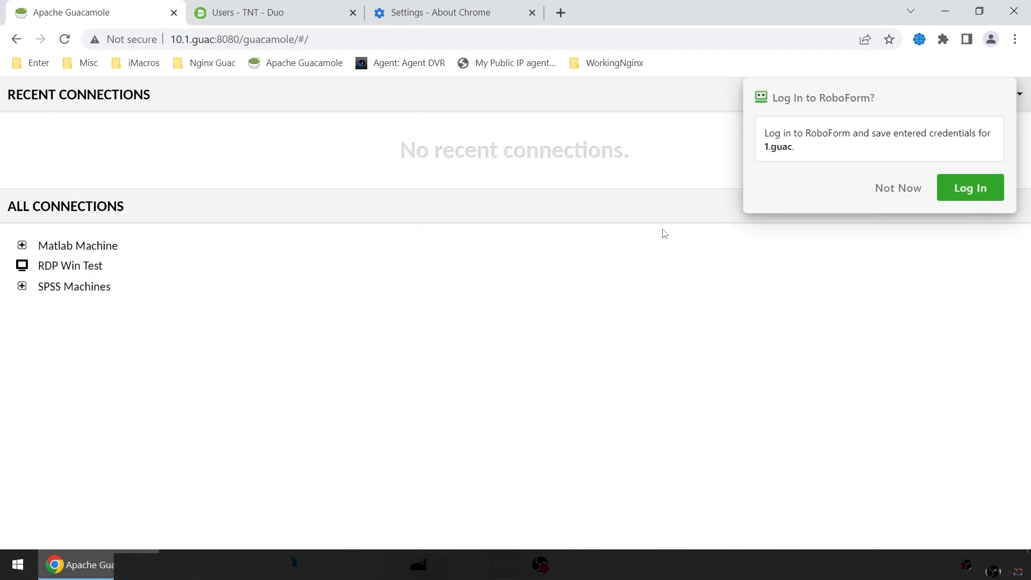
click(897, 186)
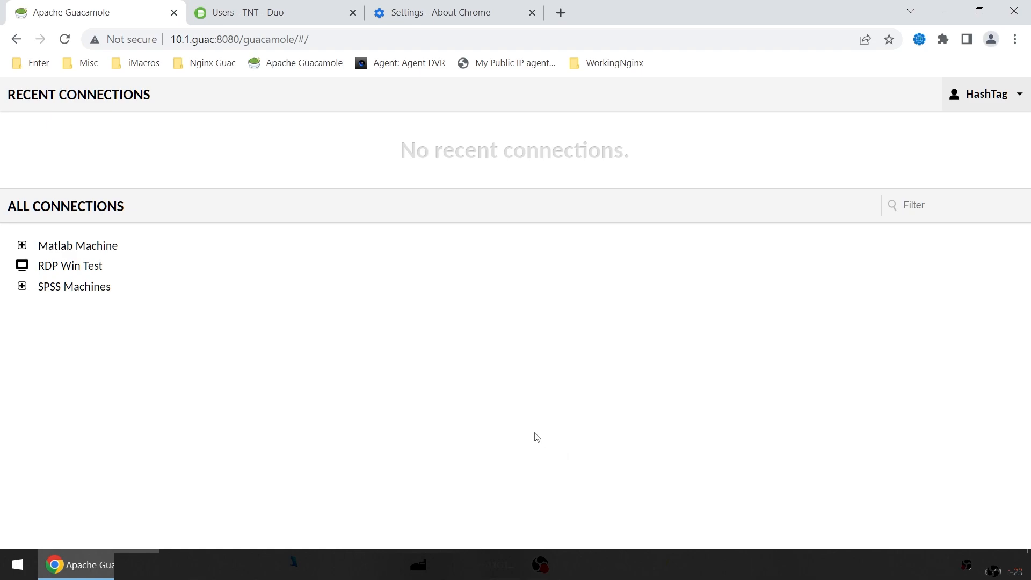
mouse_move(524, 265)
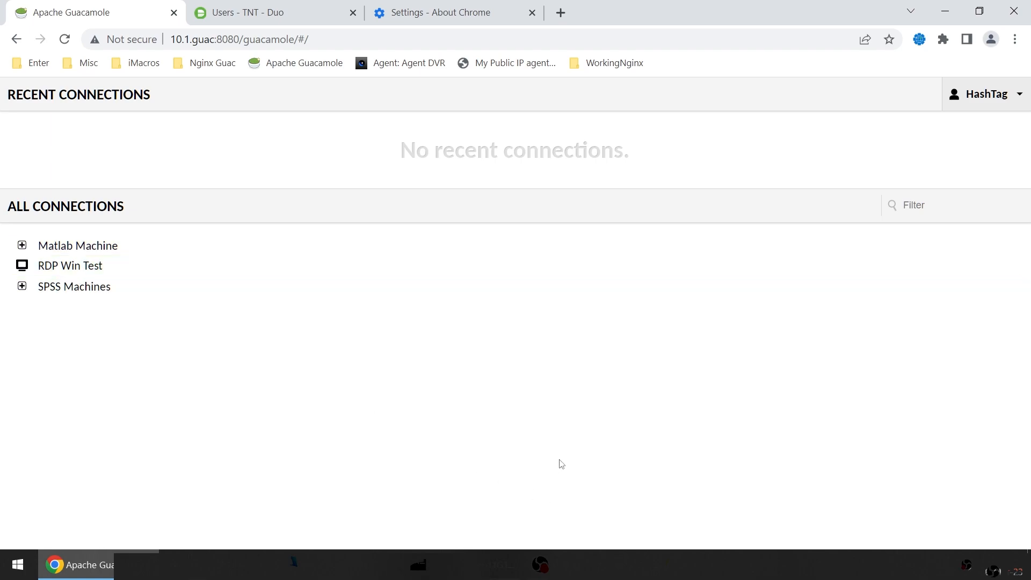
mouse_move(576, 459)
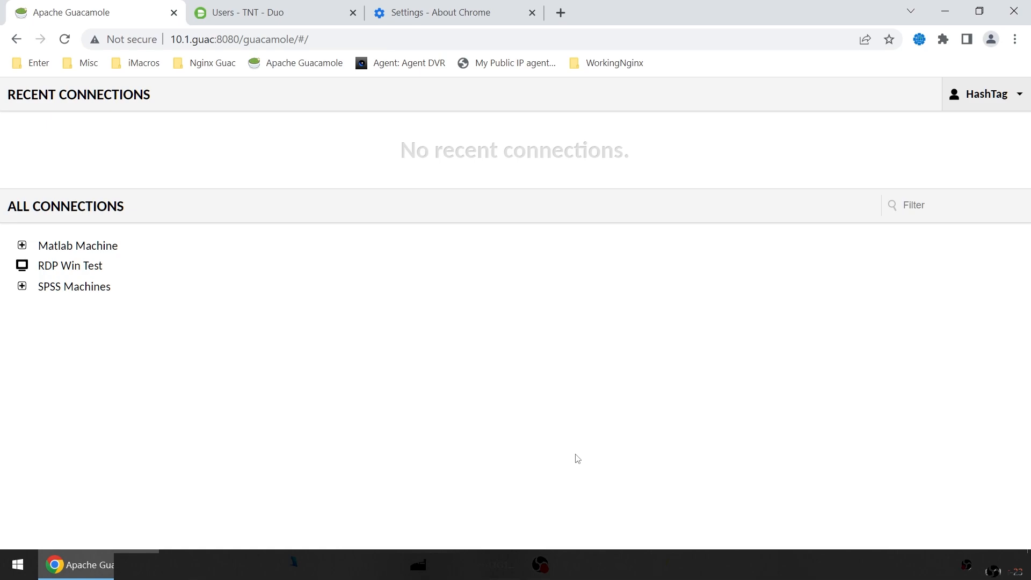
mouse_move(580, 467)
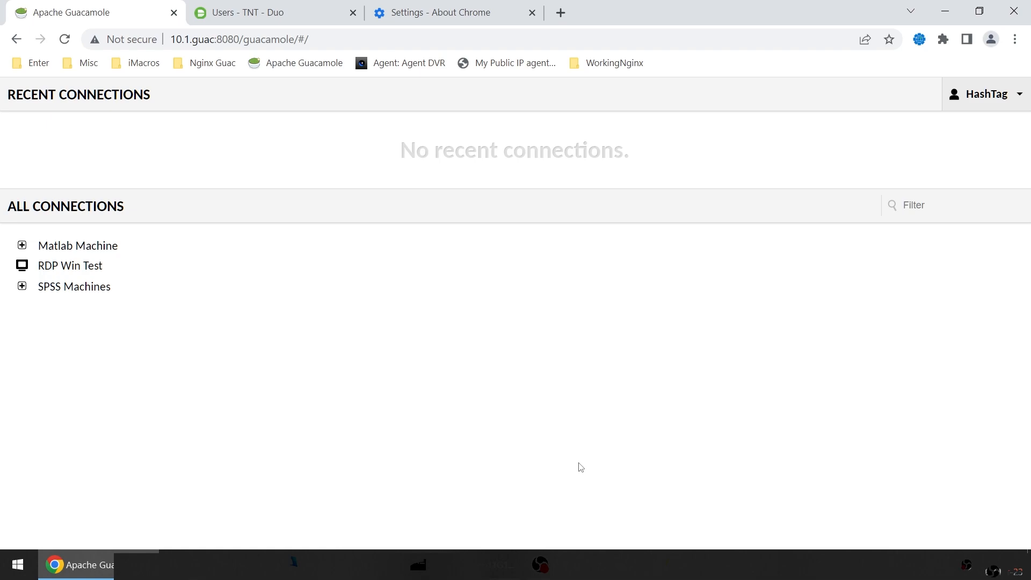
click(269, 12)
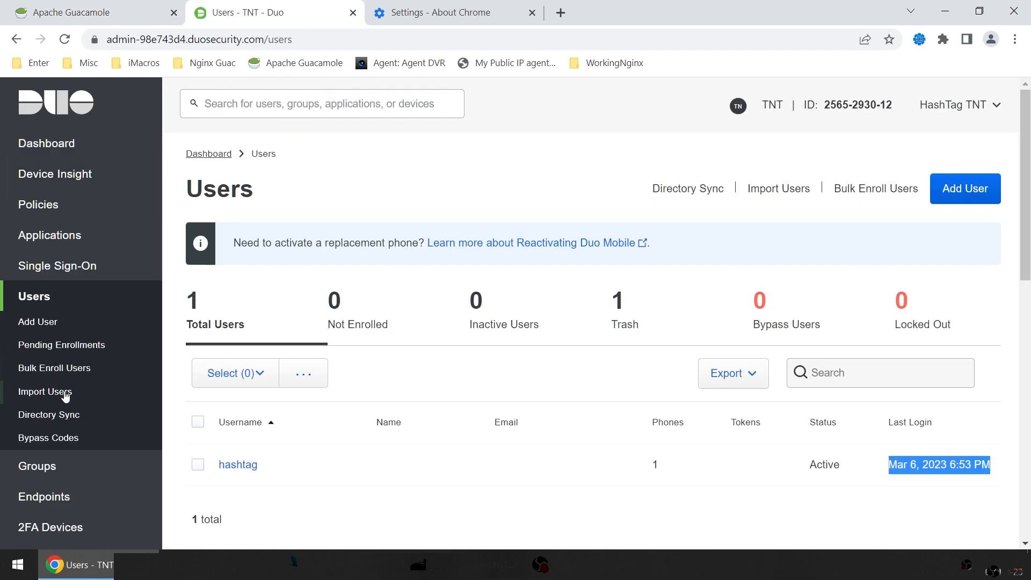
- Scroll the Users list to confirm hashtag's last login of Mar 6, 2023 6:53 PM
scroll(down, 3)
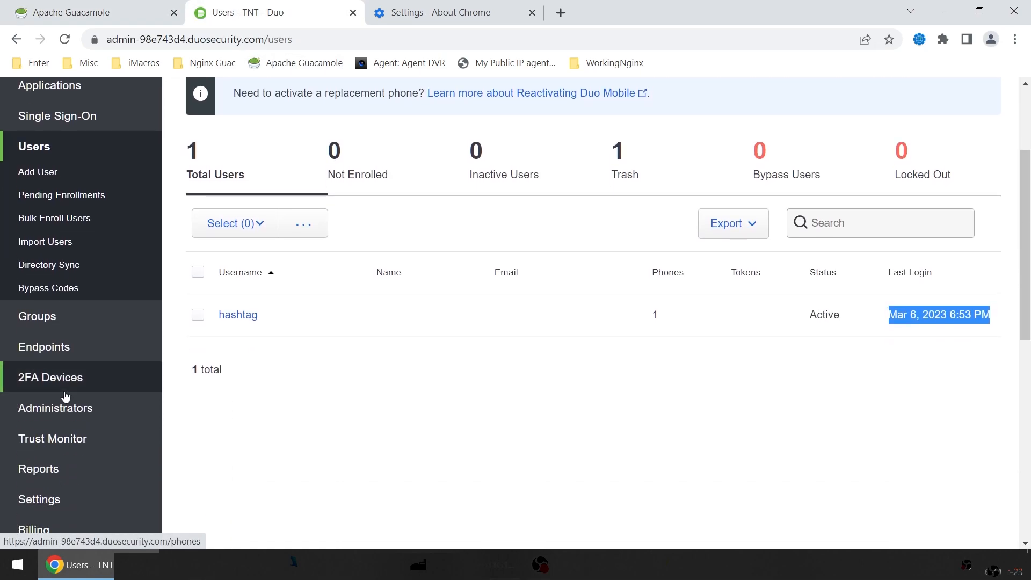
mouse_move(53, 438)
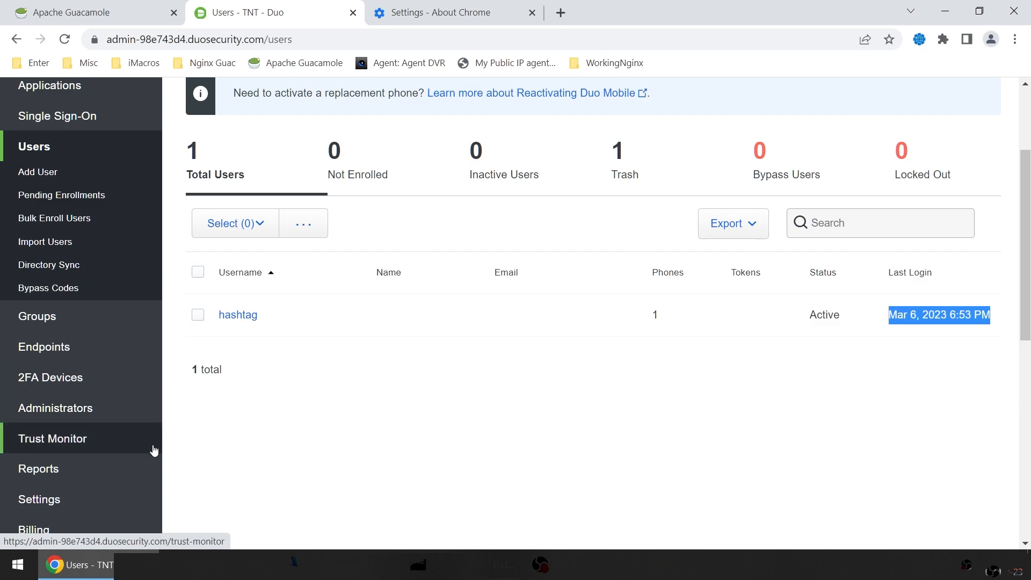
scroll(down, 3)
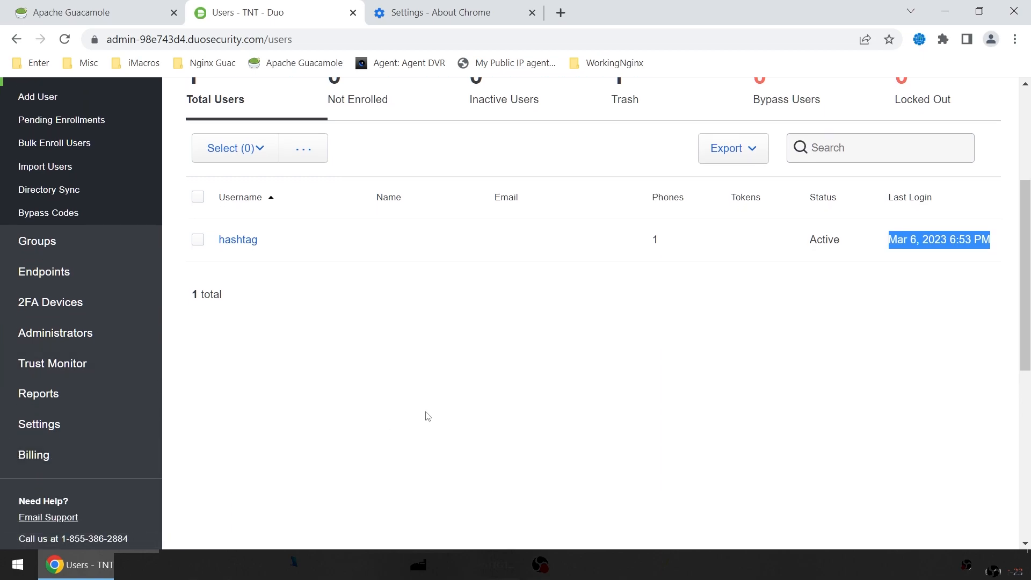
mouse_move(515, 431)
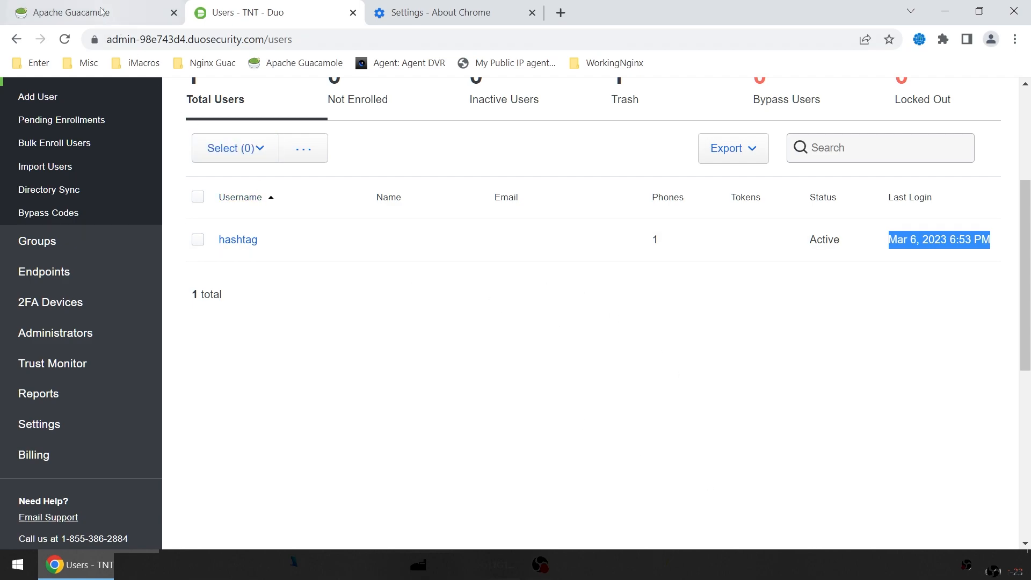
mouse_move(555, 469)
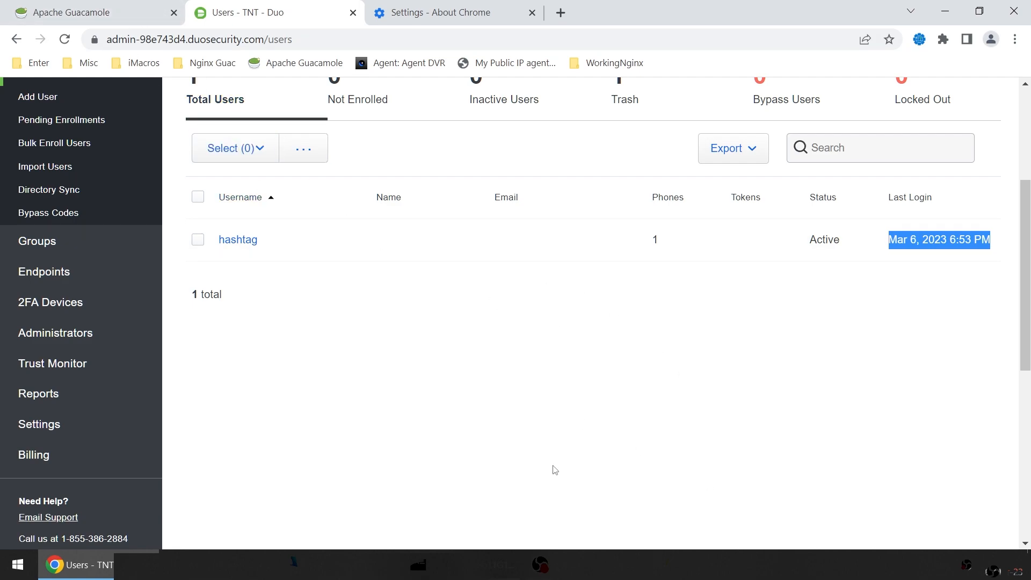
mouse_move(525, 356)
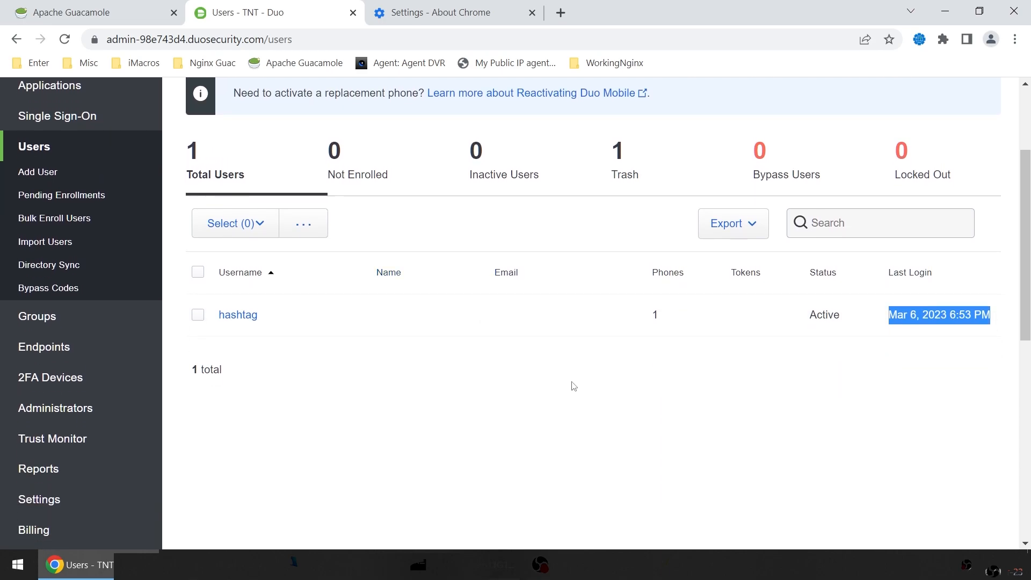
mouse_move(605, 395)
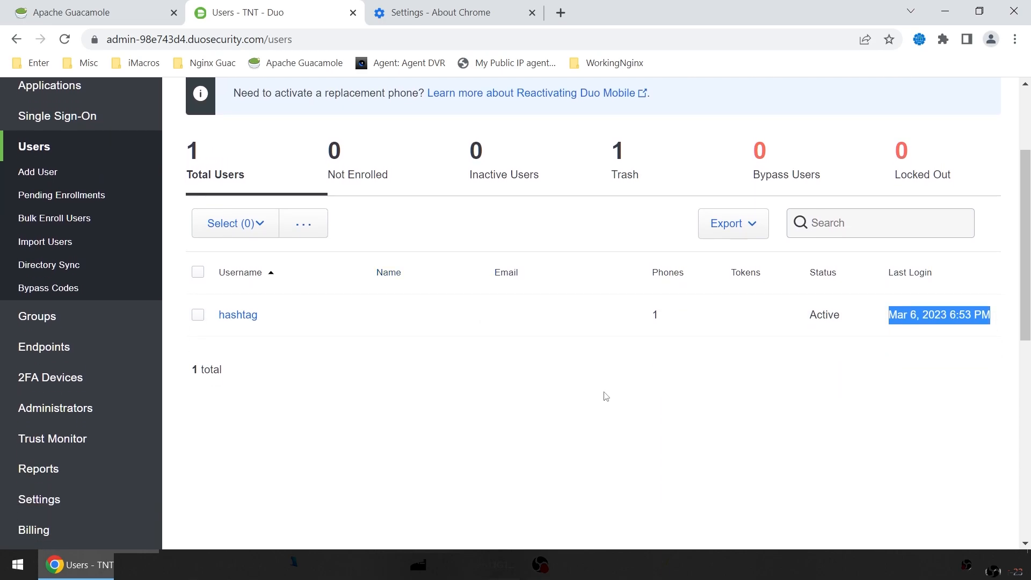